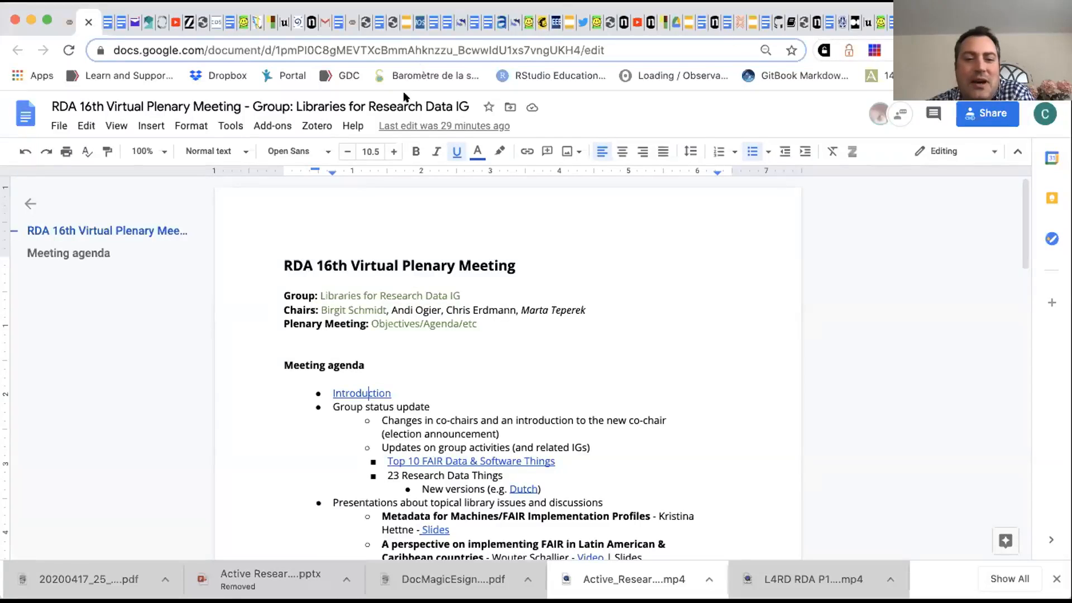
{"action": "mouse_move", "coordinate": [414, 62]}
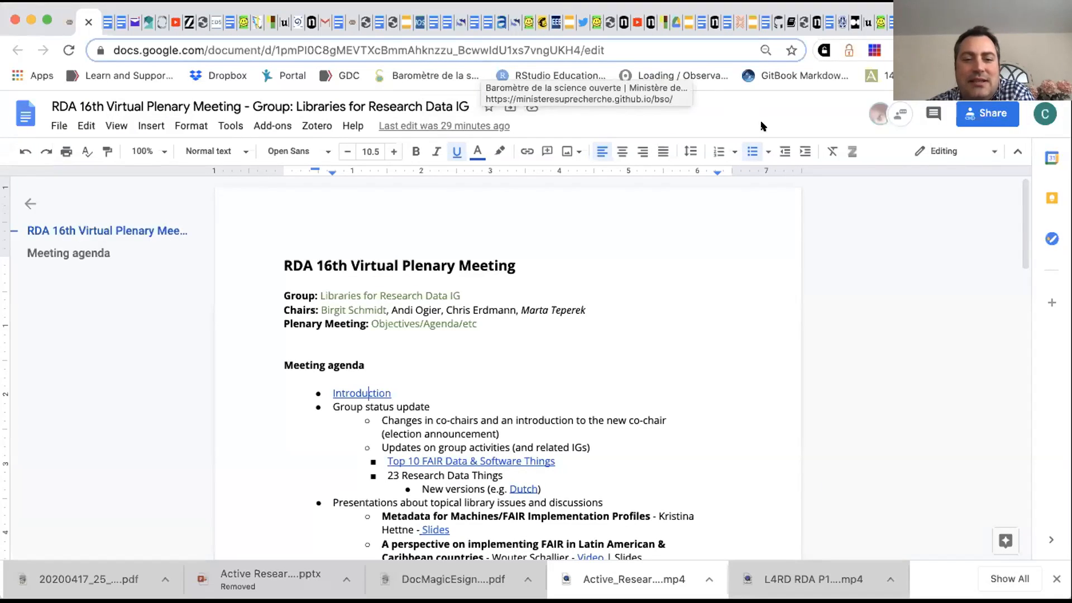
{"action": "mouse_move", "coordinate": [723, 117]}
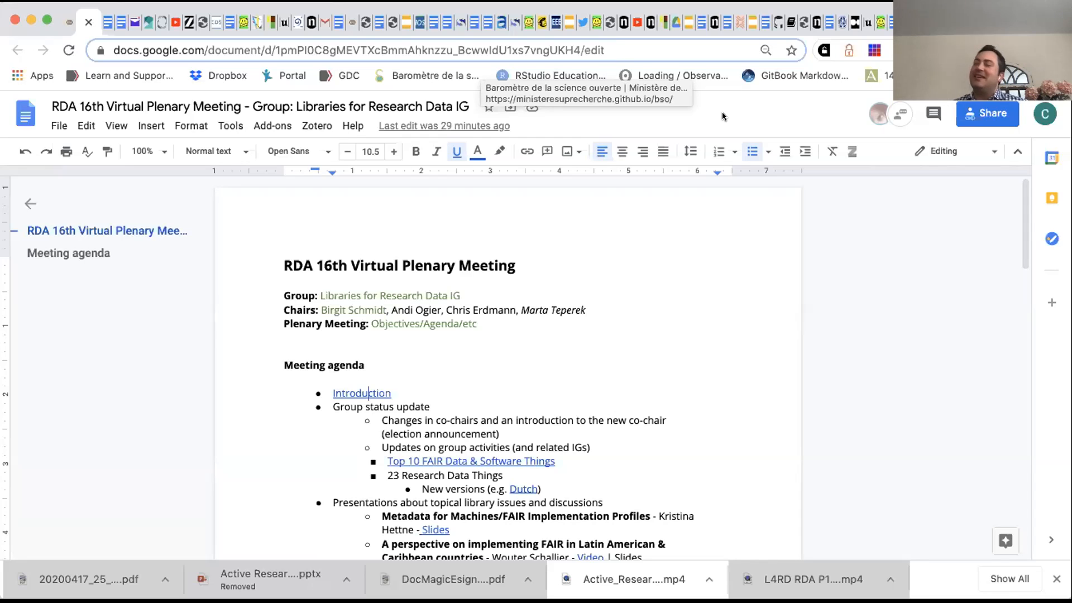
{"action": "mouse_move", "coordinate": [725, 121]}
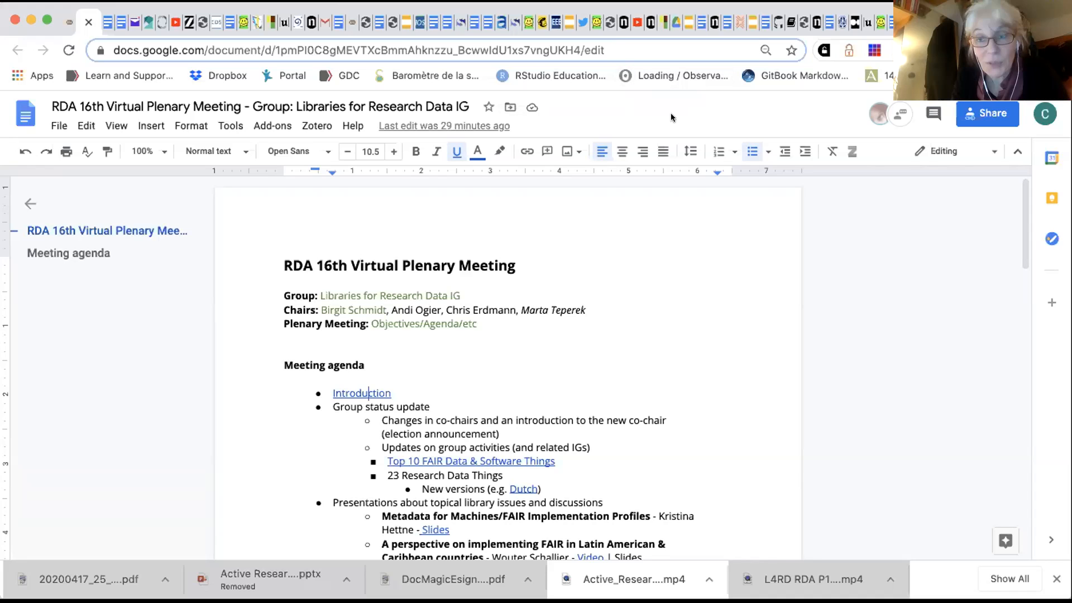
{"action": "mouse_move", "coordinate": [786, 89]}
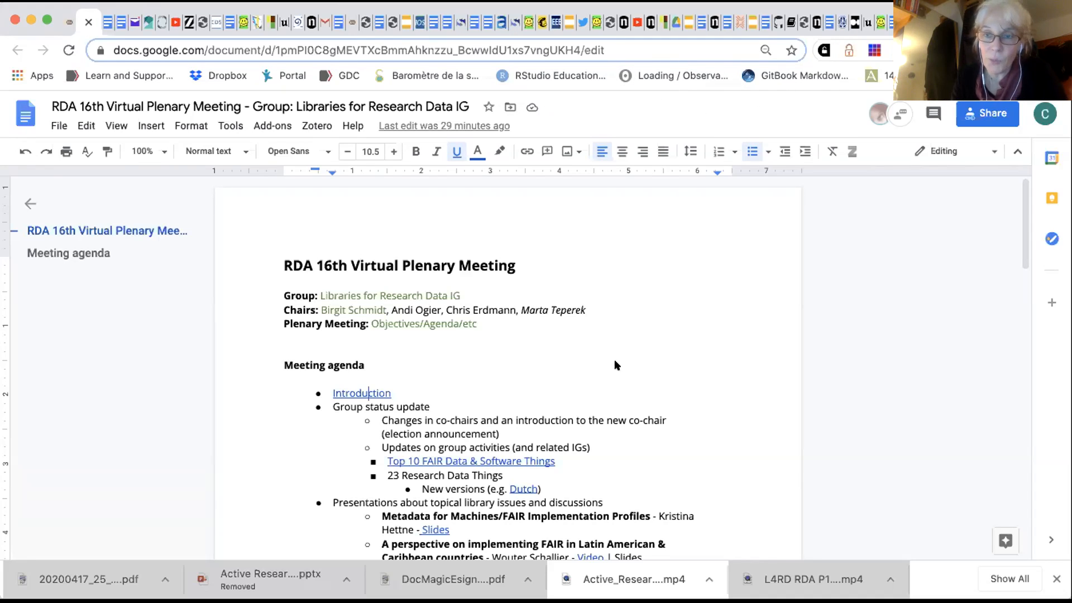
{"action": "mouse_move", "coordinate": [444, 347]}
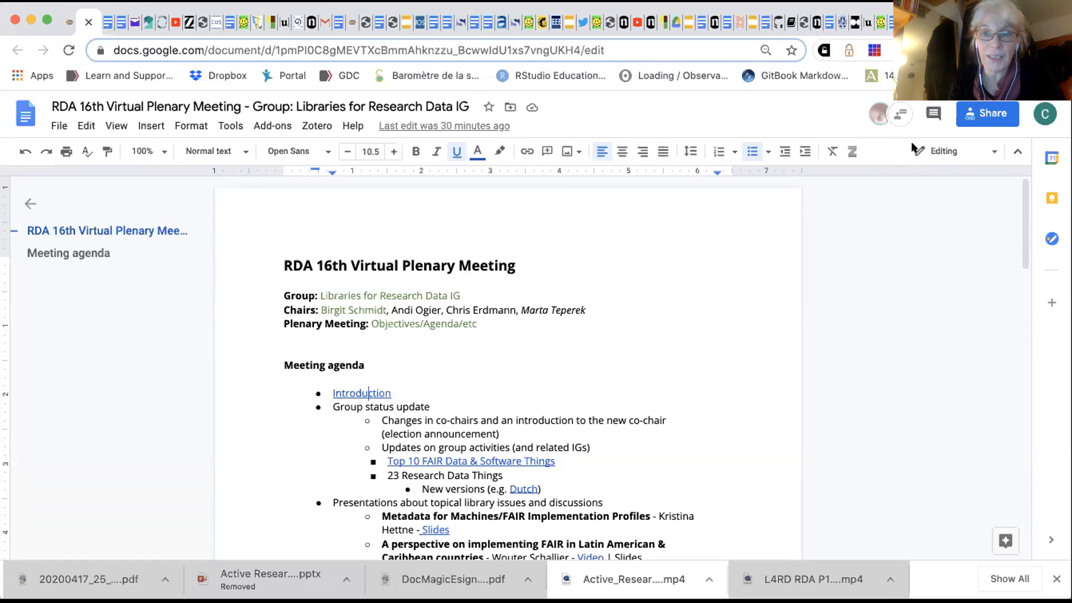
{"action": "mouse_move", "coordinate": [423, 61]}
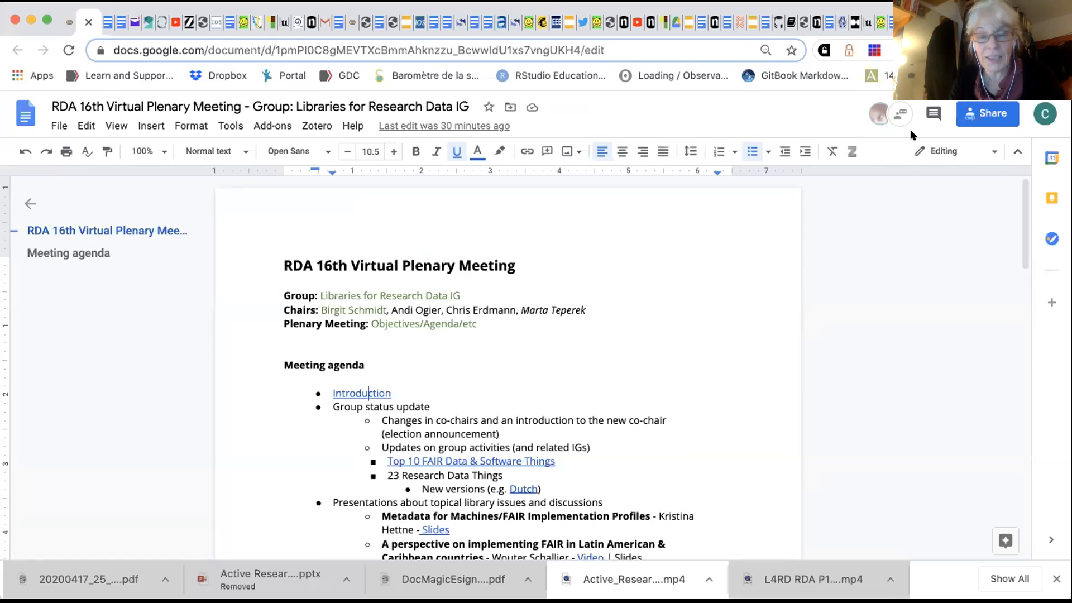
{"action": "mouse_move", "coordinate": [787, 233]}
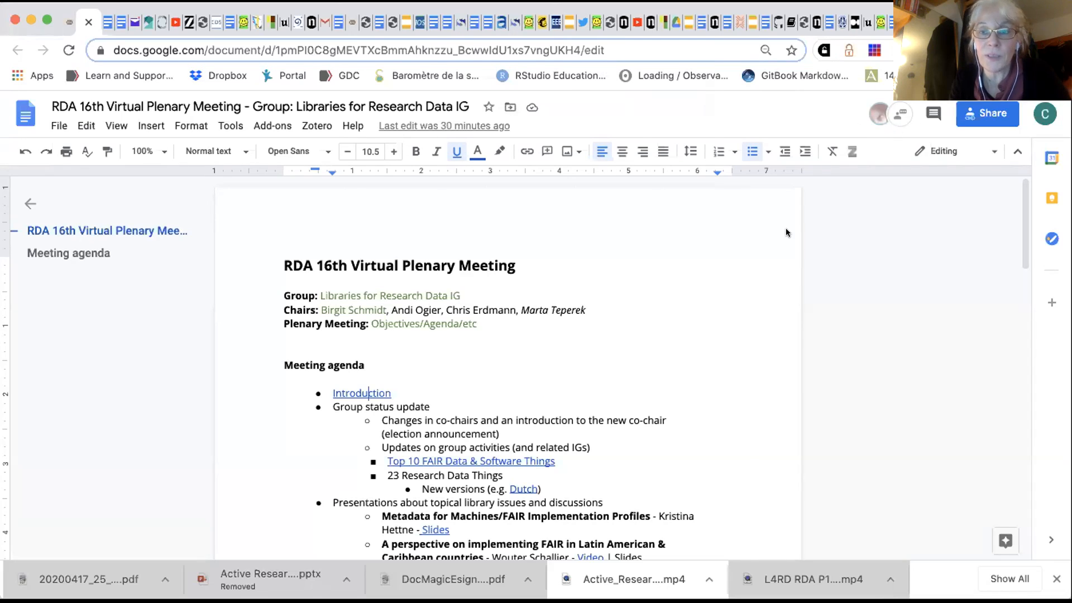
{"action": "mouse_move", "coordinate": [761, 295]}
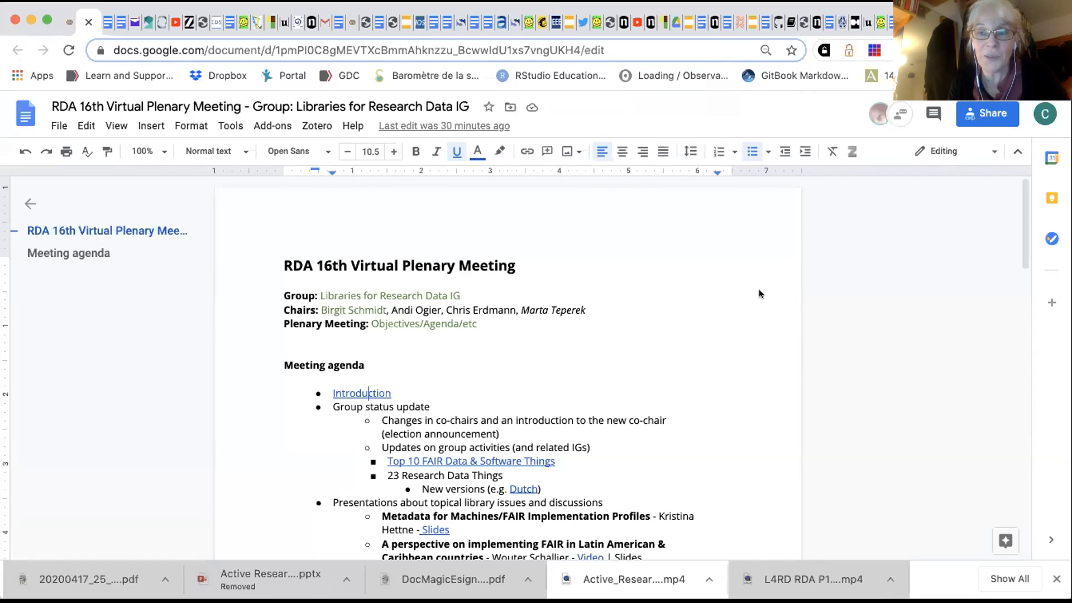
{"action": "mouse_move", "coordinate": [817, 256]}
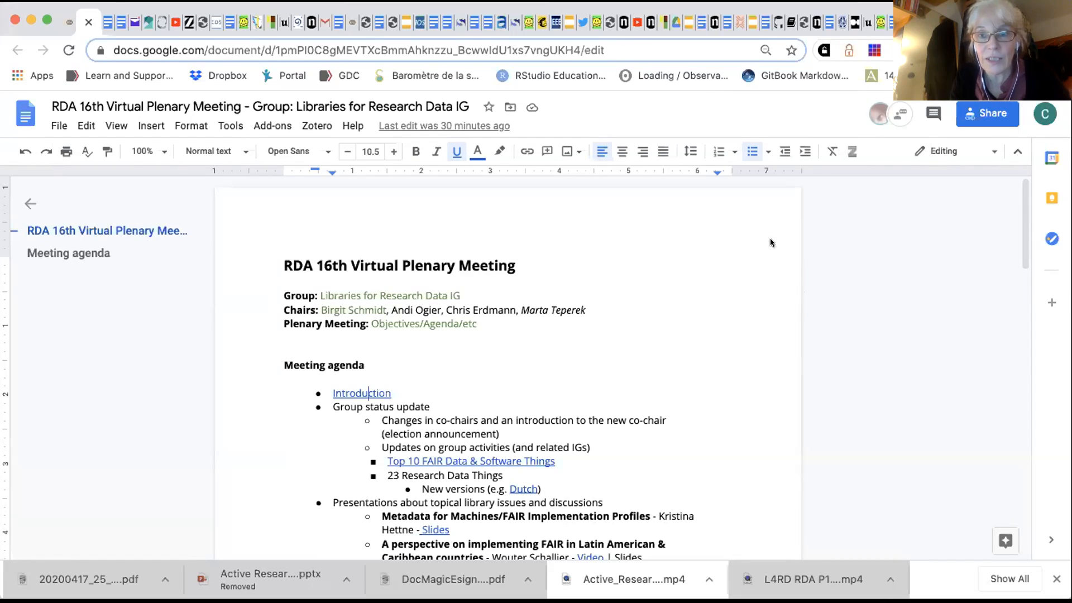
{"action": "mouse_move", "coordinate": [775, 244]}
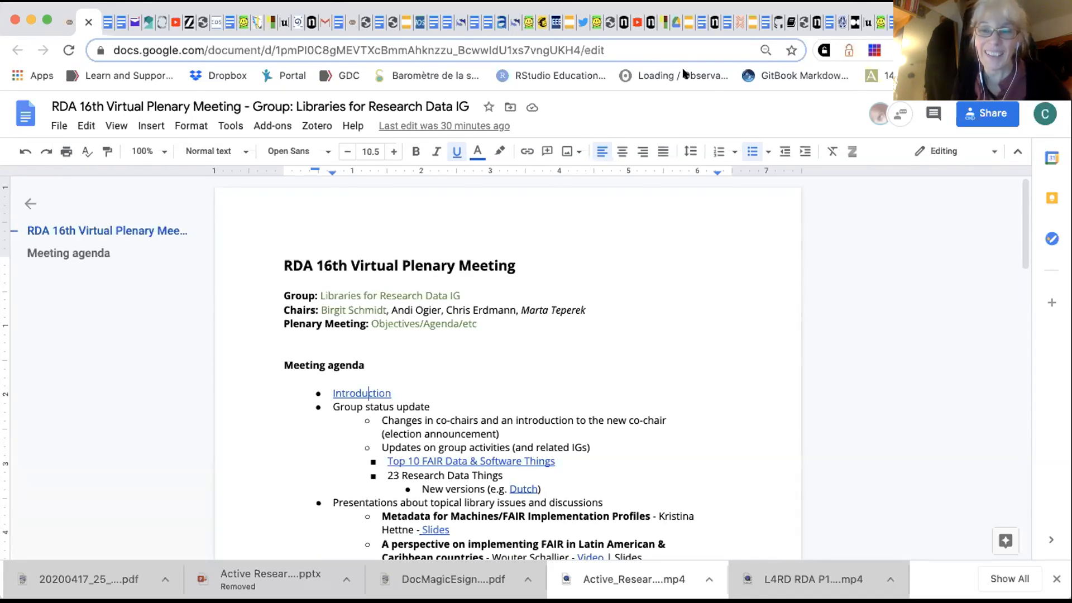
{"action": "mouse_move", "coordinate": [429, 304]}
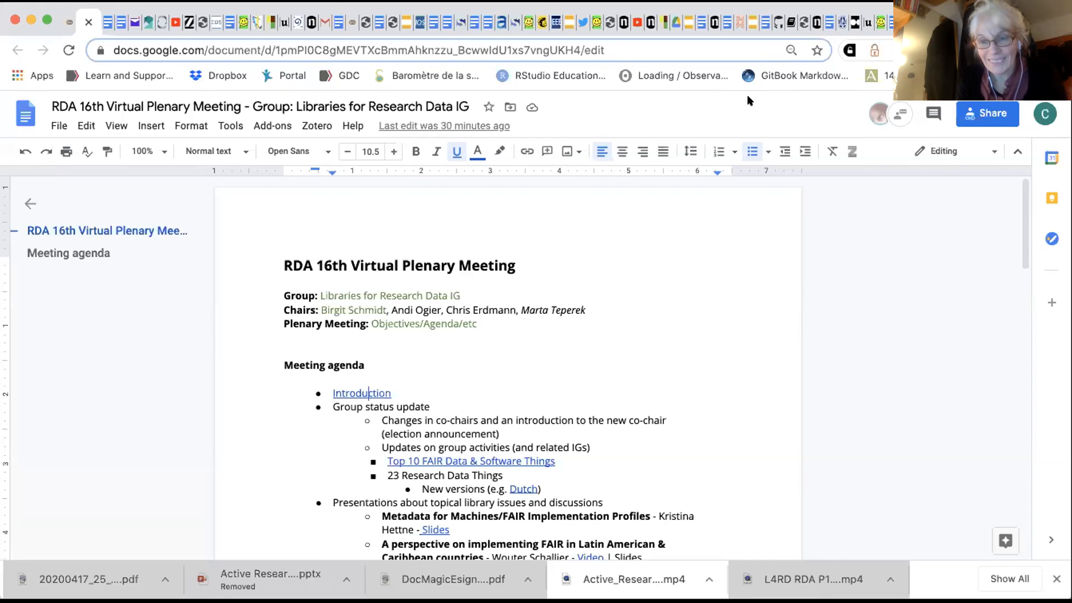
{"action": "mouse_move", "coordinate": [674, 104]}
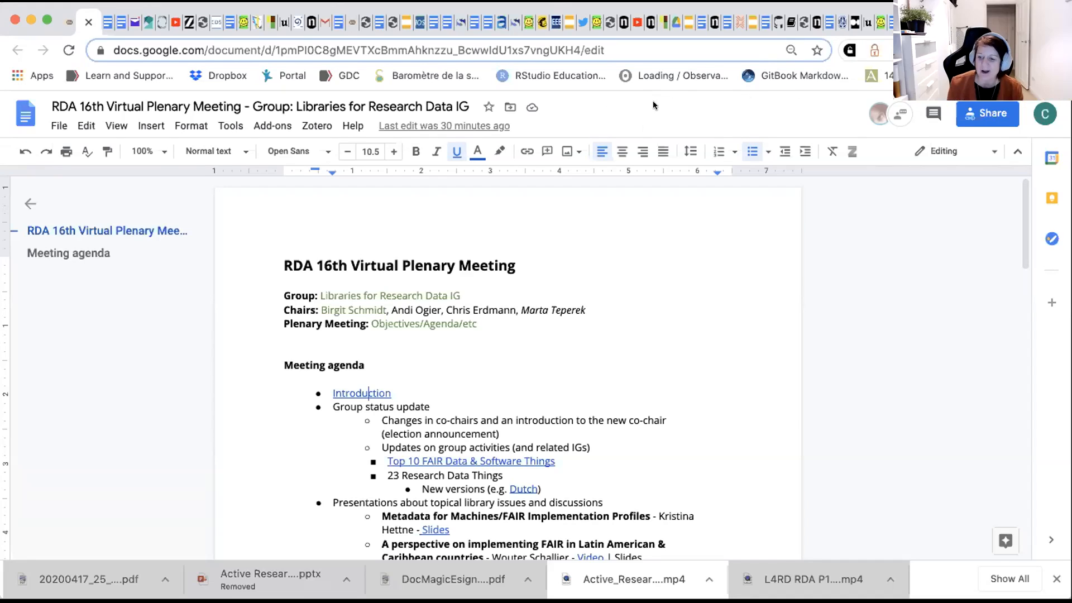
{"action": "mouse_move", "coordinate": [466, 30]}
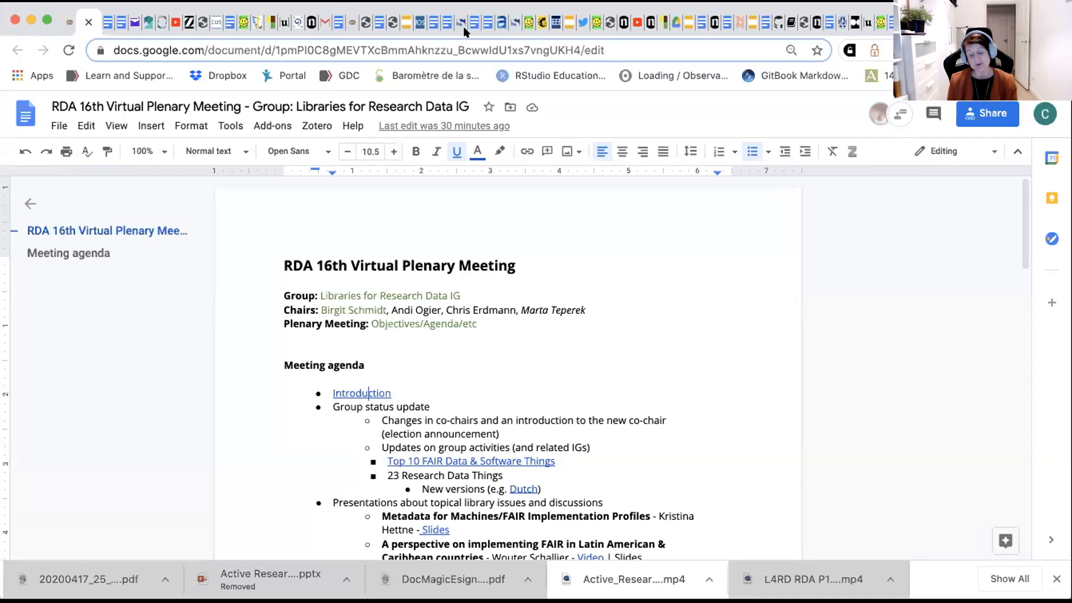
{"action": "mouse_move", "coordinate": [695, 328]}
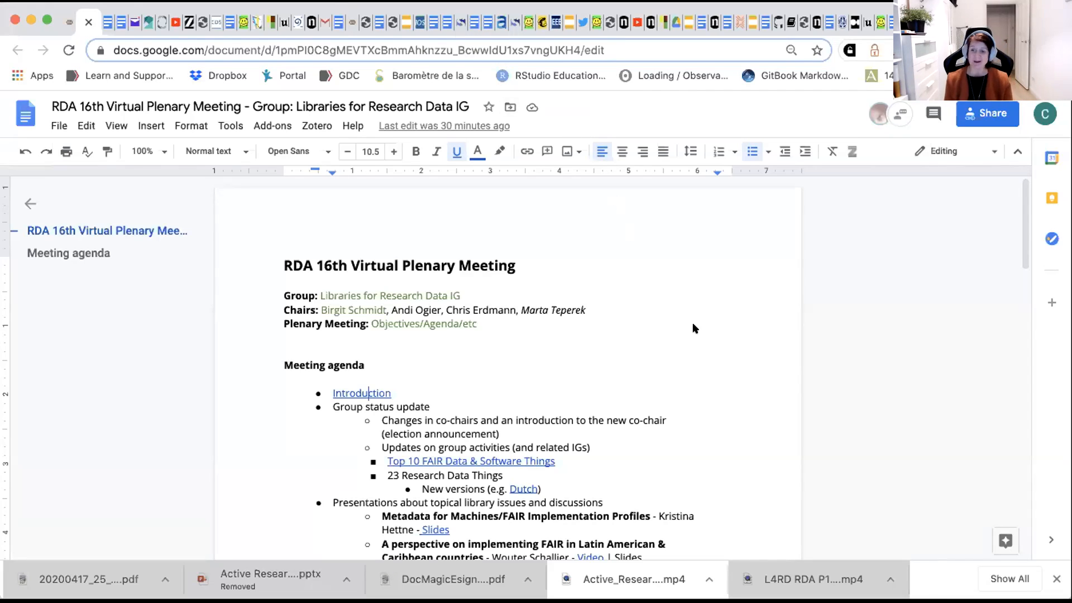
{"action": "mouse_move", "coordinate": [726, 320]}
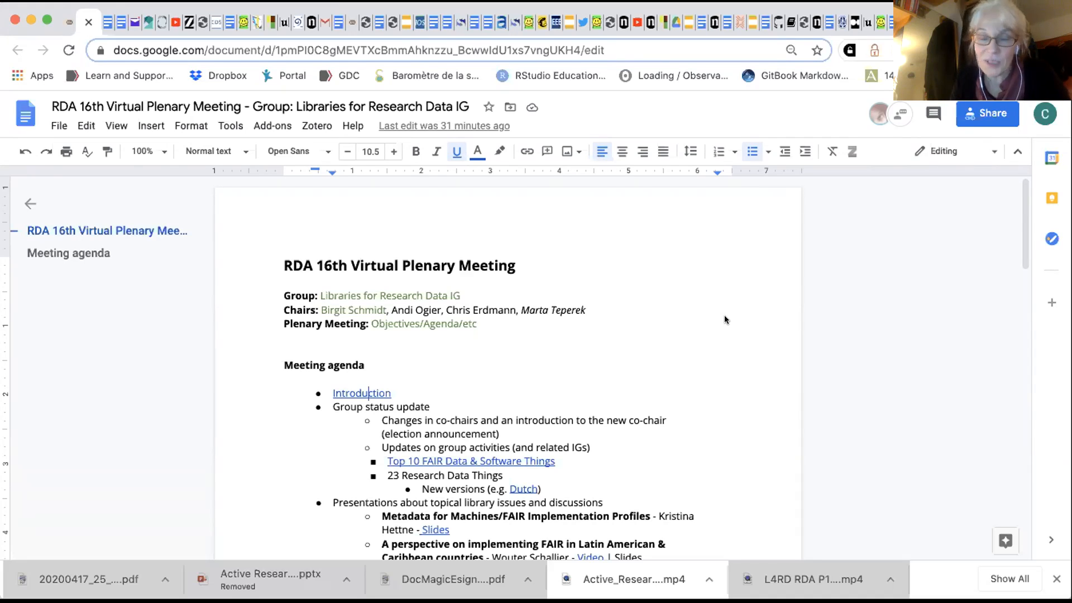
{"action": "mouse_move", "coordinate": [400, 345]}
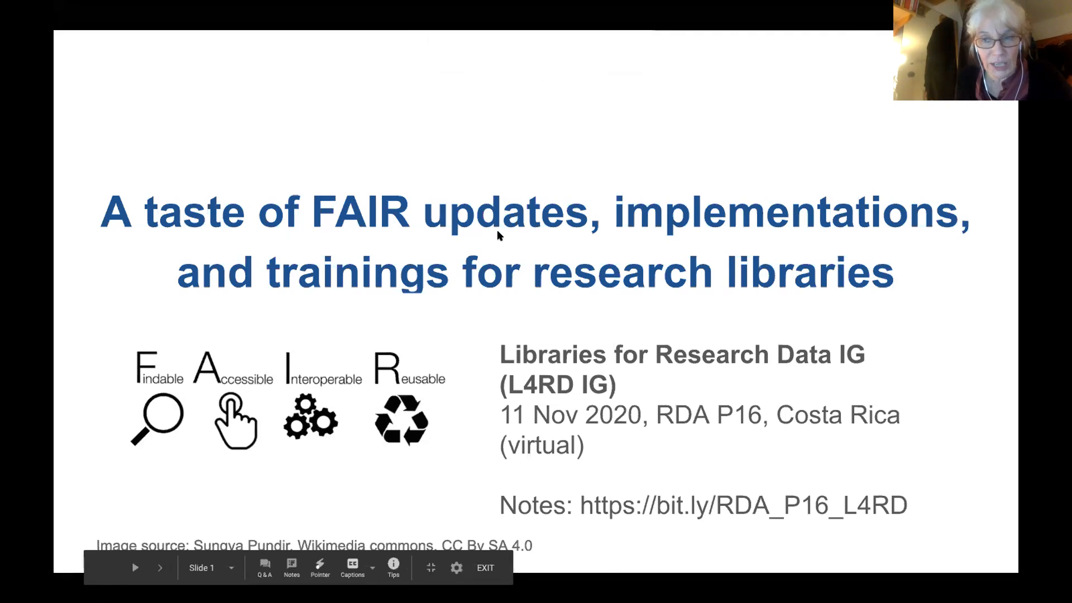
{"action": "mouse_move", "coordinate": [931, 532]}
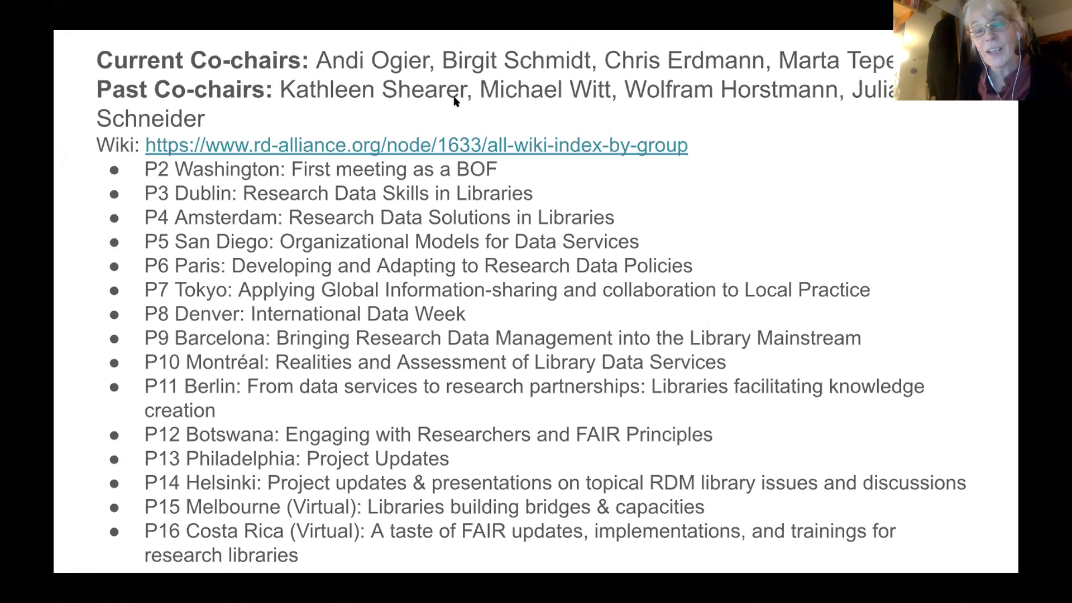
{"action": "mouse_move", "coordinate": [400, 299]}
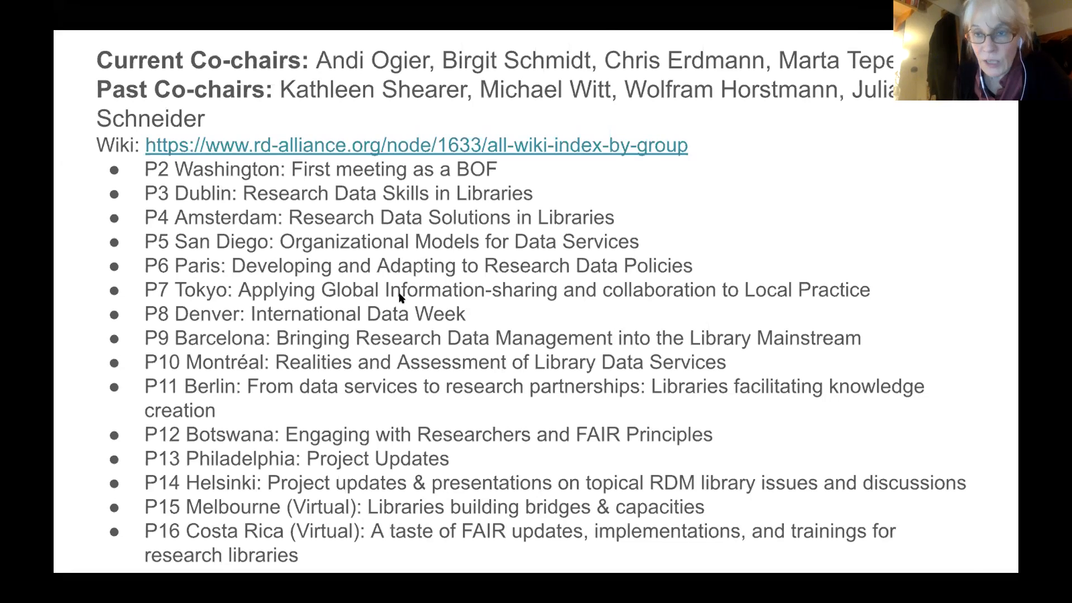
{"action": "mouse_move", "coordinate": [415, 321]}
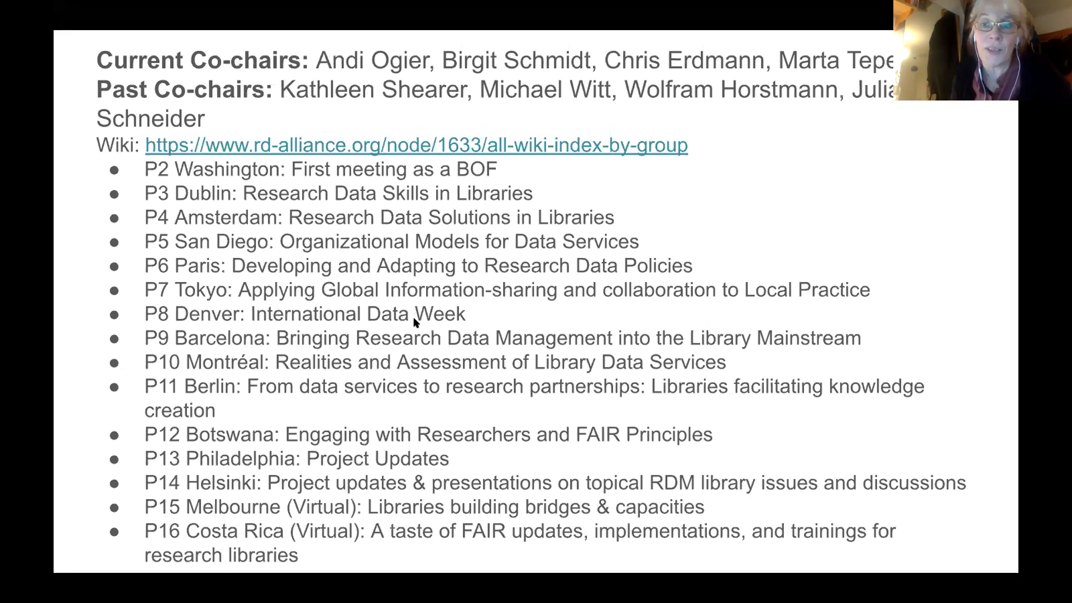
{"action": "mouse_move", "coordinate": [388, 349]}
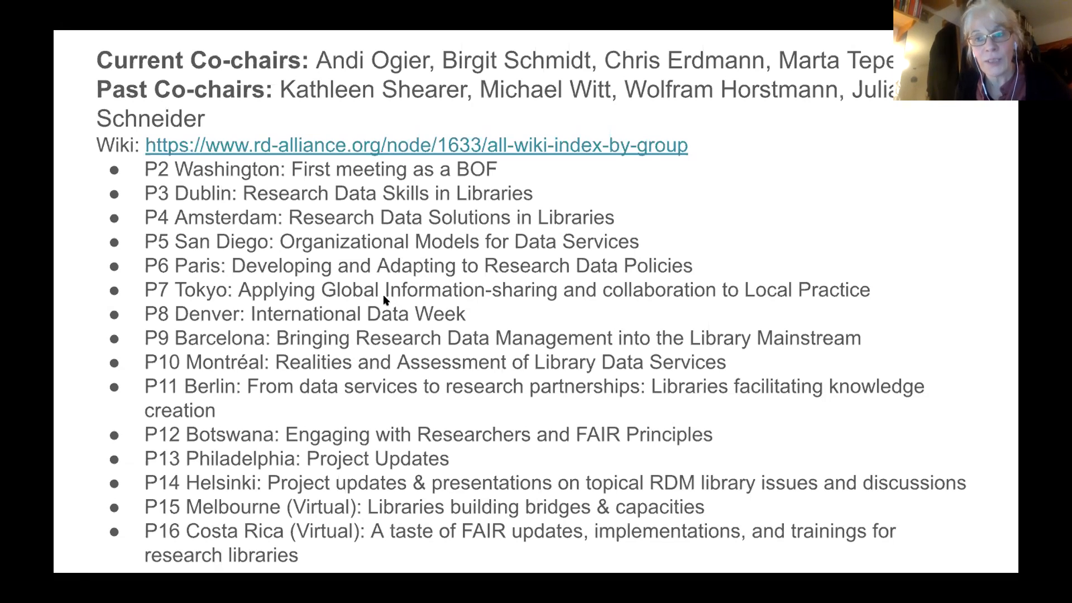
{"action": "mouse_move", "coordinate": [356, 339]}
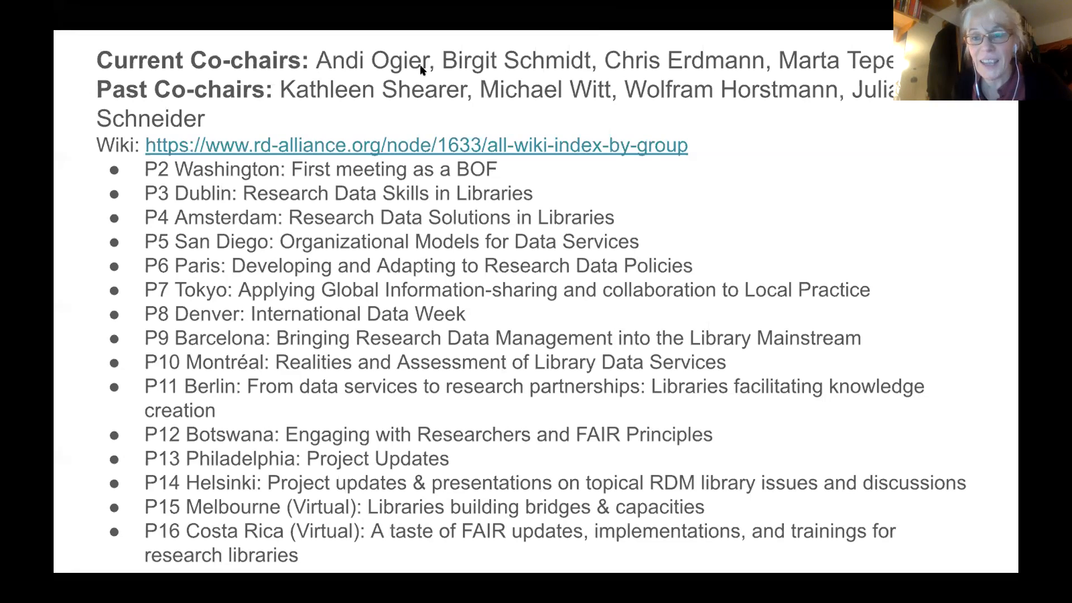
{"action": "mouse_move", "coordinate": [456, 58]}
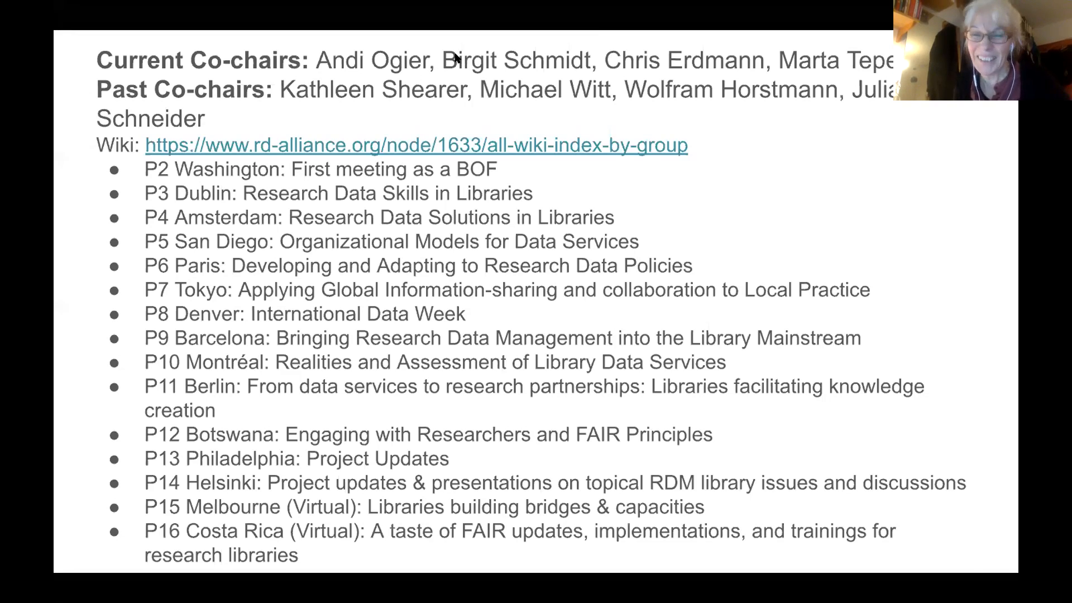
{"action": "mouse_move", "coordinate": [437, 131]}
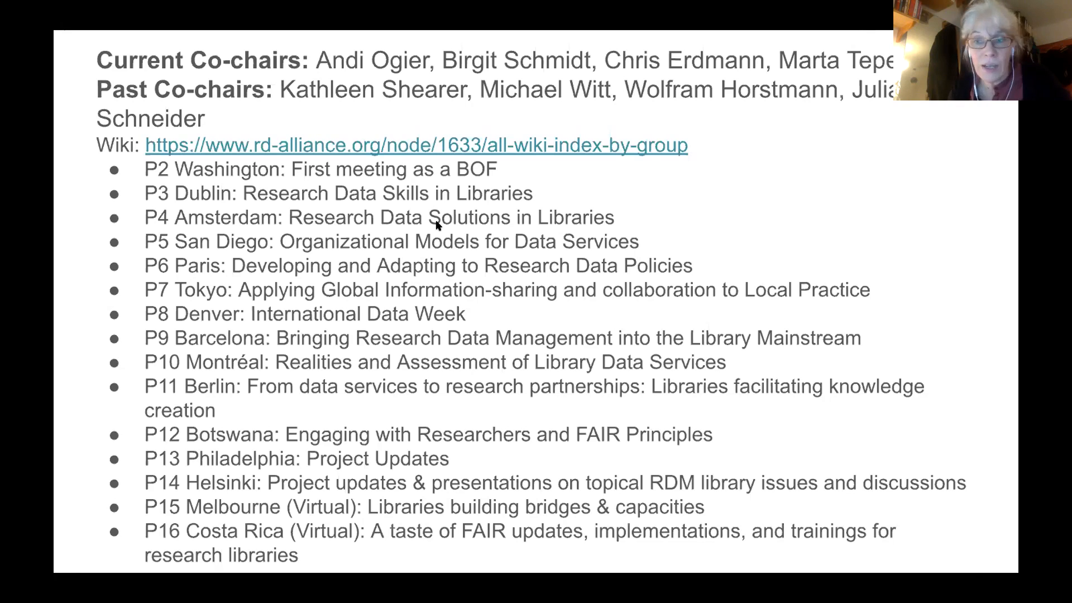
{"action": "mouse_move", "coordinate": [431, 252]}
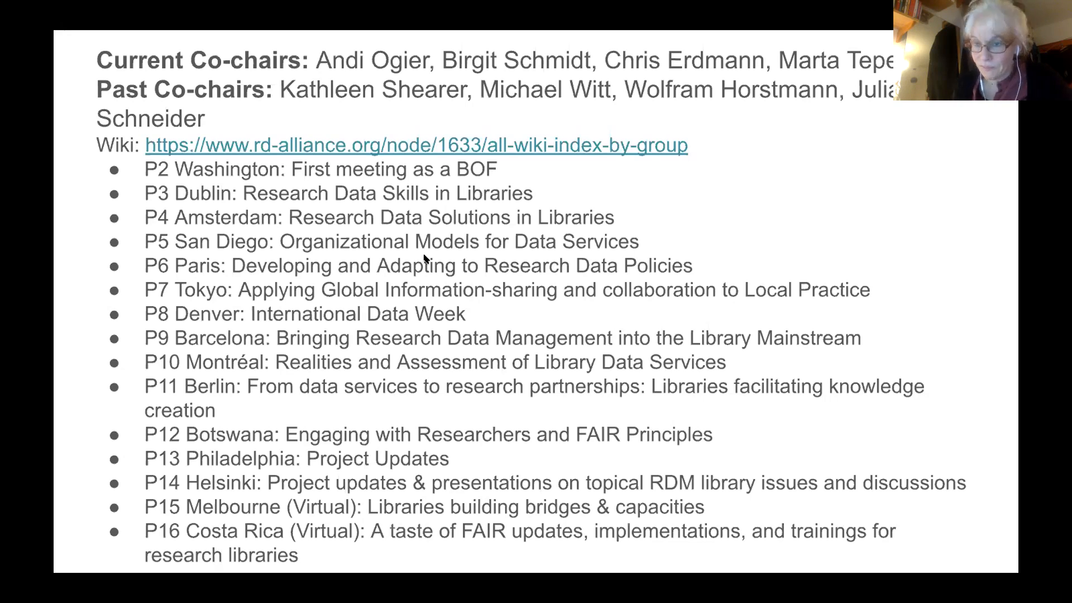
{"action": "mouse_move", "coordinate": [423, 297]}
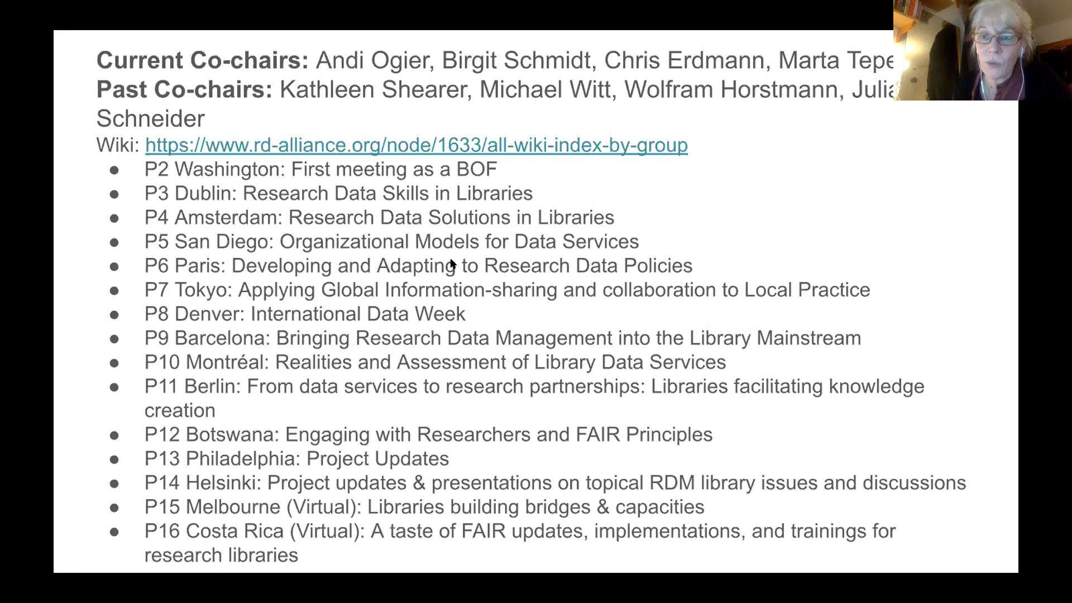
{"action": "mouse_move", "coordinate": [435, 263]}
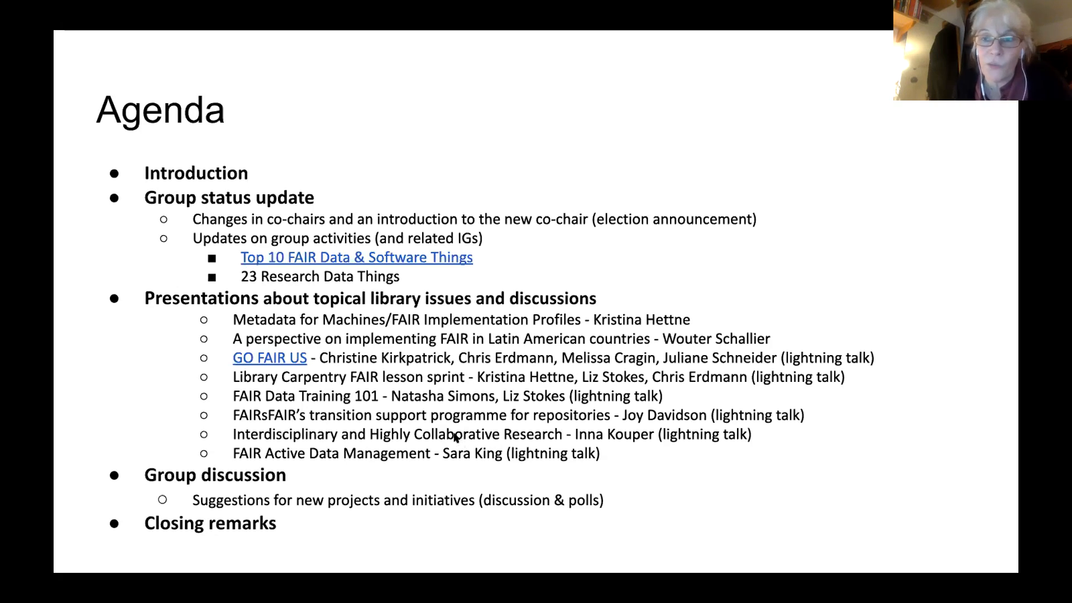
{"action": "mouse_move", "coordinate": [420, 406]}
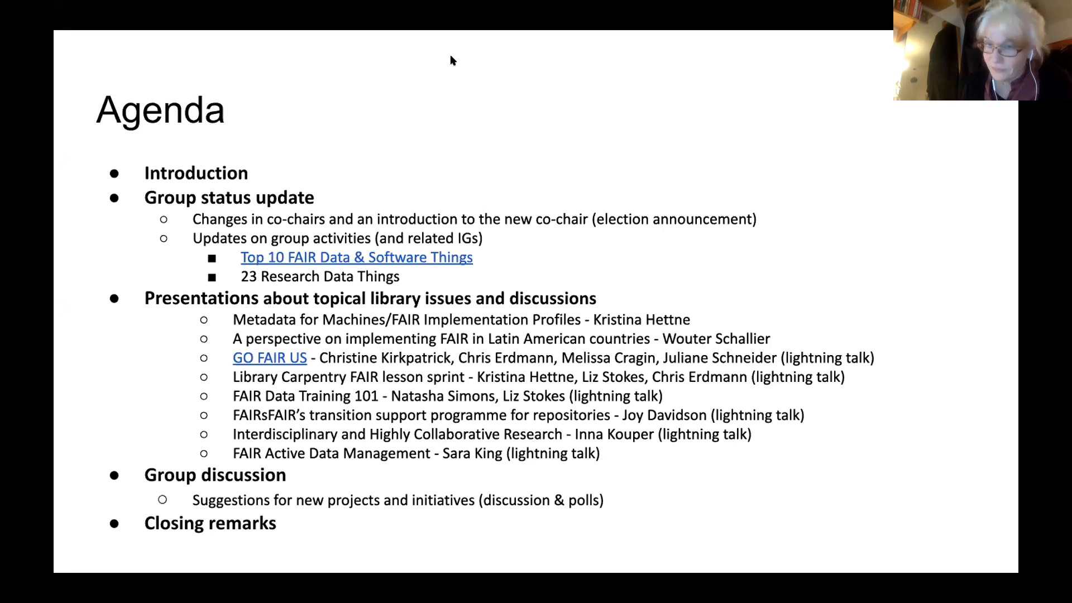
{"action": "mouse_move", "coordinate": [422, 289]}
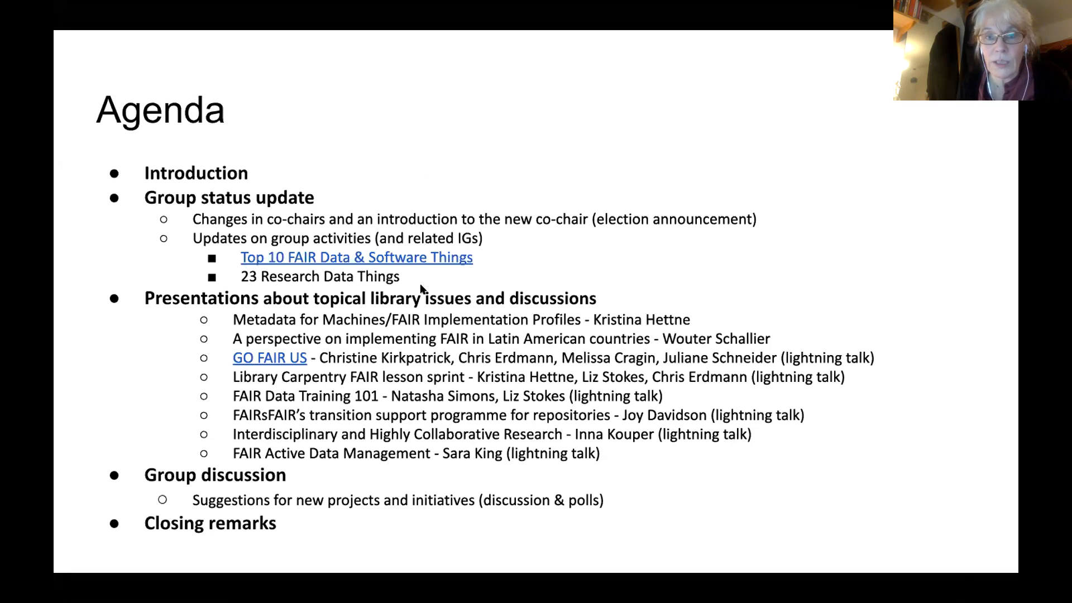
{"action": "mouse_move", "coordinate": [454, 64]}
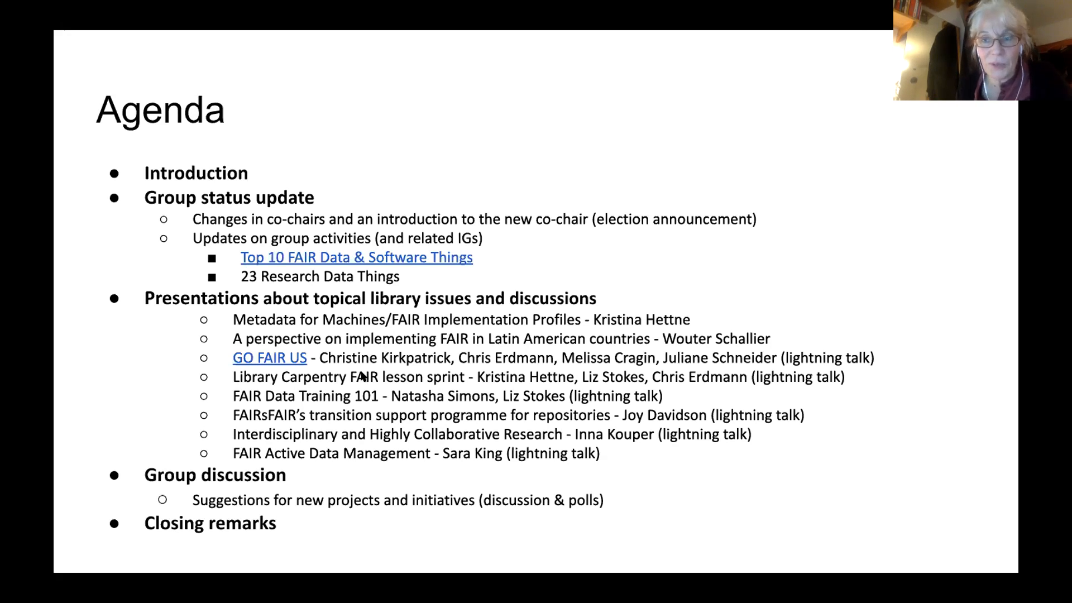
{"action": "mouse_move", "coordinate": [345, 366]}
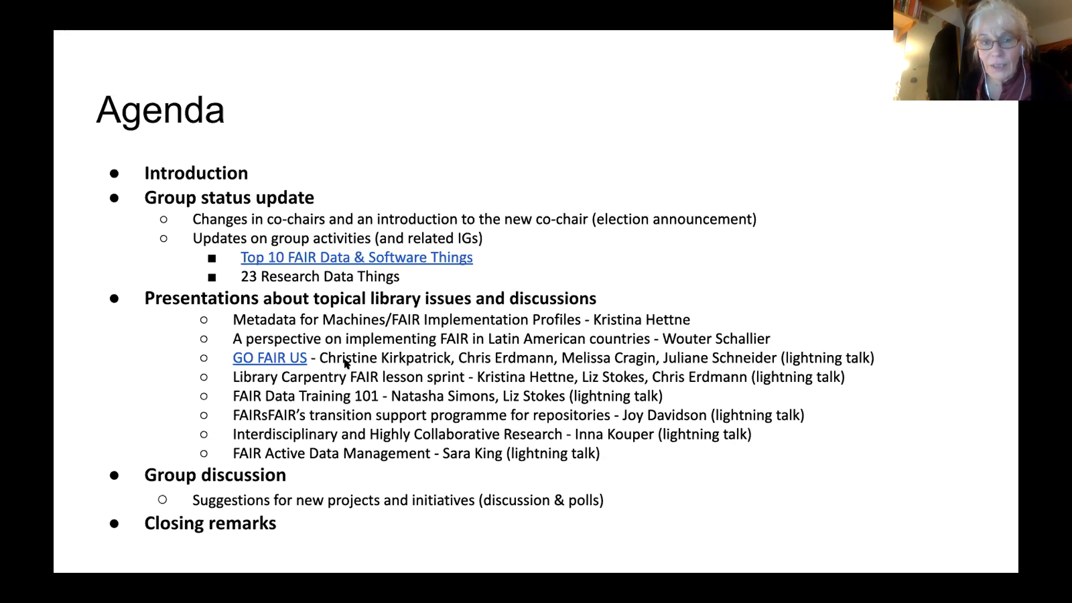
{"action": "mouse_move", "coordinate": [384, 363]}
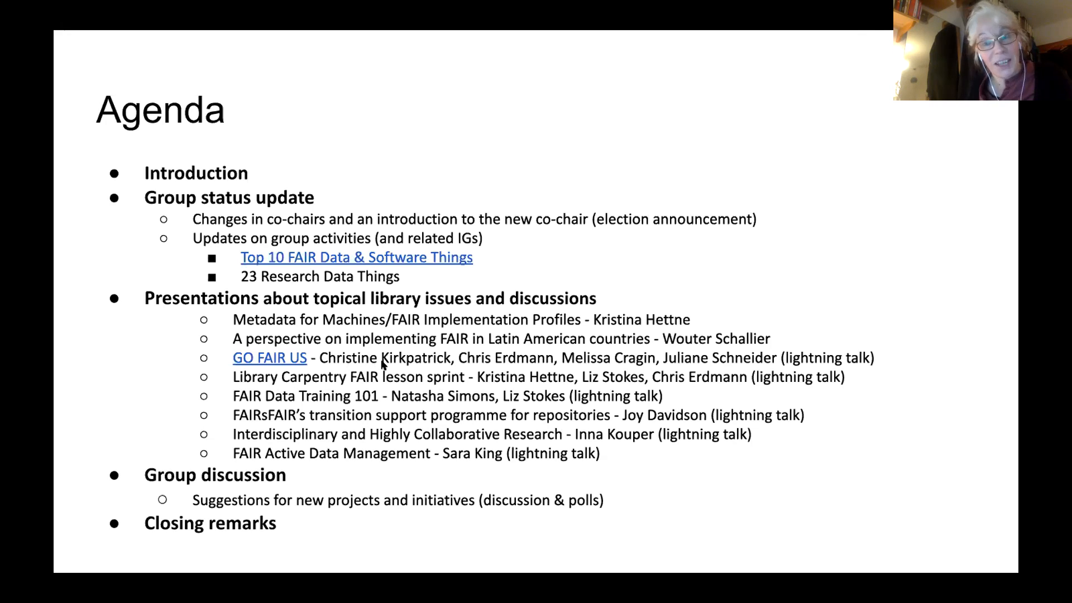
{"action": "mouse_move", "coordinate": [379, 344]}
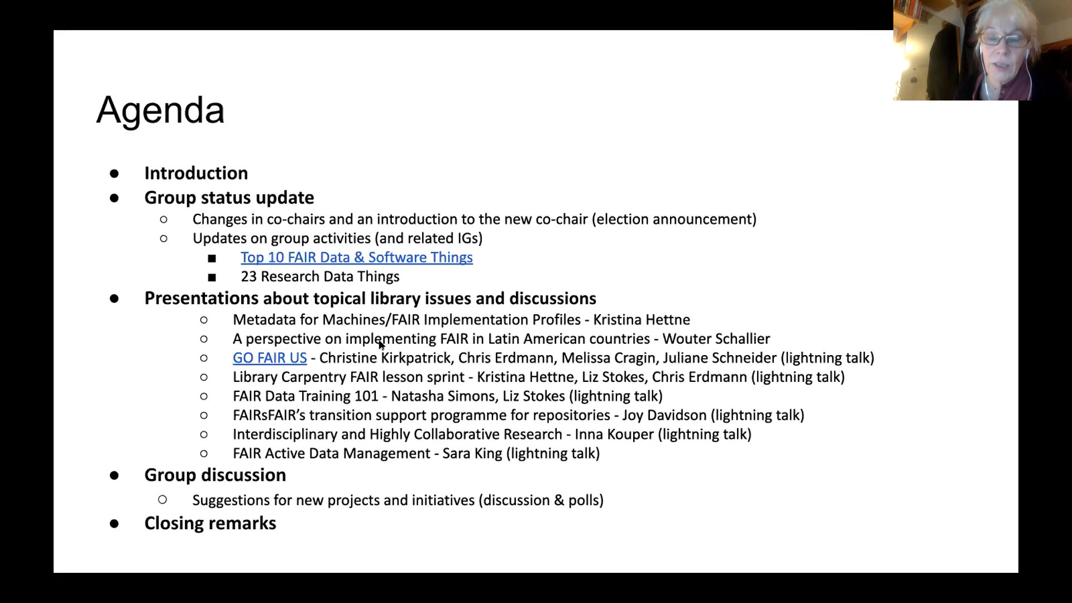
{"action": "mouse_move", "coordinate": [360, 312]}
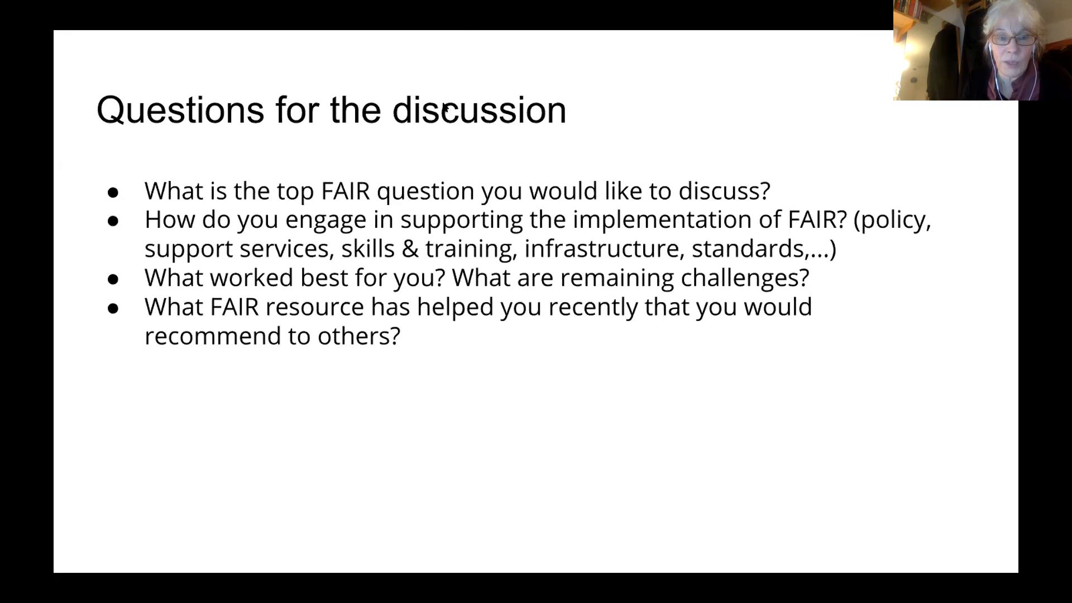
{"action": "mouse_move", "coordinate": [460, 70]}
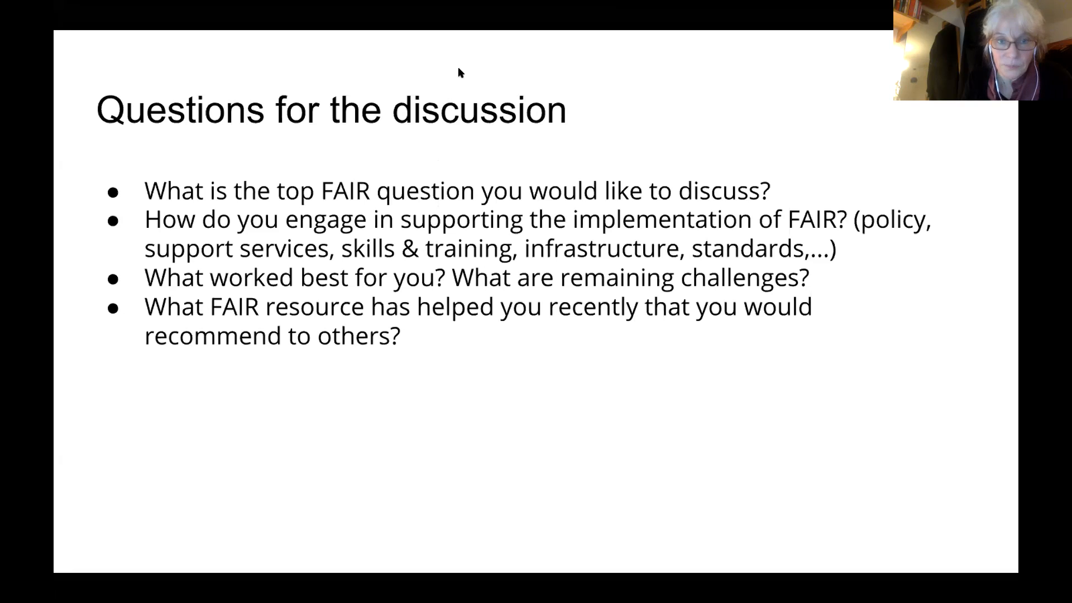
{"action": "mouse_move", "coordinate": [795, 86]}
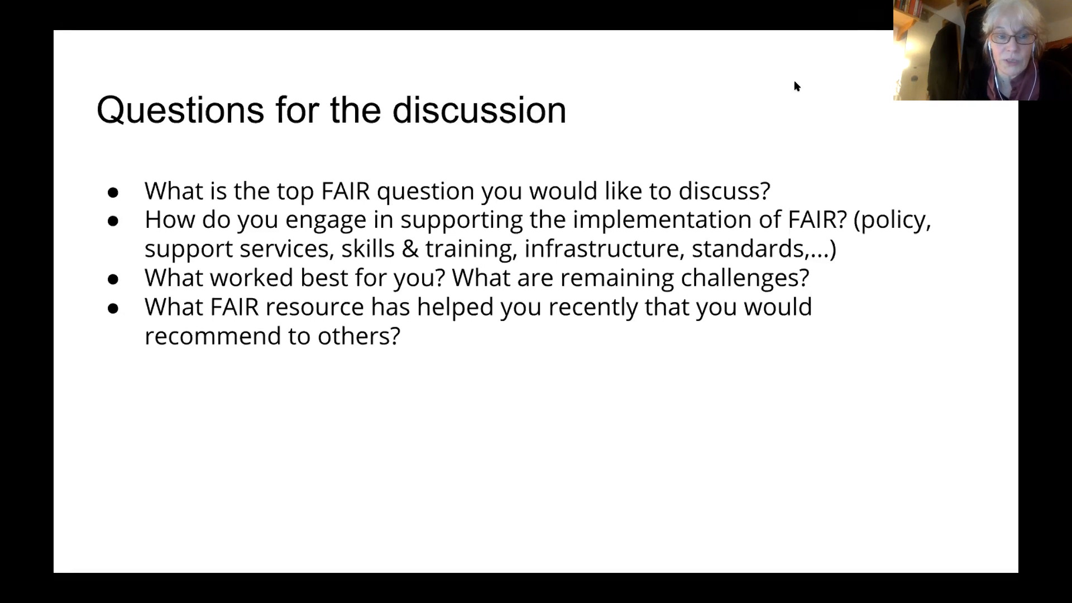
{"action": "mouse_move", "coordinate": [494, 70]}
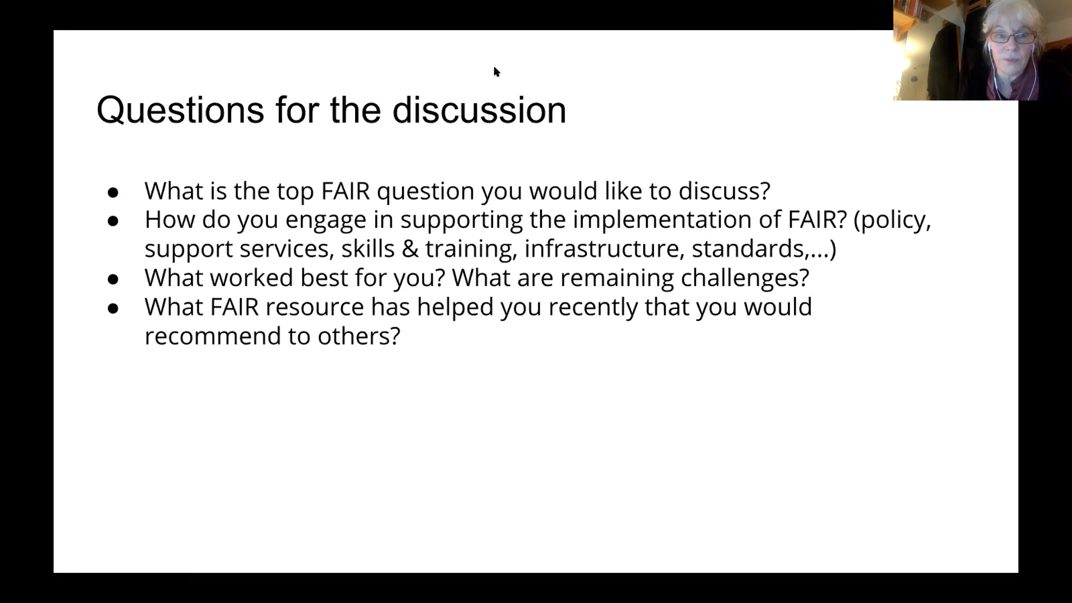
{"action": "mouse_move", "coordinate": [265, 81]}
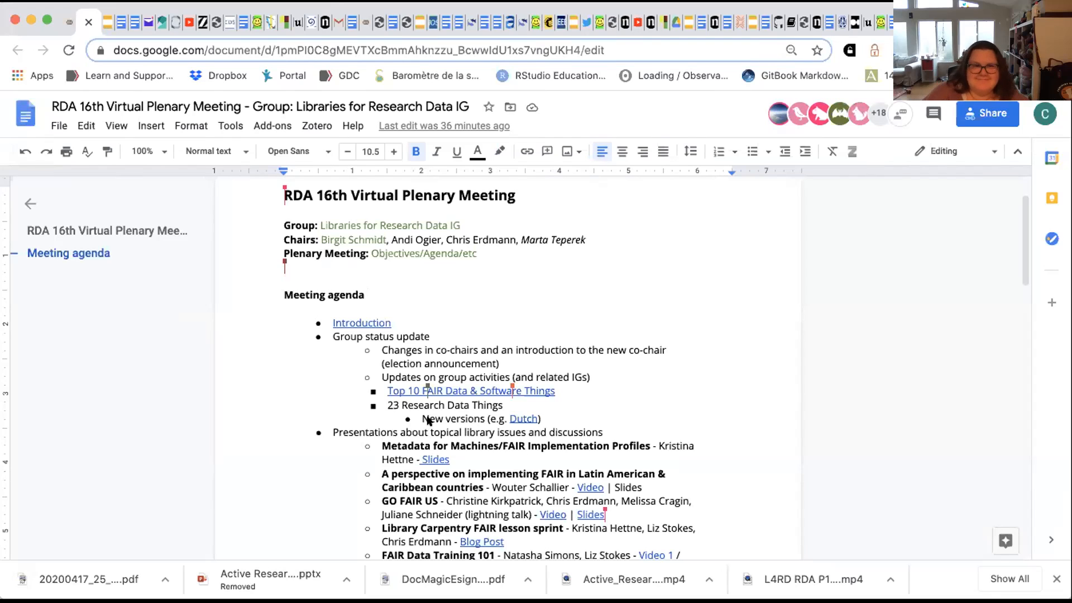
{"action": "mouse_move", "coordinate": [674, 173]}
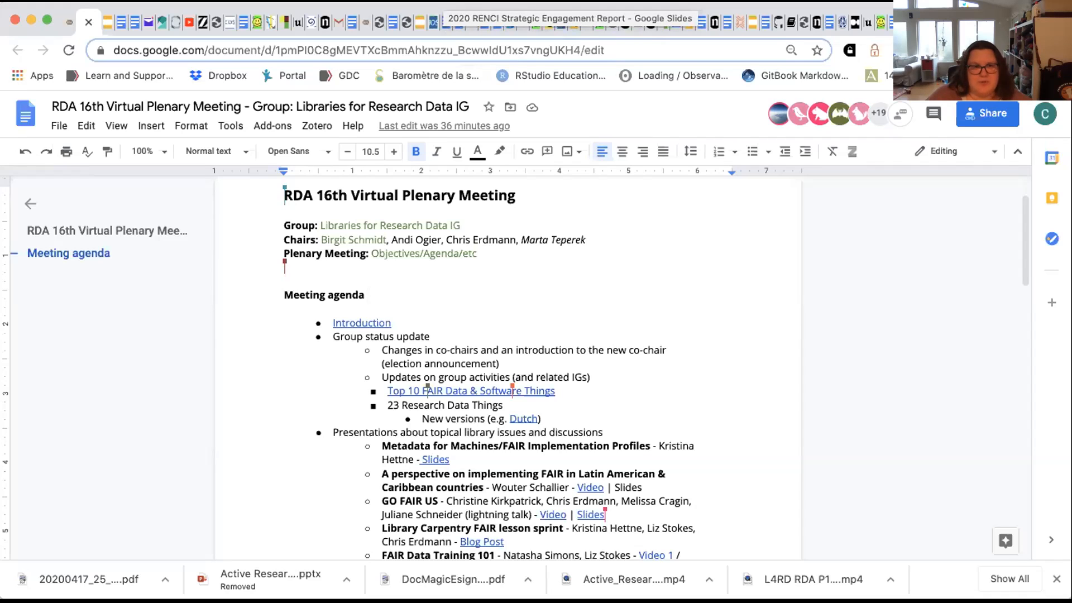
{"action": "mouse_move", "coordinate": [431, 113]}
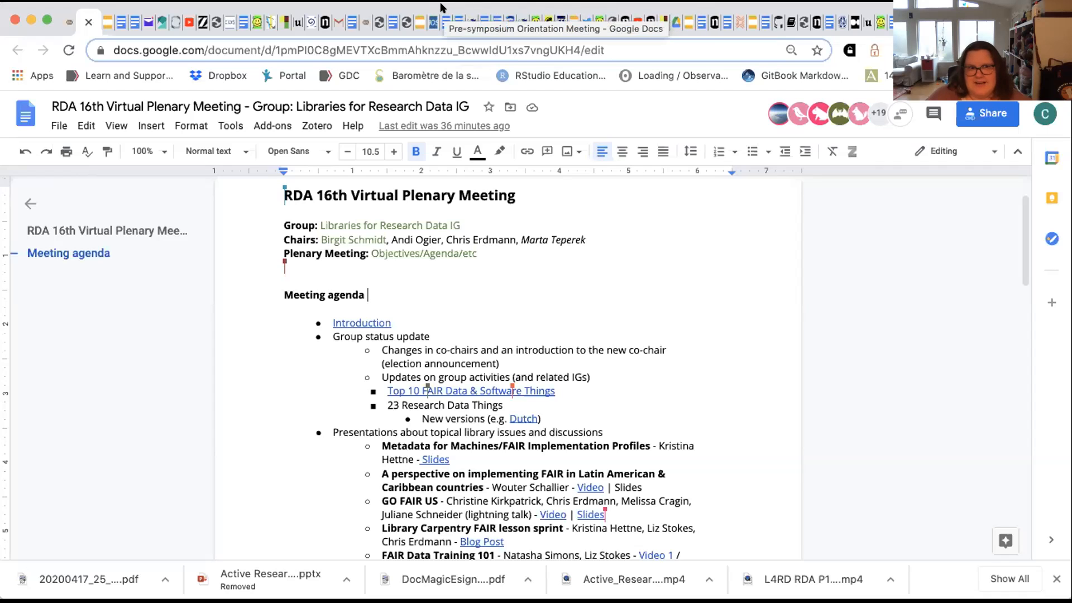
{"action": "mouse_move", "coordinate": [503, 278]}
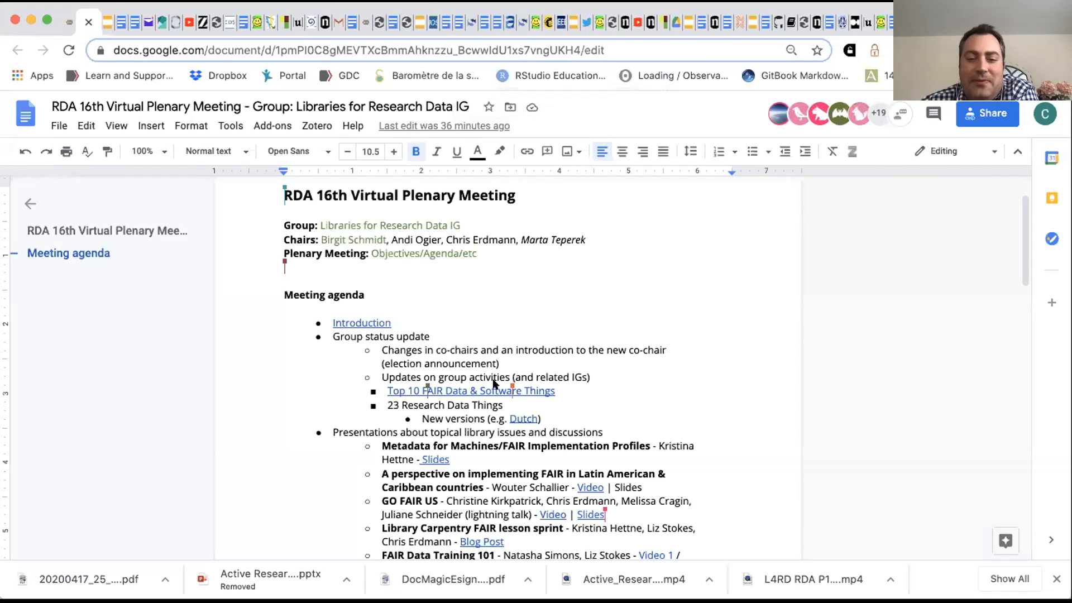
{"action": "mouse_move", "coordinate": [553, 418]}
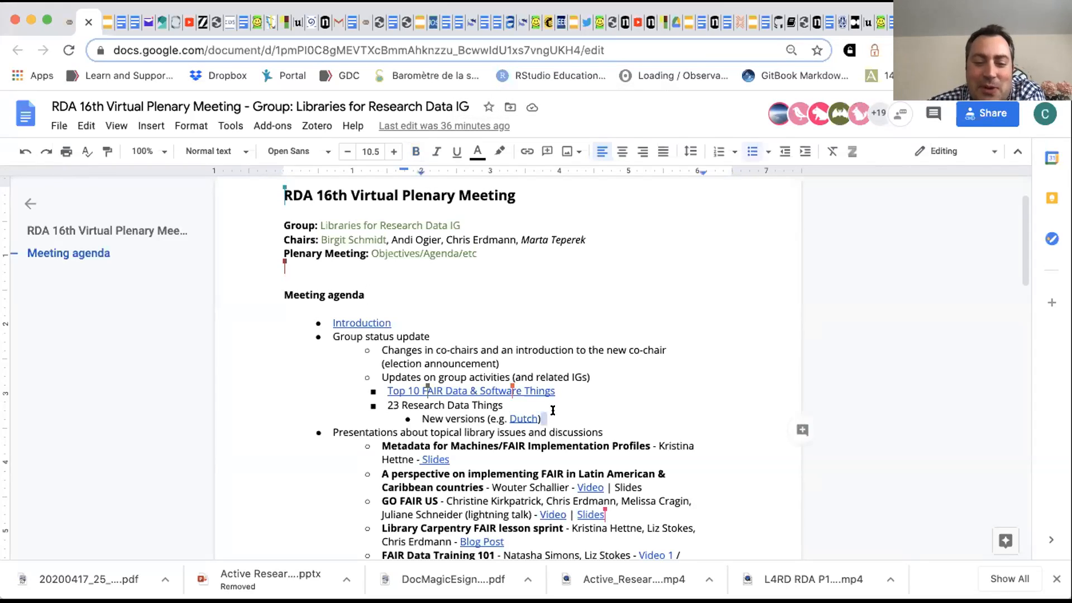
{"action": "left_click_drag", "start_coordinate": [388, 391], "coordinate": [540, 419]}
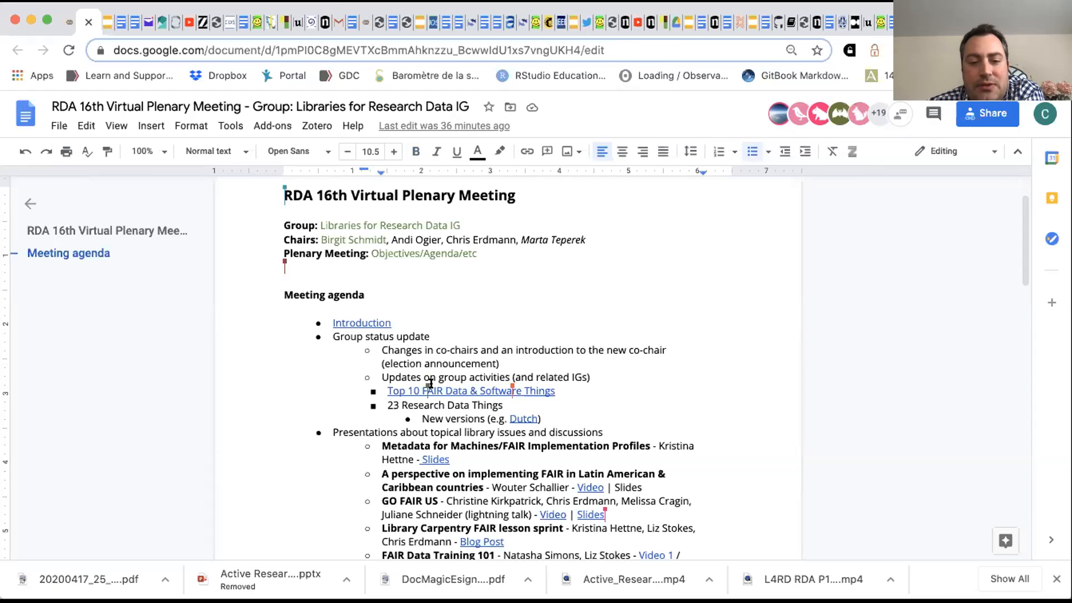
{"action": "mouse_move", "coordinate": [450, 329]}
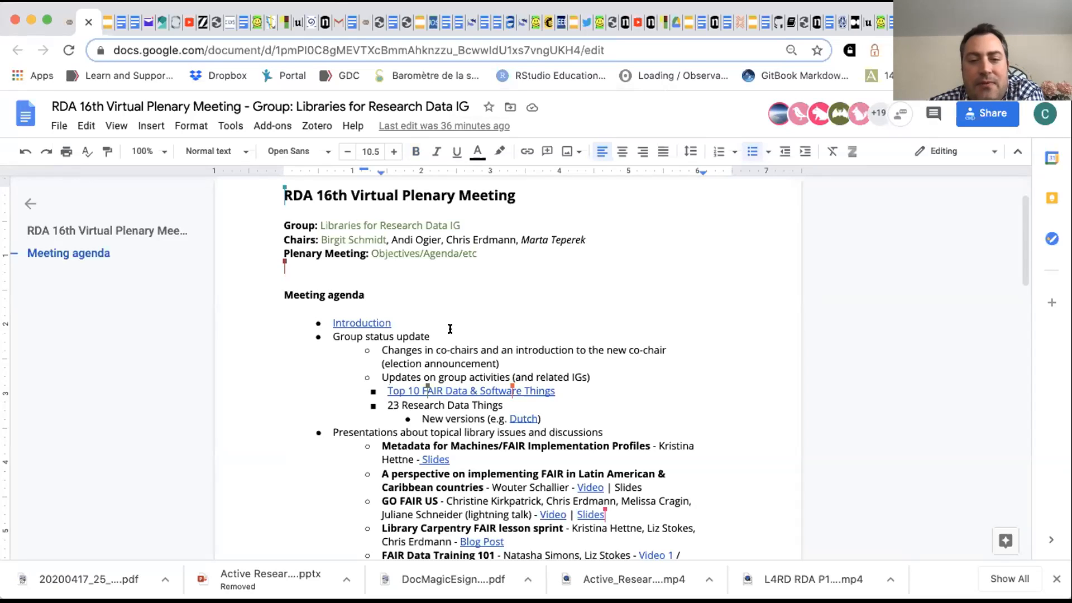
{"action": "mouse_move", "coordinate": [468, 404]}
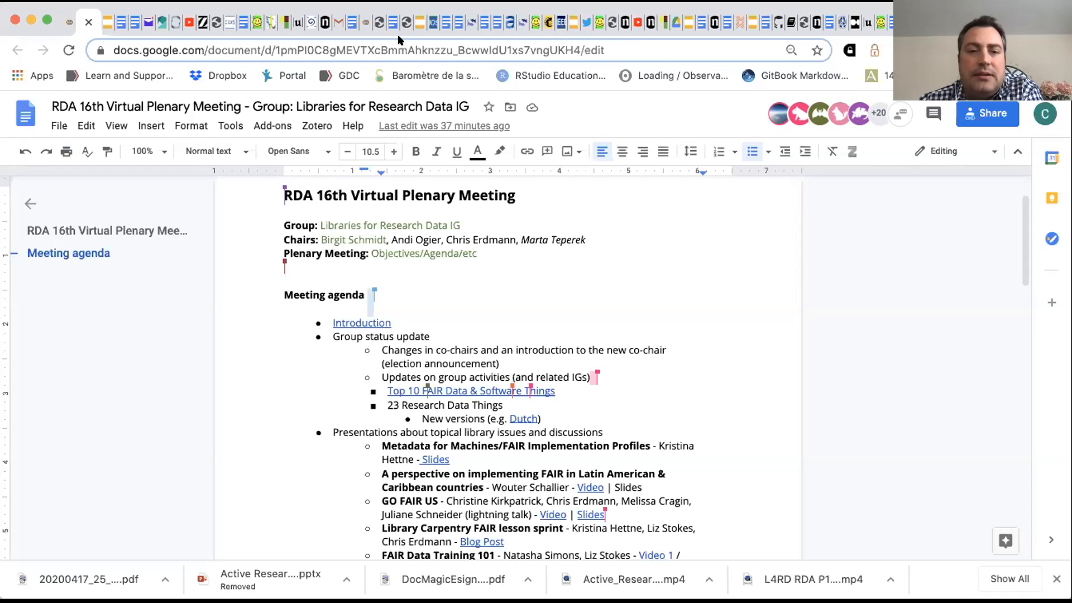
{"action": "scroll", "scroll_direction": "down", "scroll_amount": 3}
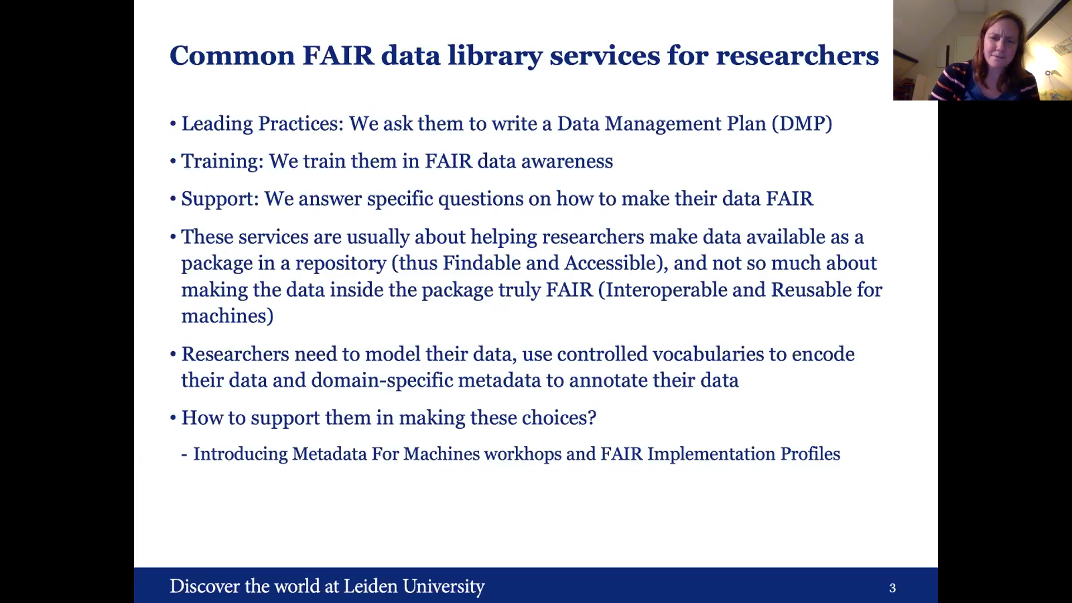
Advance the PowerPoint slide show to slide 4, the Metadata for Machines (M4M) workshop slide.
{"action": "key", "text": "Right"}
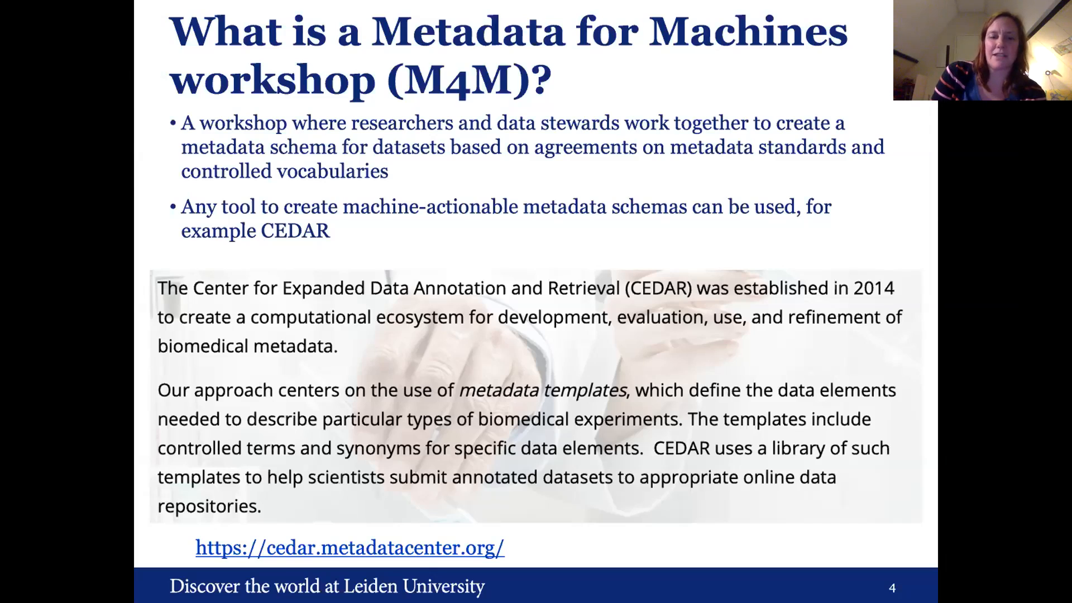
Advance two slides to 'What is a metadata schema?' with the CEDAR COVID-19 example.
{"action": "key", "text": "Right"}
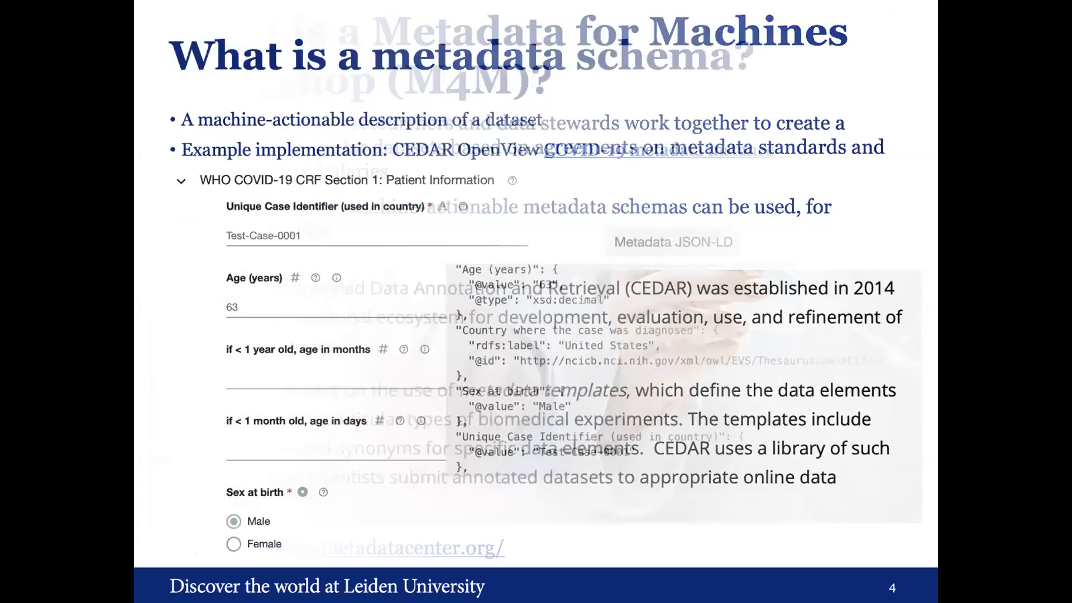
{"action": "key", "text": "Right"}
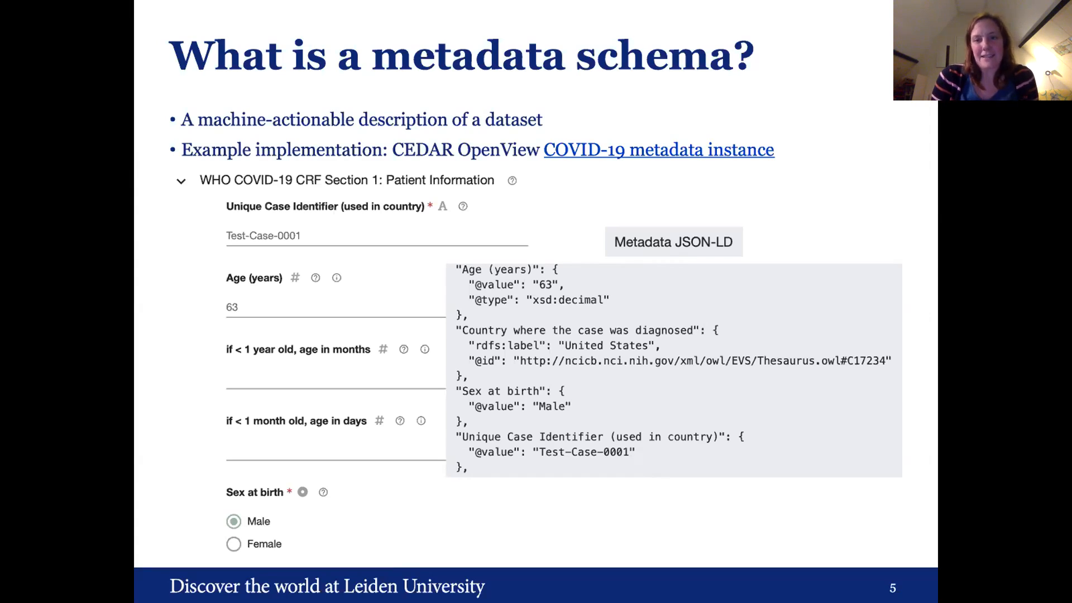
{"action": "key", "text": "Right"}
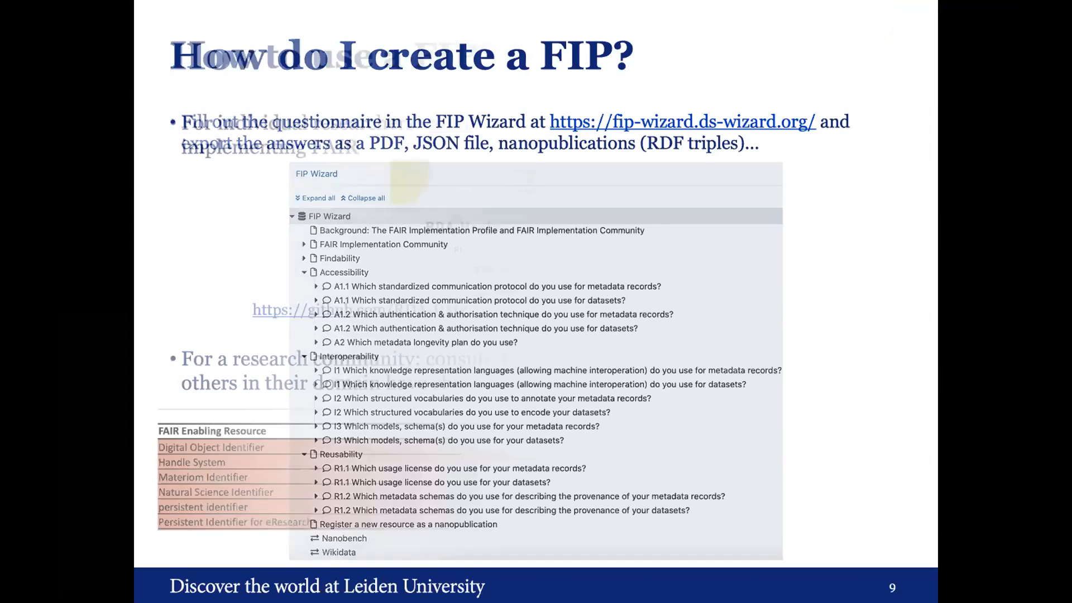
Advance to slide 10, 'How to use a FIP? (work in progress)', showing the FAIR Convergence Matrix.
{"action": "key", "text": "Right"}
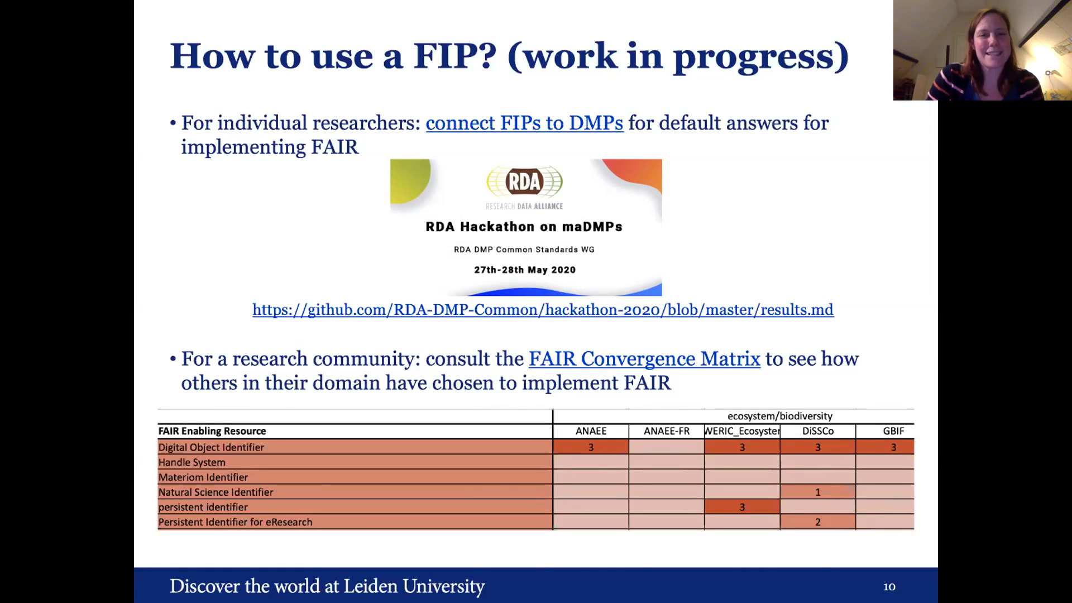
{"action": "key", "text": "Right"}
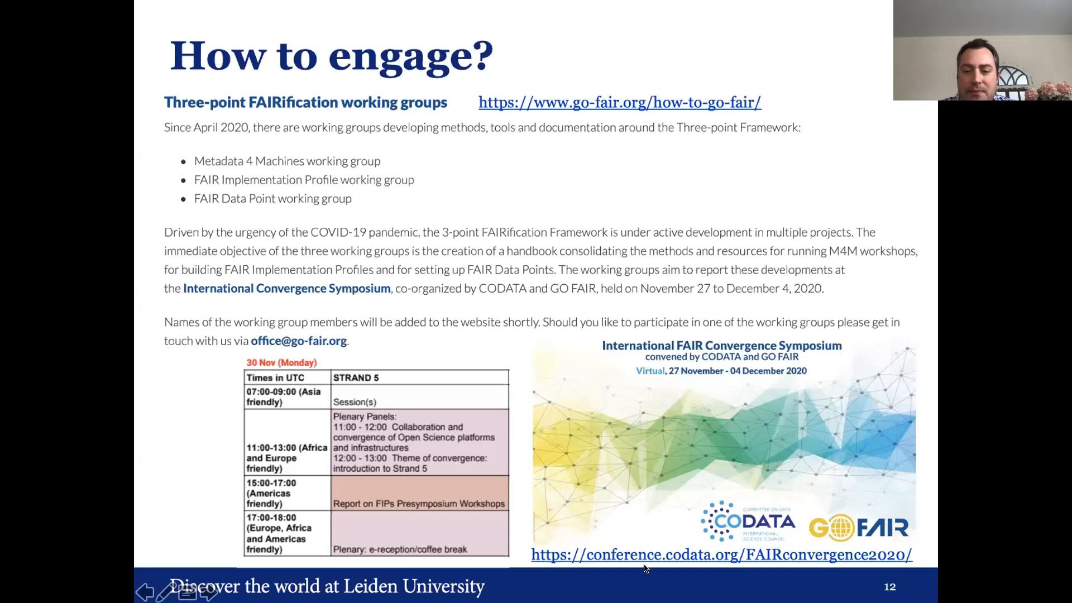
{"action": "mouse_move", "coordinate": [773, 556]}
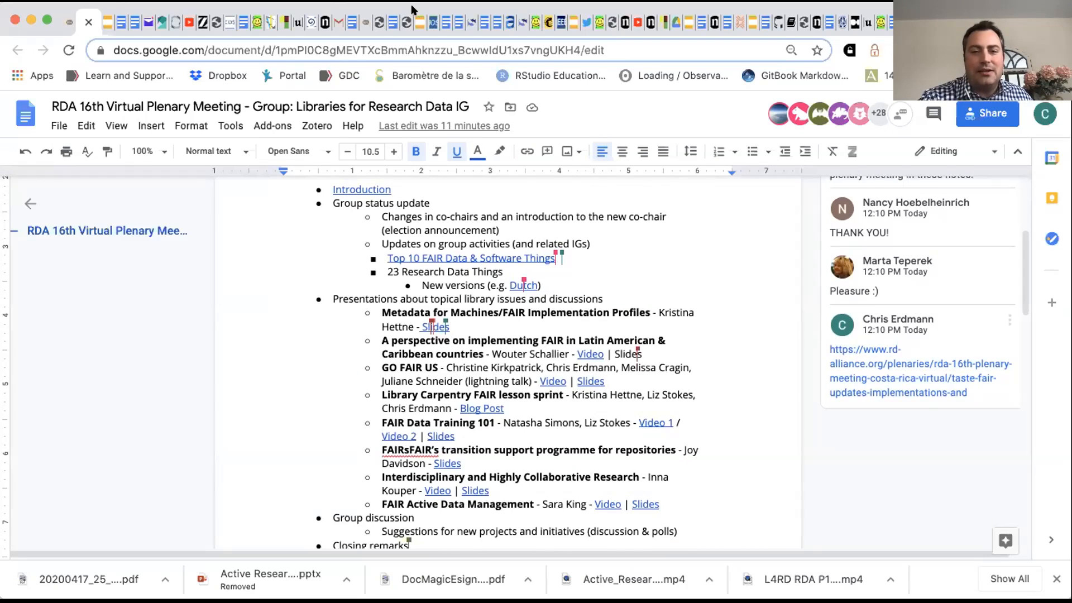
{"action": "mouse_move", "coordinate": [480, 314]}
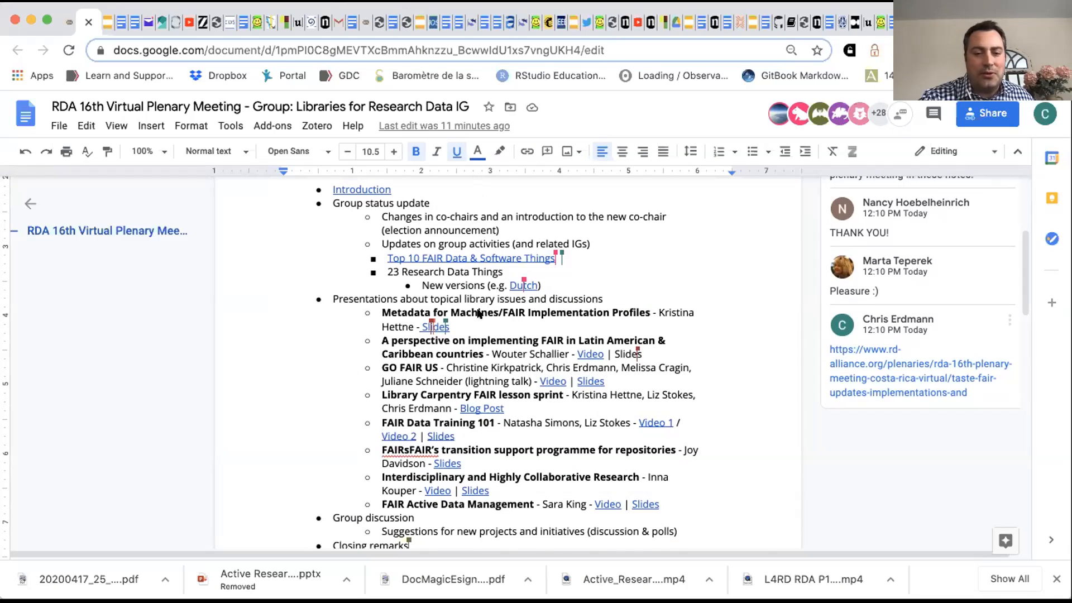
{"action": "scroll", "scroll_direction": "down", "scroll_amount": 3}
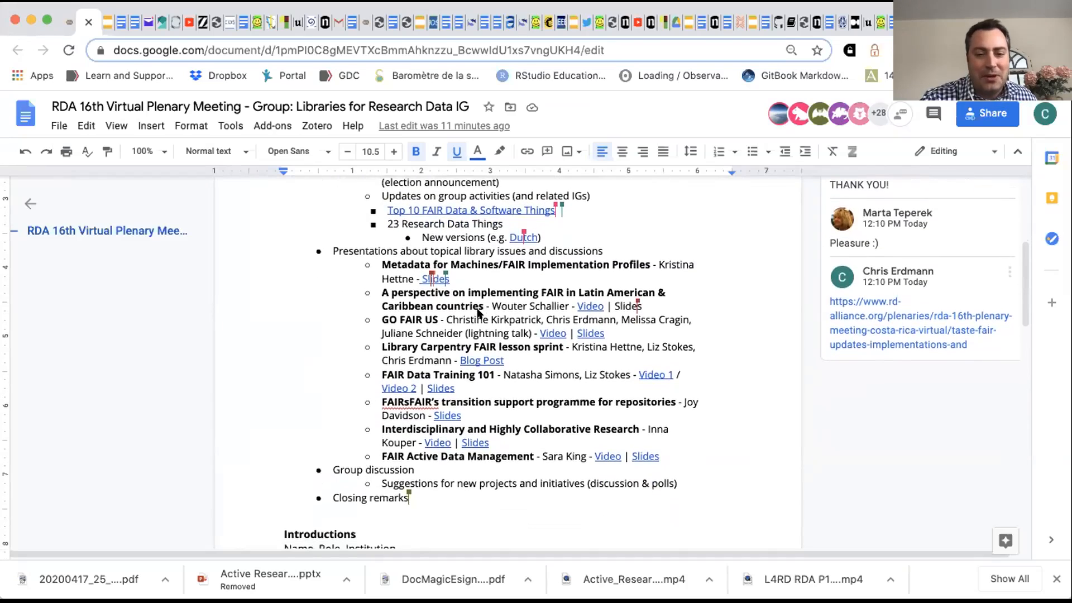
{"action": "scroll", "scroll_direction": "down", "scroll_amount": 3}
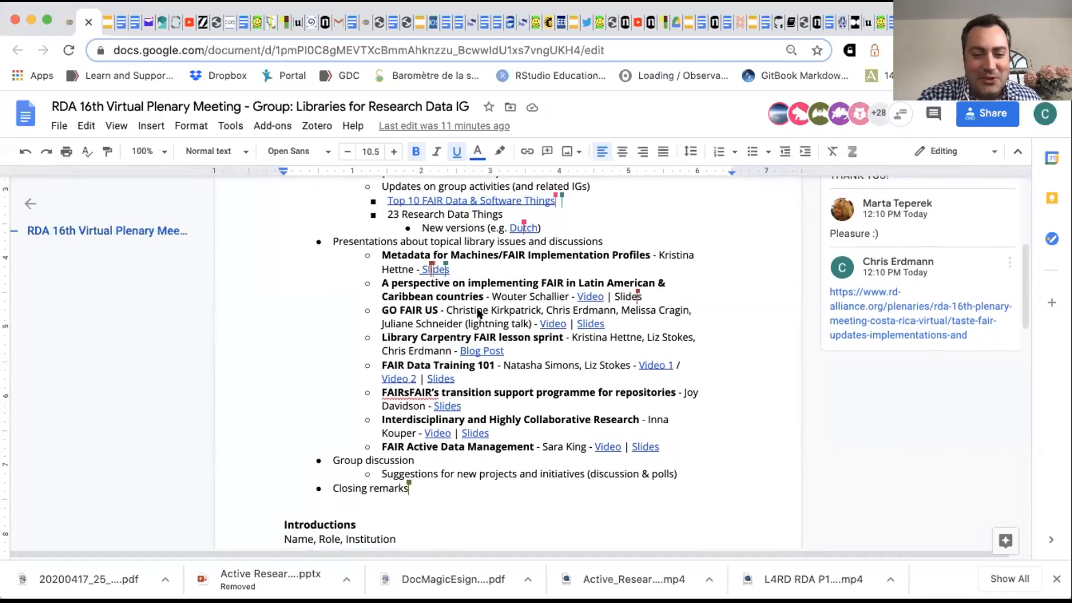
{"action": "scroll", "scroll_direction": "down", "scroll_amount": 3}
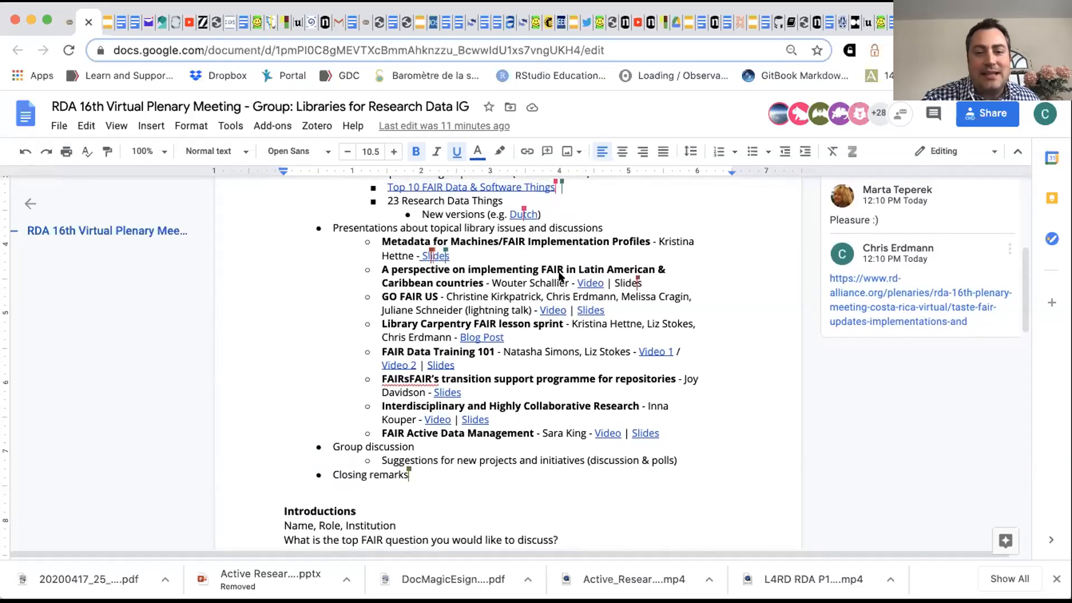
{"action": "mouse_move", "coordinate": [546, 311]}
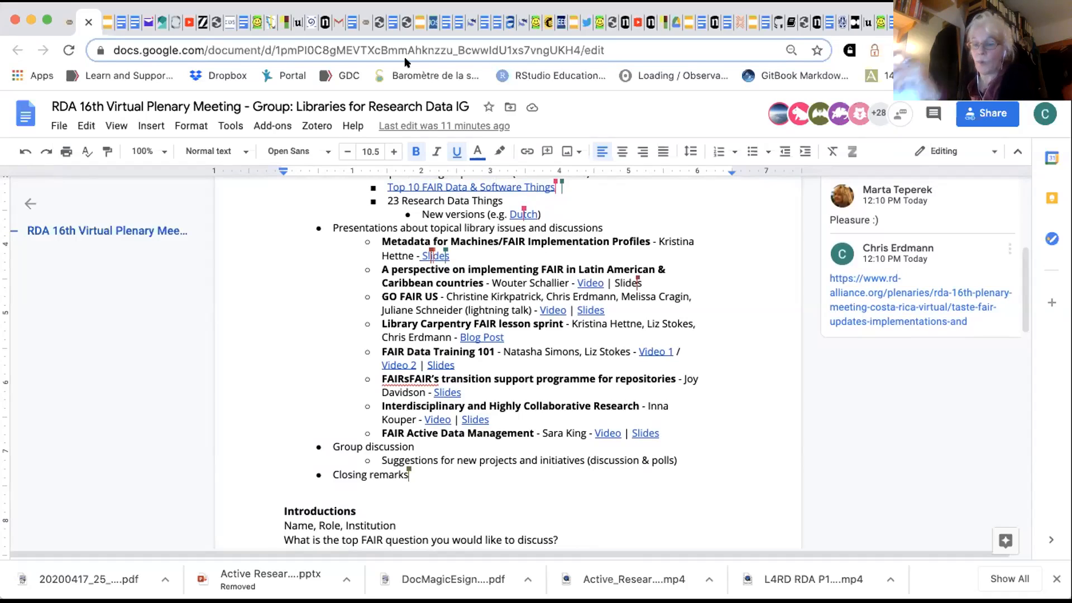
{"action": "mouse_move", "coordinate": [556, 318]}
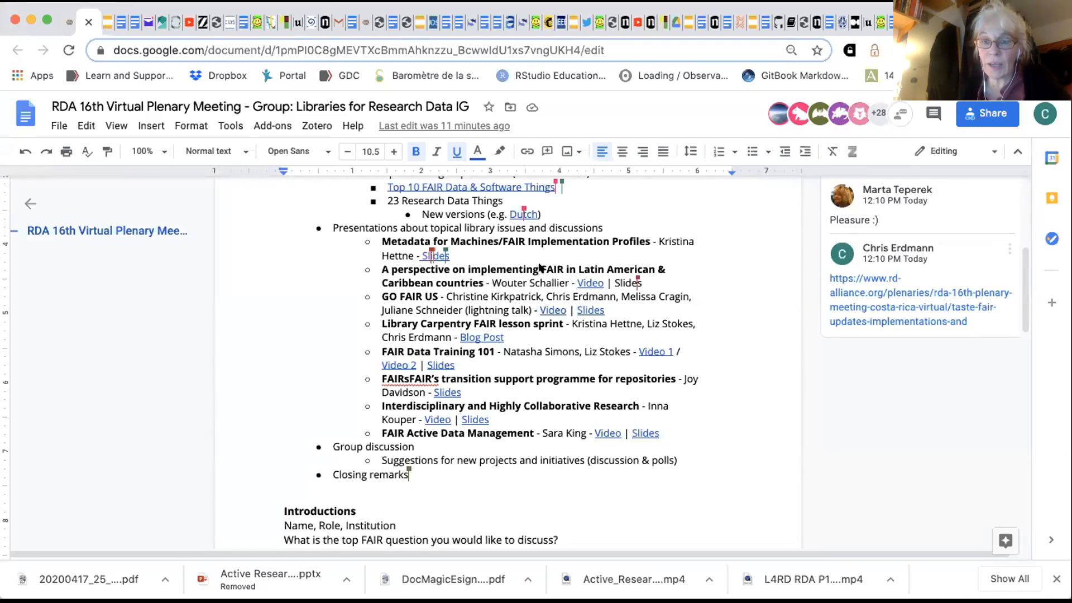
{"action": "mouse_move", "coordinate": [585, 276]}
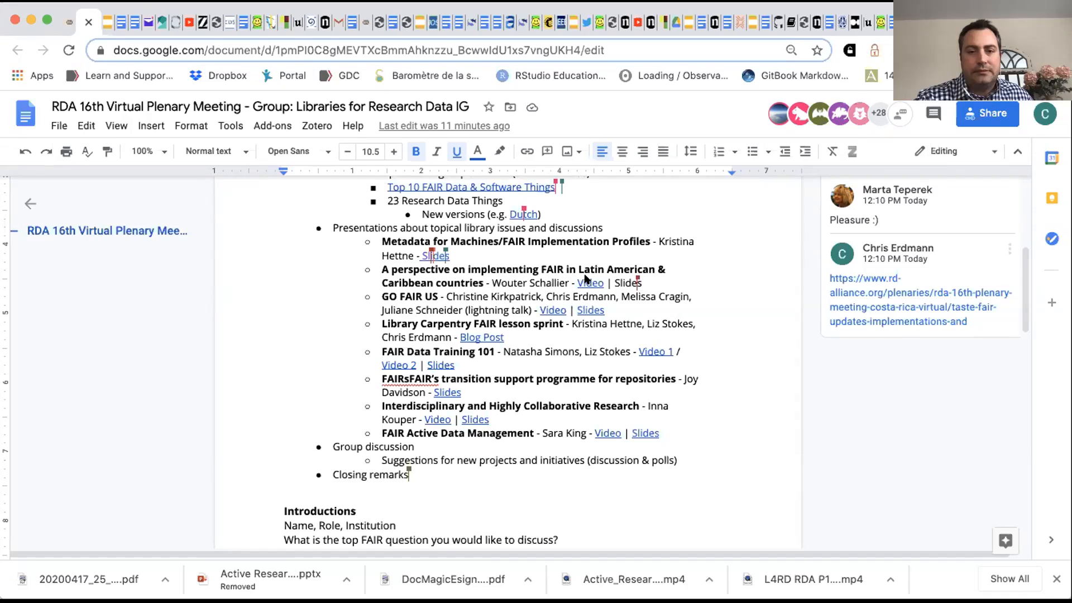
{"action": "mouse_move", "coordinate": [590, 283]}
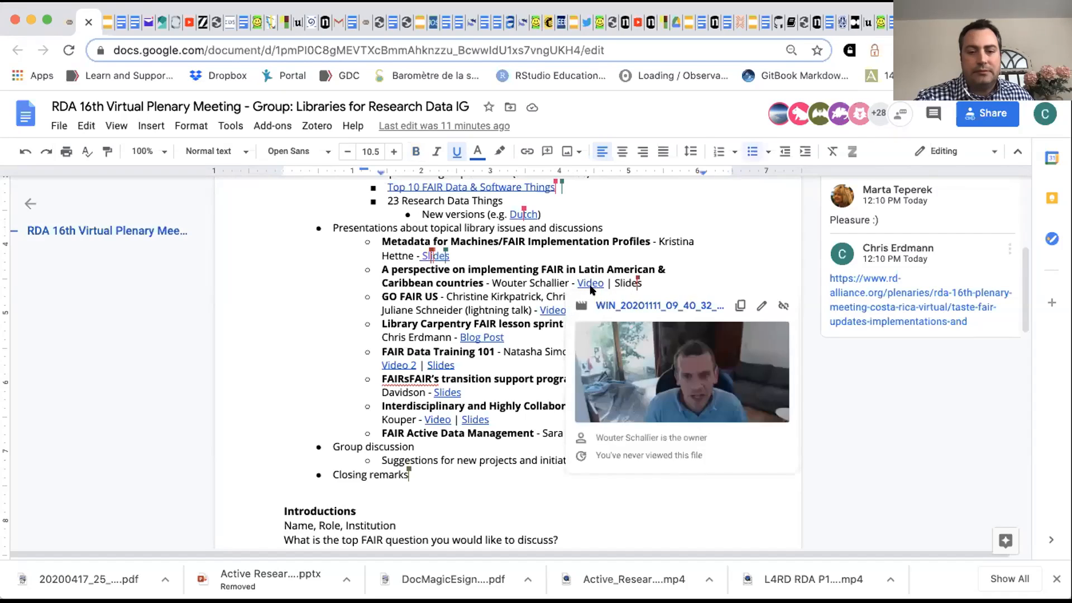
Open the Latin American & Caribbean talk video in Google Drive and play it.
{"action": "left_click", "coordinate": [590, 283]}
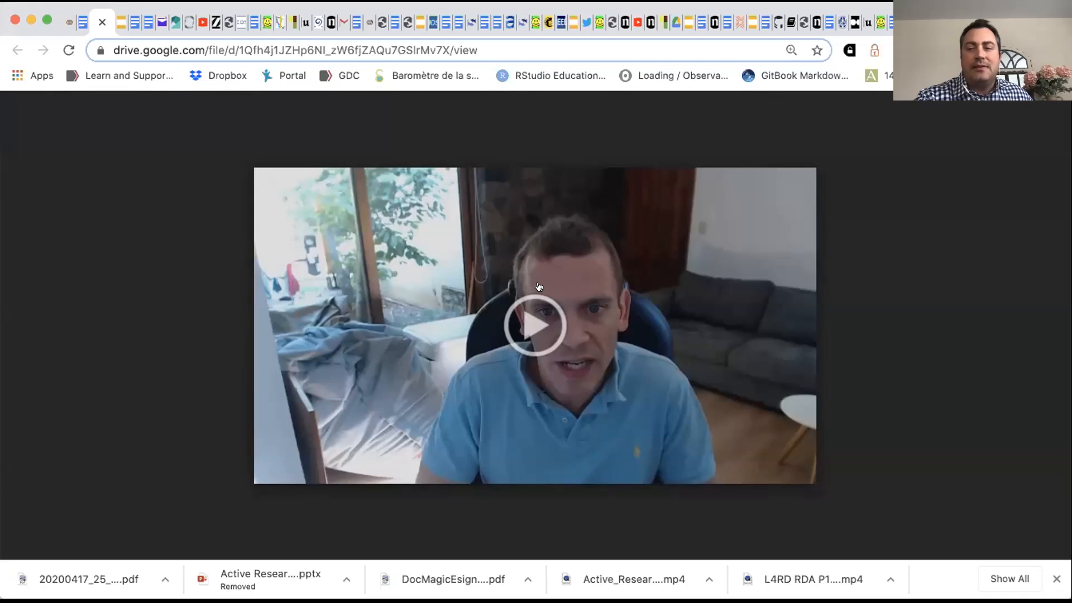
{"action": "mouse_move", "coordinate": [526, 322]}
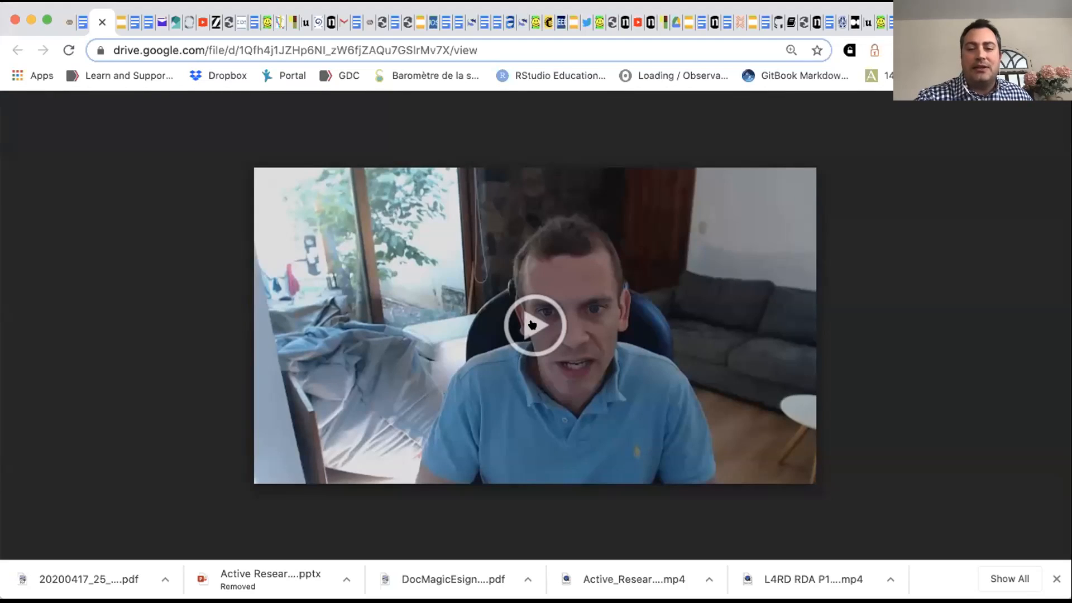
{"action": "mouse_move", "coordinate": [536, 308]}
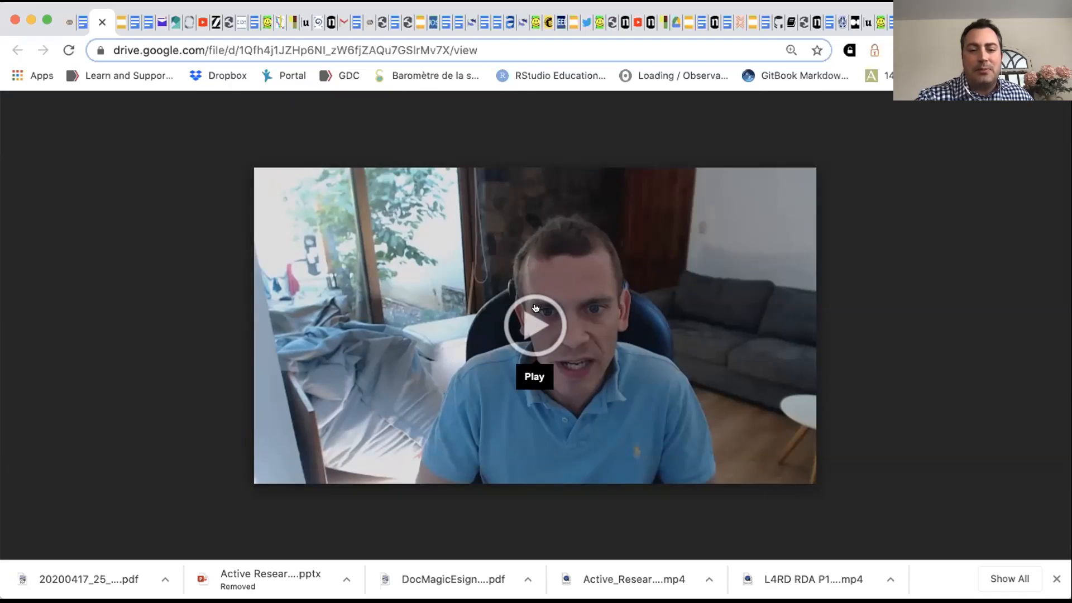
{"action": "left_click", "coordinate": [535, 326]}
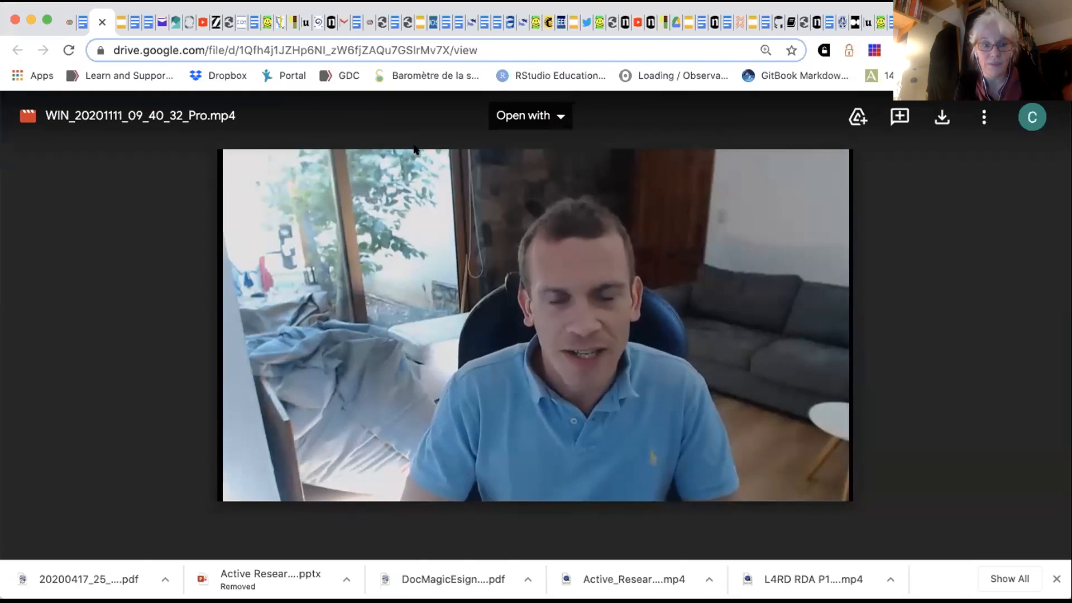
Pause the Latin American & Caribbean talk video at 0:17 of 7:32.
{"action": "left_click", "coordinate": [533, 325]}
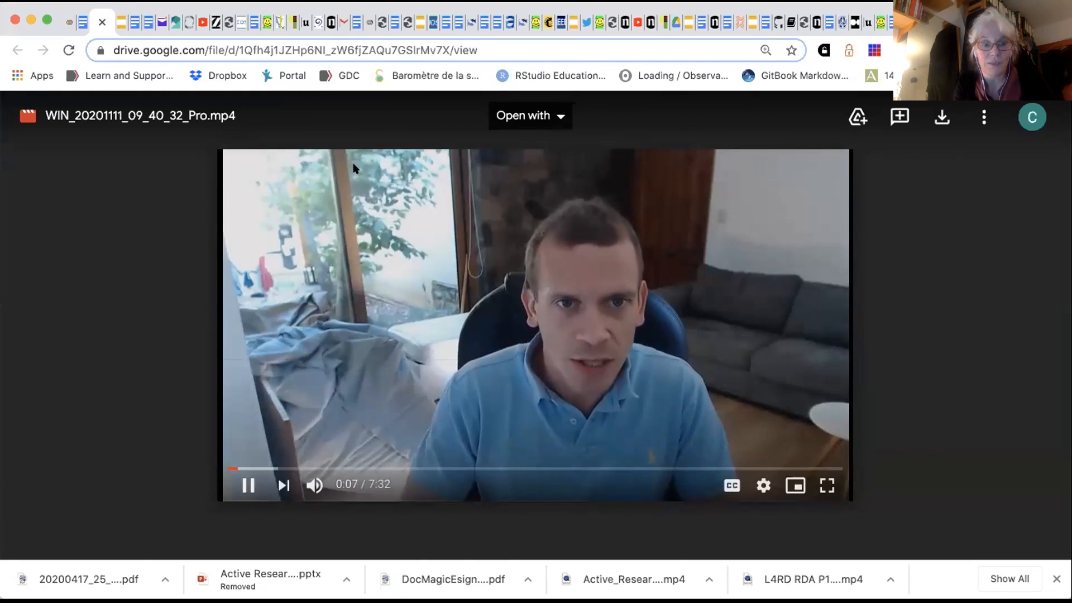
{"action": "mouse_move", "coordinate": [404, 141]}
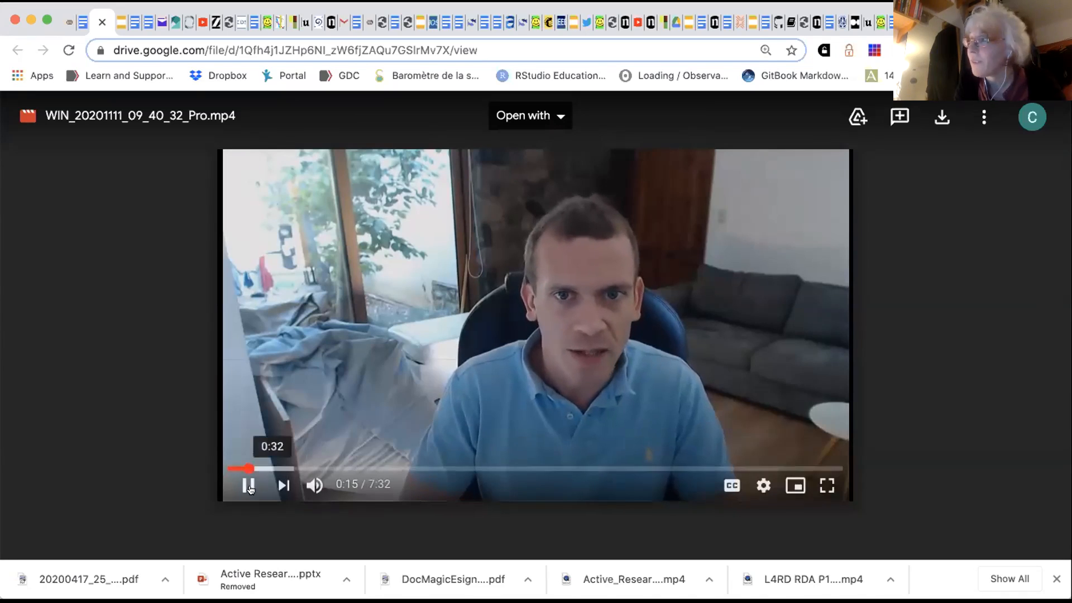
{"action": "left_click", "coordinate": [248, 486]}
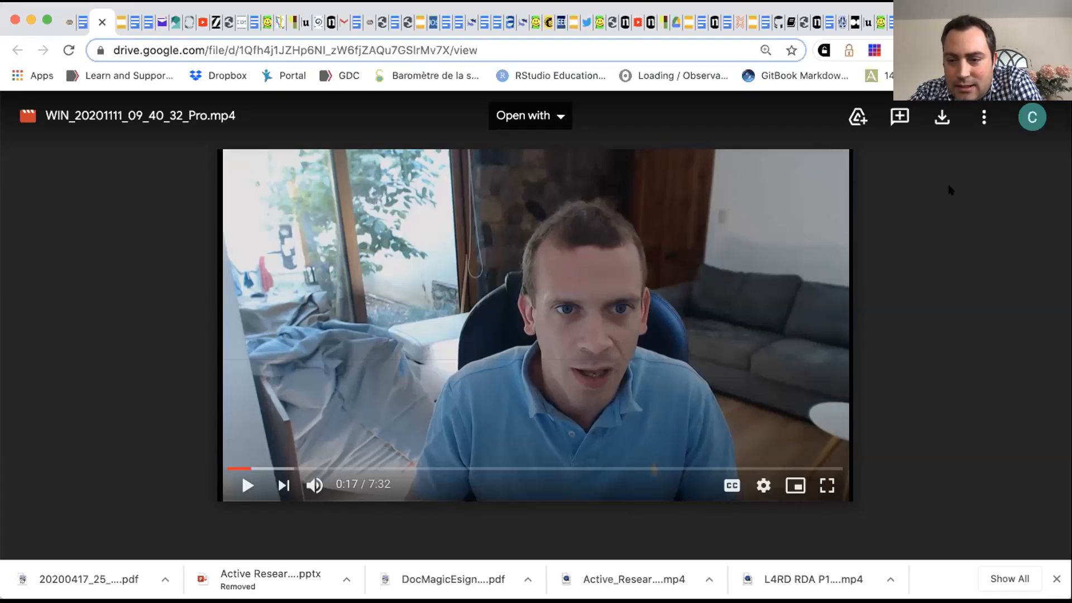
{"action": "mouse_move", "coordinate": [954, 319]}
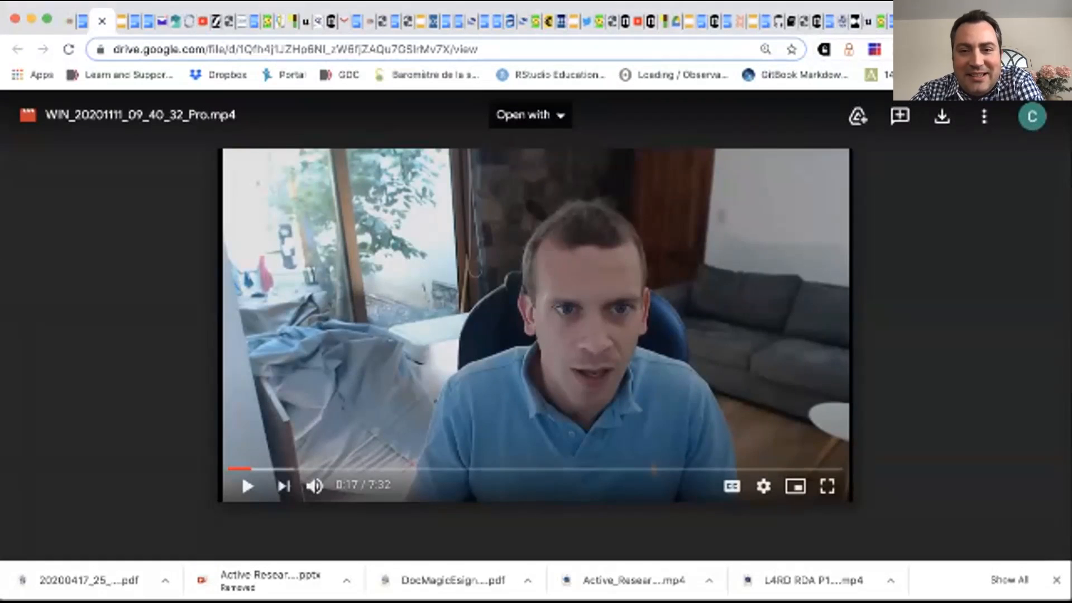
Show the Latin American & Caribbean talk video from the other presenter's Chrome window in larger view.
{"action": "left_click", "coordinate": [248, 486]}
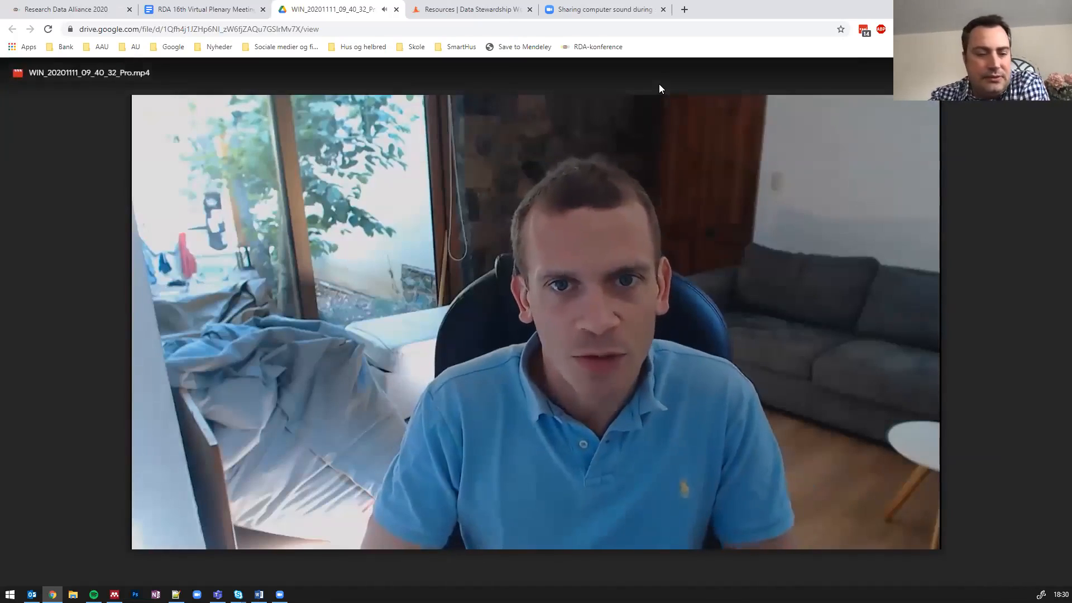
{"action": "left_click", "coordinate": [535, 321]}
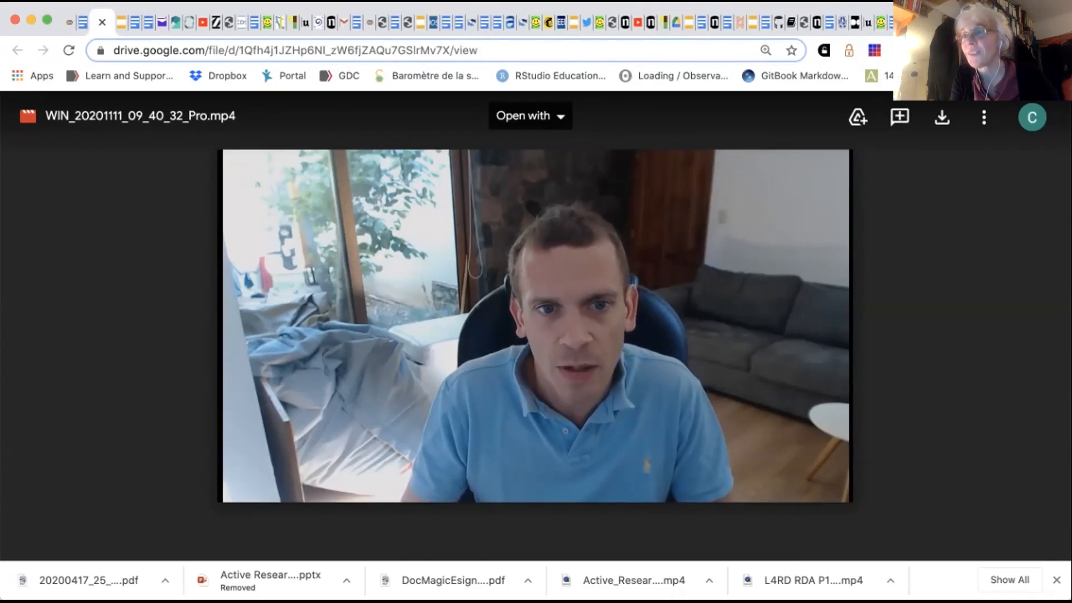
{"action": "mouse_move", "coordinate": [562, 76]}
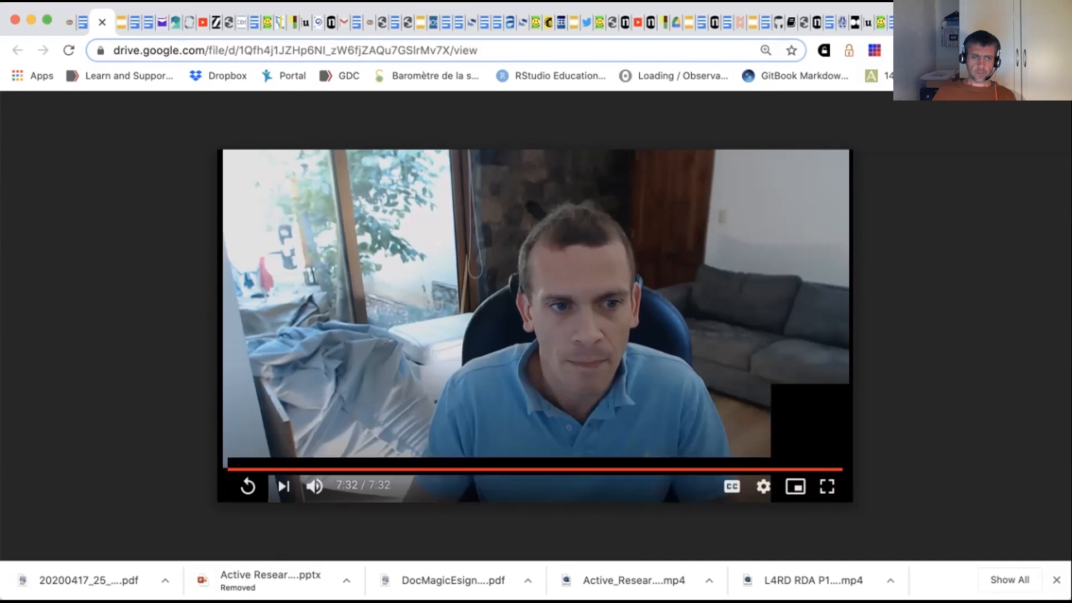
Replay the finished talk video and stop it at 0:00 of 7:32.
{"action": "left_click", "coordinate": [249, 487]}
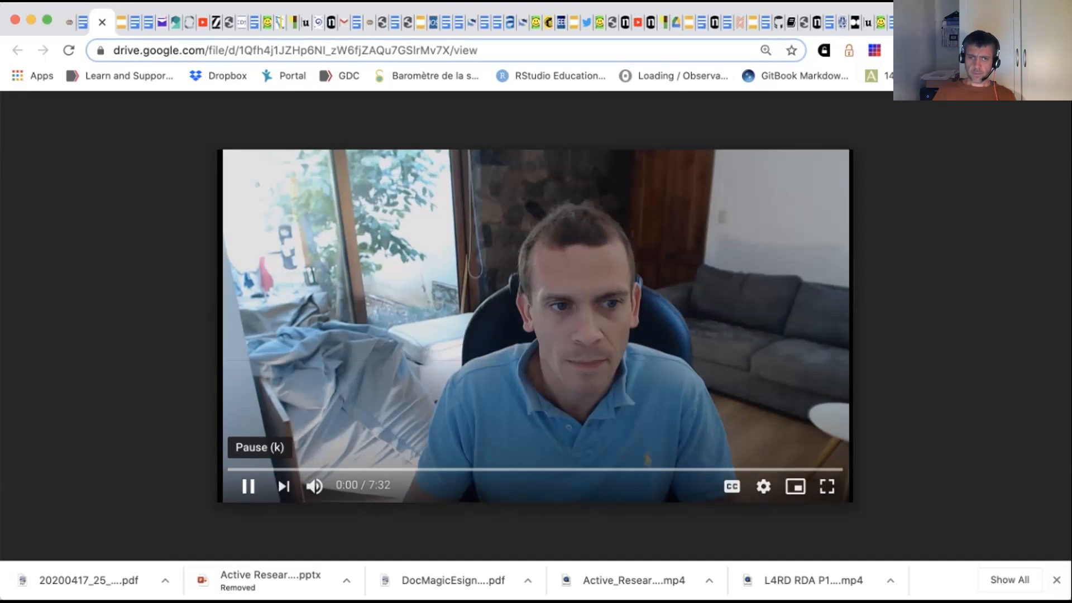
{"action": "left_click", "coordinate": [249, 487]}
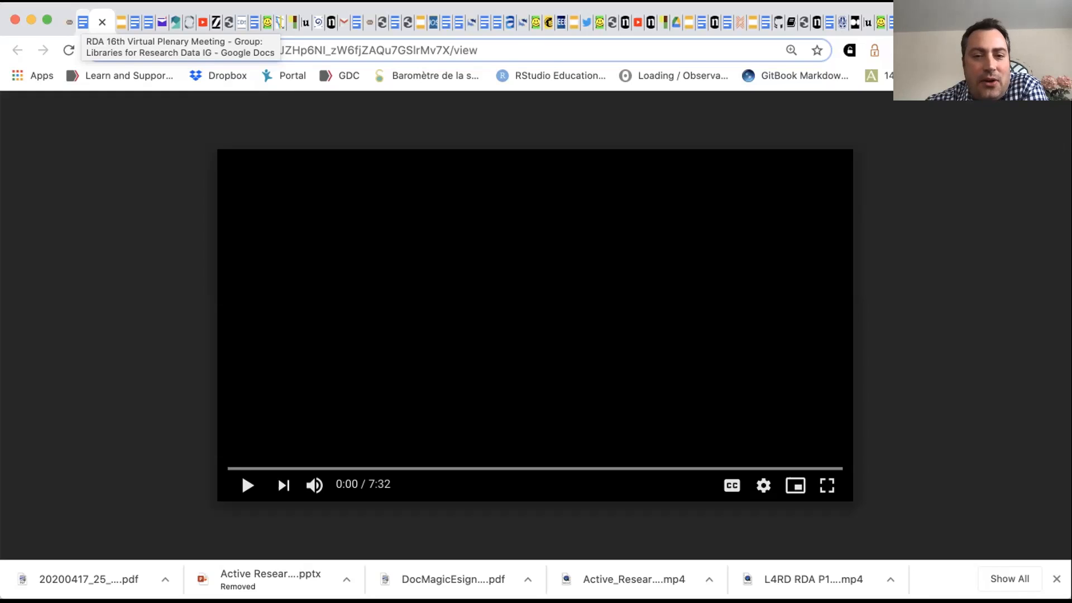
Open the GO FAIR US 'FAIR Basics' webinar on YouTube from the agenda's Video link.
{"action": "left_click", "coordinate": [87, 23]}
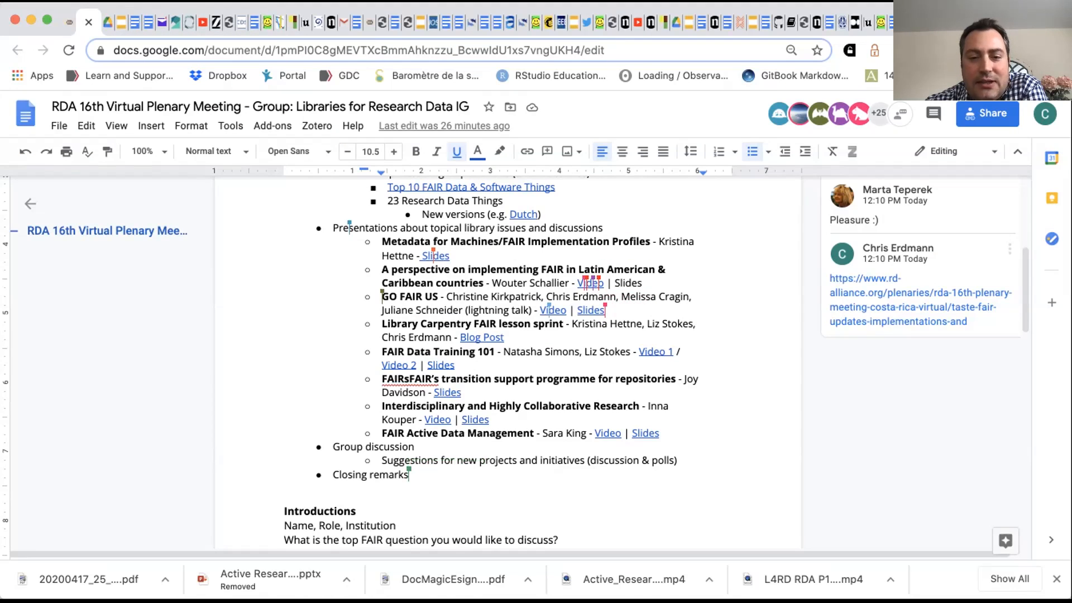
{"action": "left_click", "coordinate": [554, 310]}
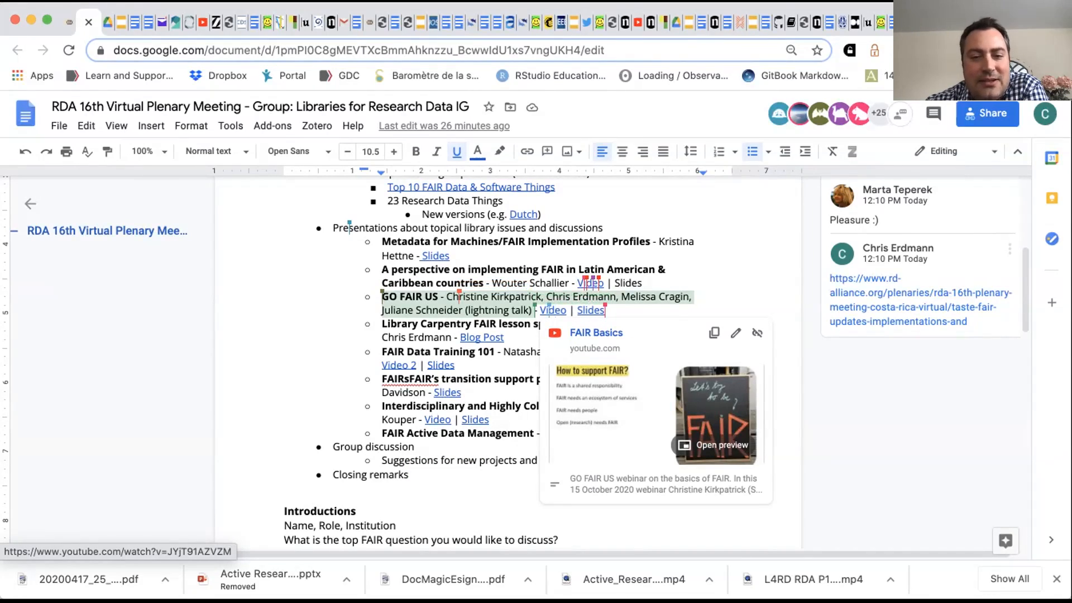
{"action": "left_click", "coordinate": [553, 310]}
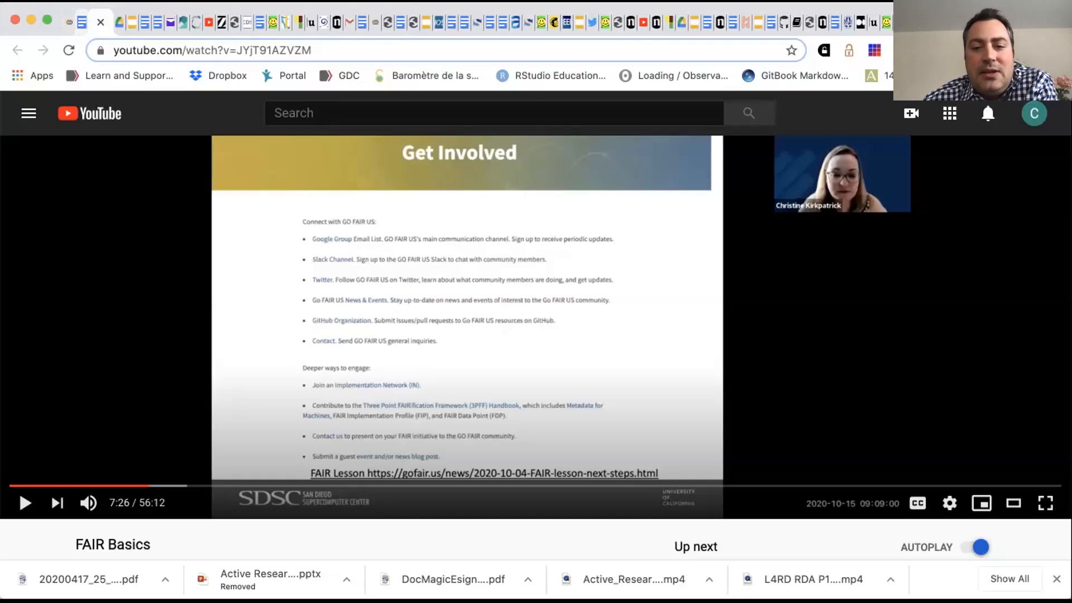
Read the GO FAIR US FAIR lesson next-steps article down to the Carpentries incubator plans.
{"action": "left_click", "coordinate": [67, 21]}
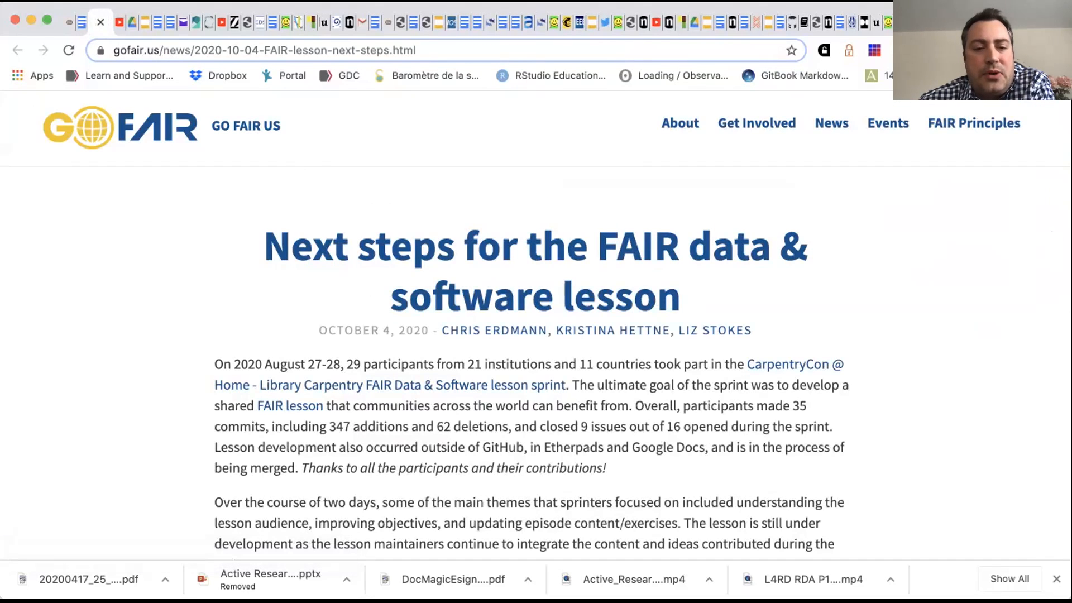
{"action": "scroll", "scroll_direction": "down", "scroll_amount": 3}
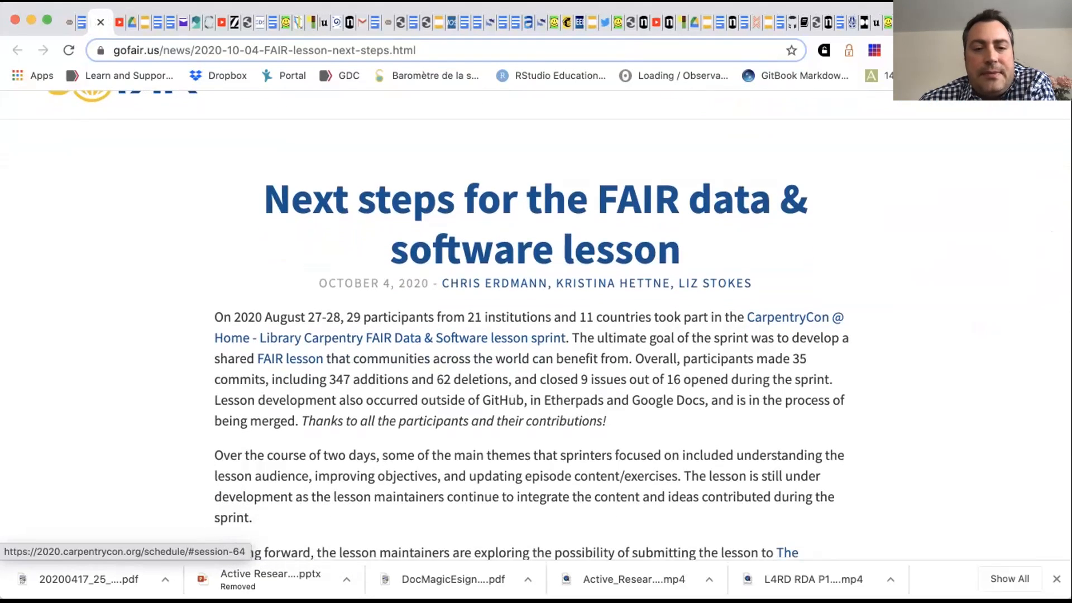
{"action": "scroll", "scroll_direction": "down", "scroll_amount": 3}
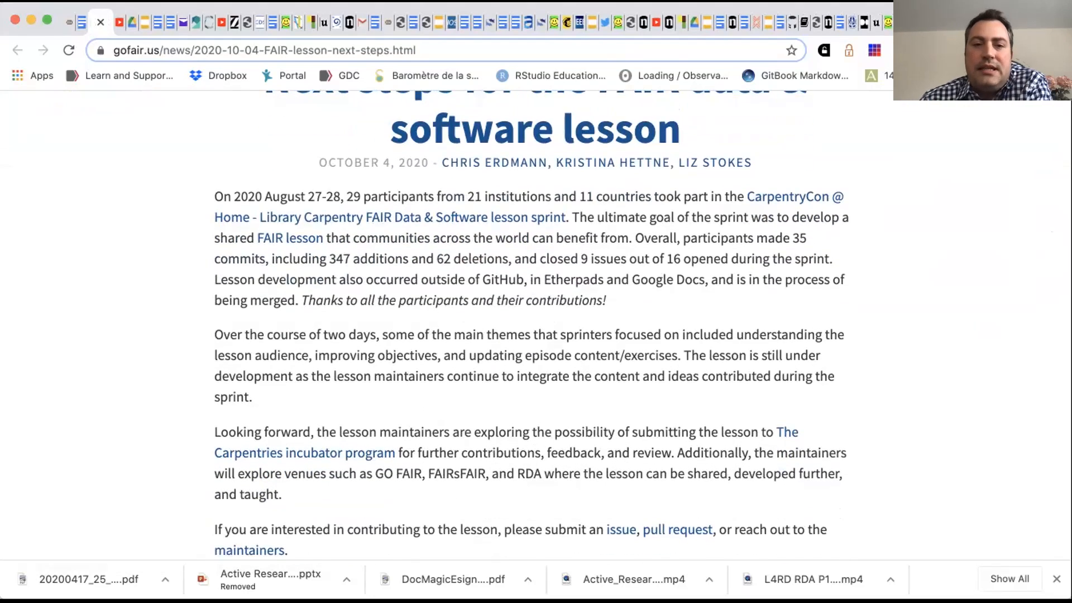
{"action": "scroll", "scroll_direction": "down", "scroll_amount": 3}
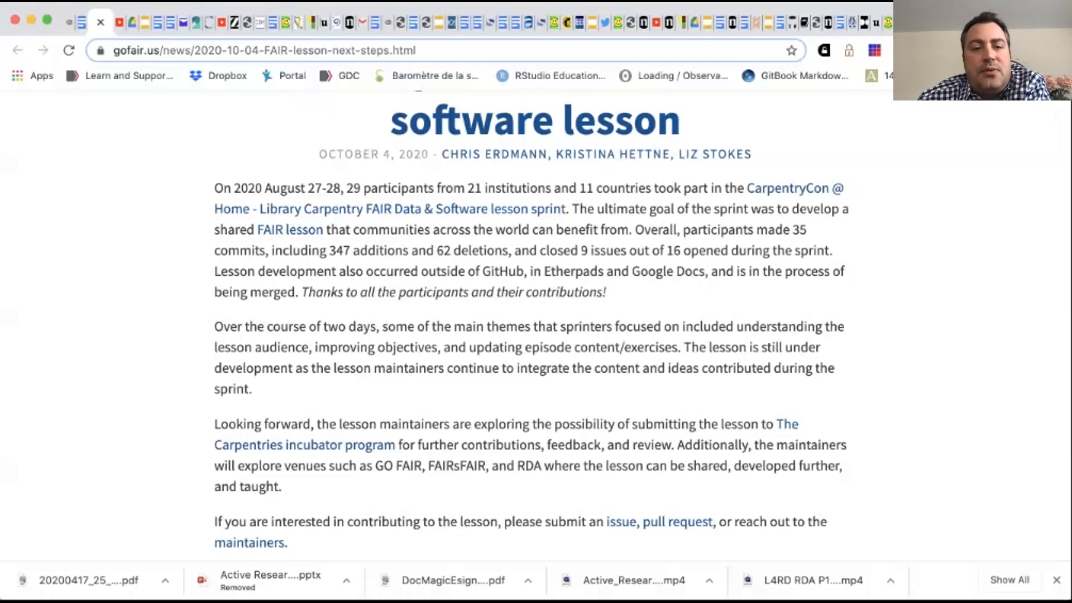
Scroll past the 'If you are interested in contributing' paragraph to the puzzle-piece illustration.
{"action": "scroll", "scroll_direction": "down", "scroll_amount": 3}
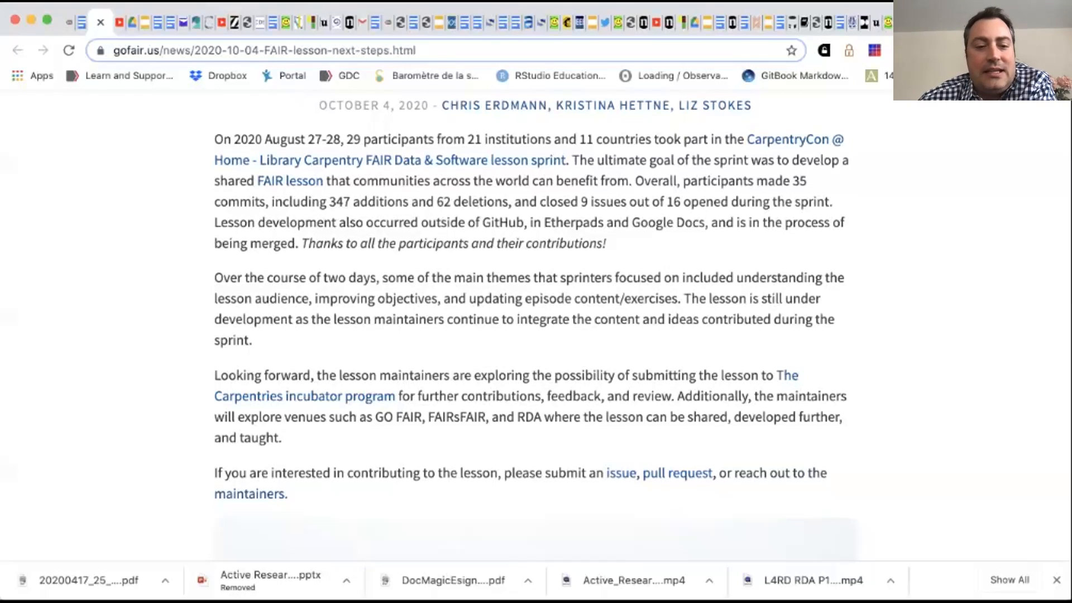
{"action": "scroll", "scroll_direction": "down", "scroll_amount": 3}
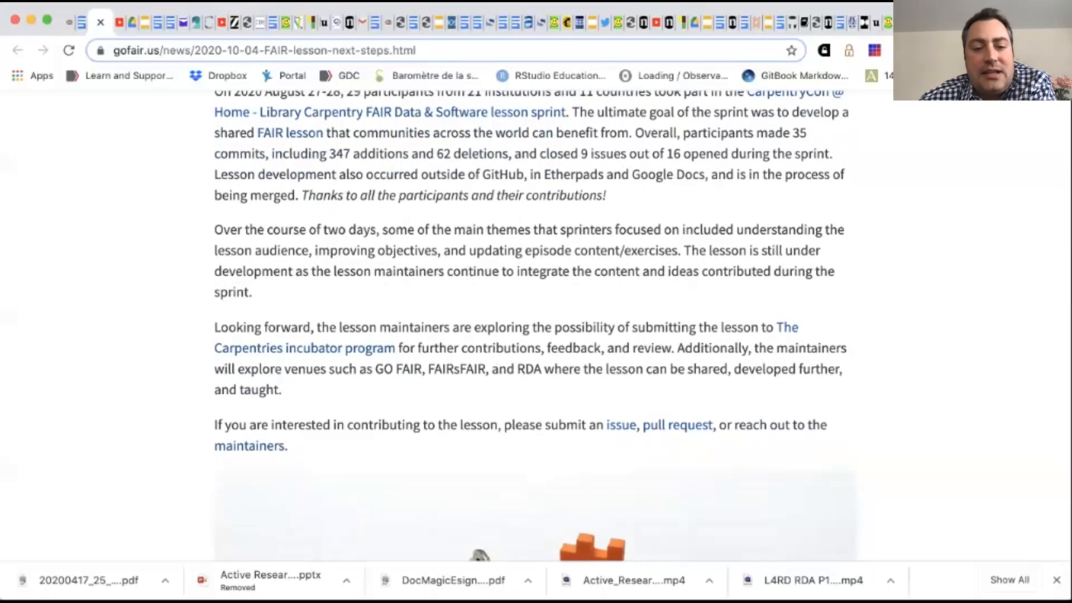
{"action": "scroll", "scroll_direction": "down", "scroll_amount": 3}
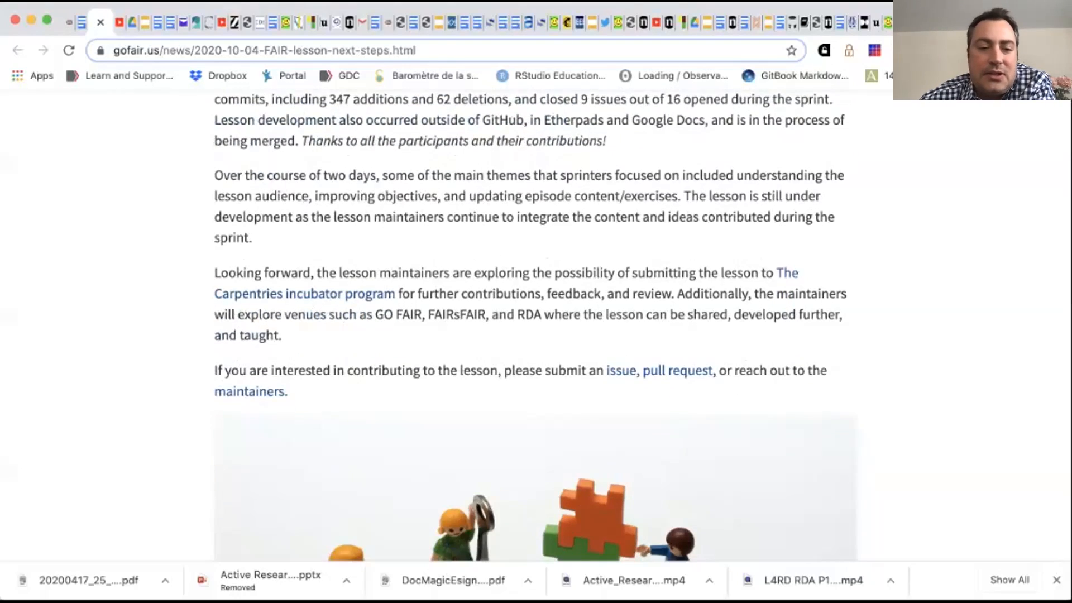
{"action": "scroll", "scroll_direction": "down", "scroll_amount": 3}
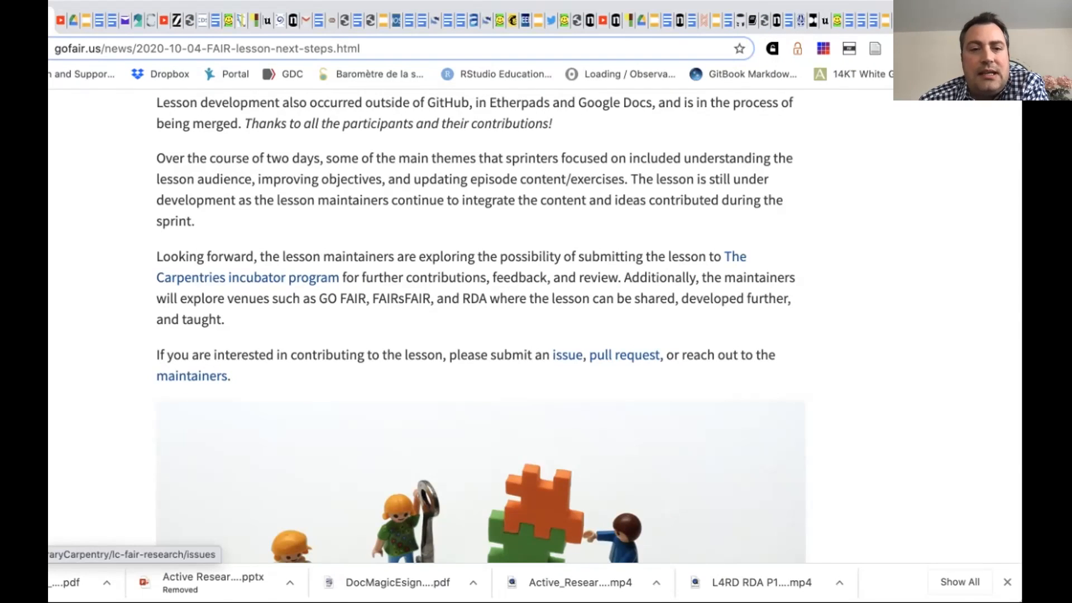
Open the LibraryCarpentry lc-fair-research repository and scroll its README down to the Citation section.
{"action": "left_click", "coordinate": [567, 355]}
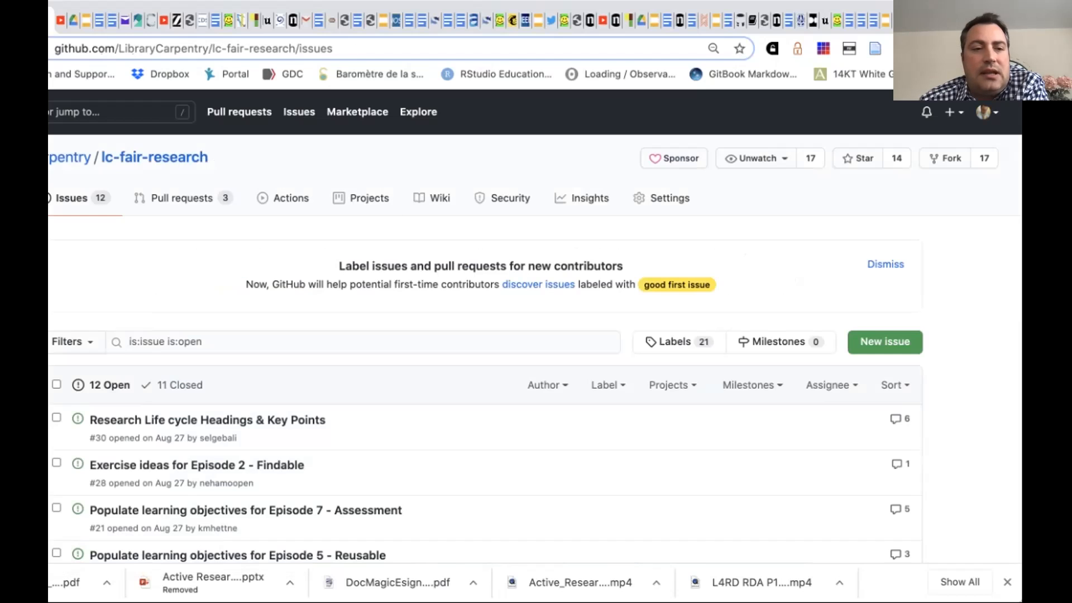
{"action": "left_click", "coordinate": [154, 157]}
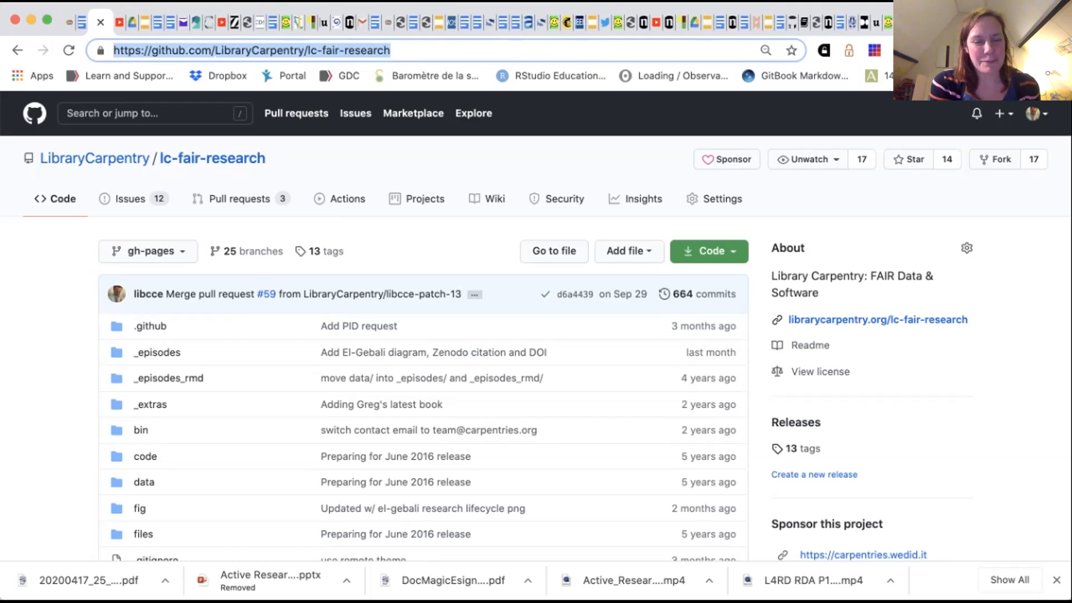
{"action": "scroll", "scroll_direction": "down", "scroll_amount": 3}
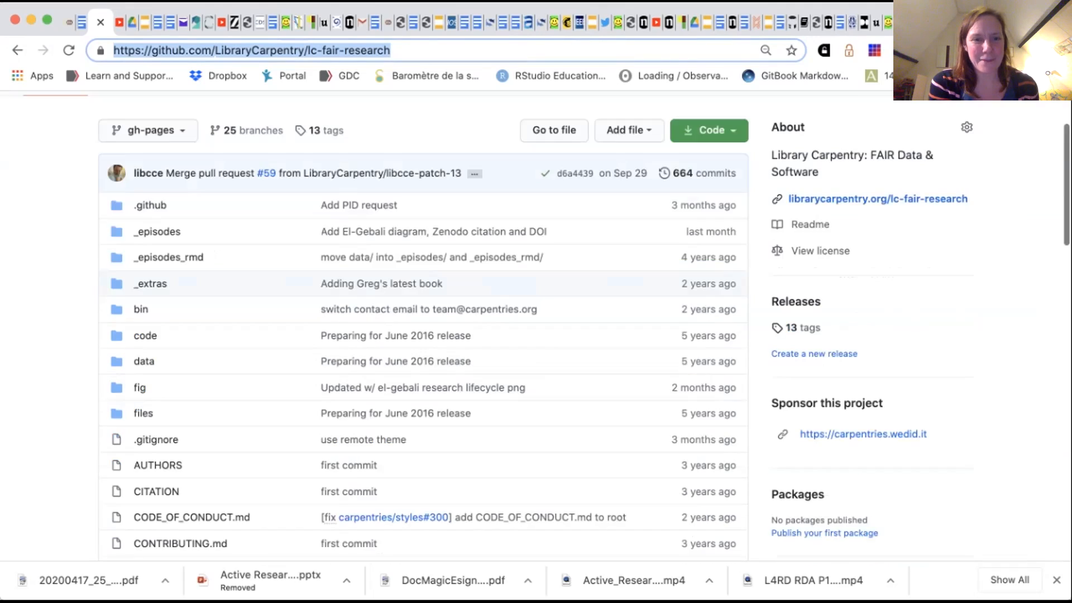
{"action": "scroll", "scroll_direction": "down", "scroll_amount": 3}
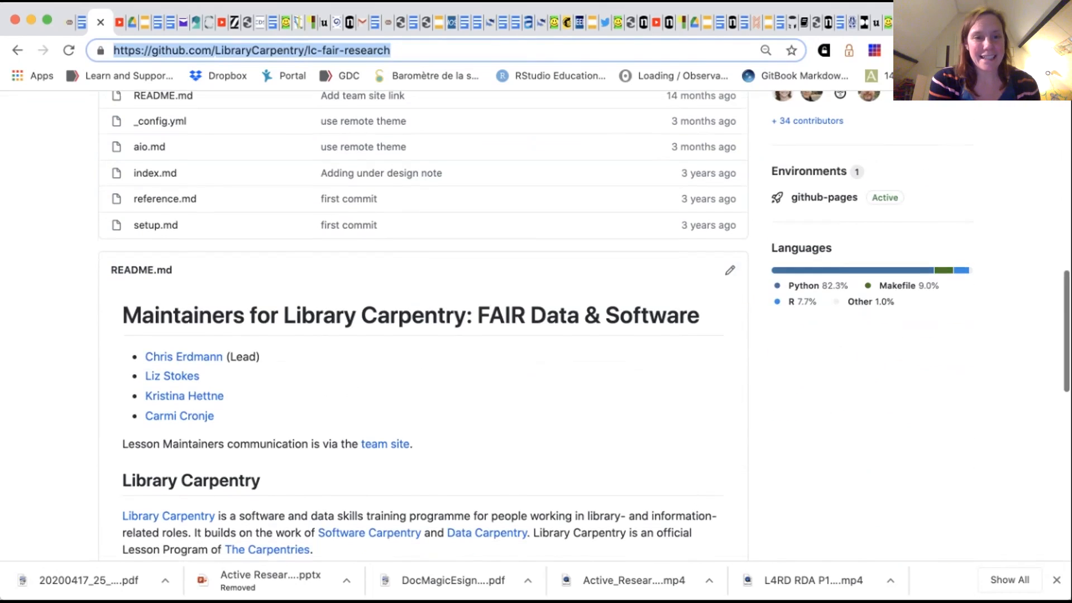
{"action": "scroll", "scroll_direction": "down", "scroll_amount": 3}
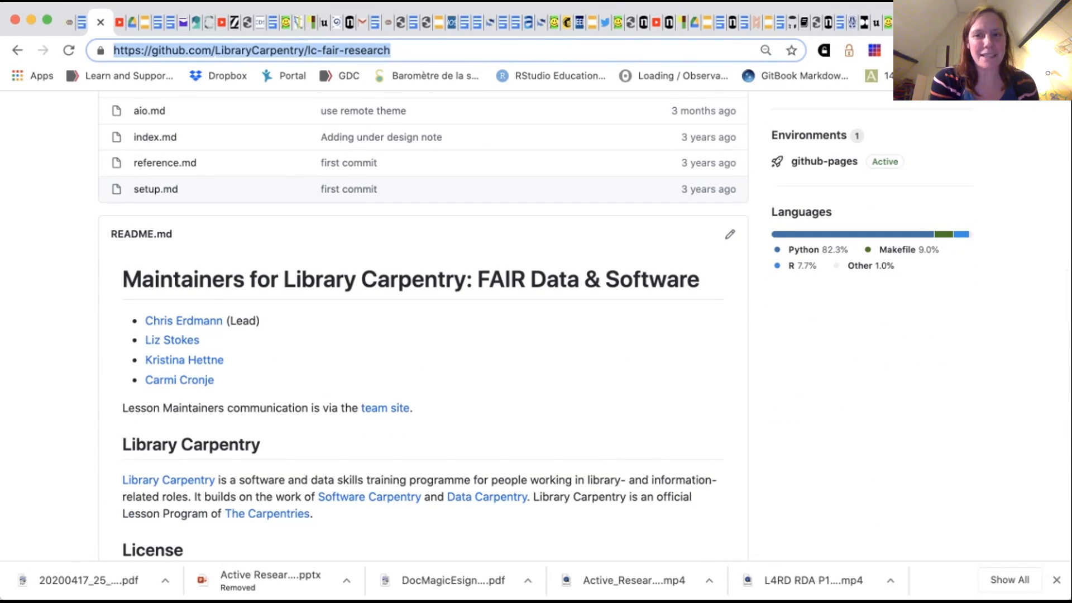
{"action": "scroll", "scroll_direction": "down", "scroll_amount": 3}
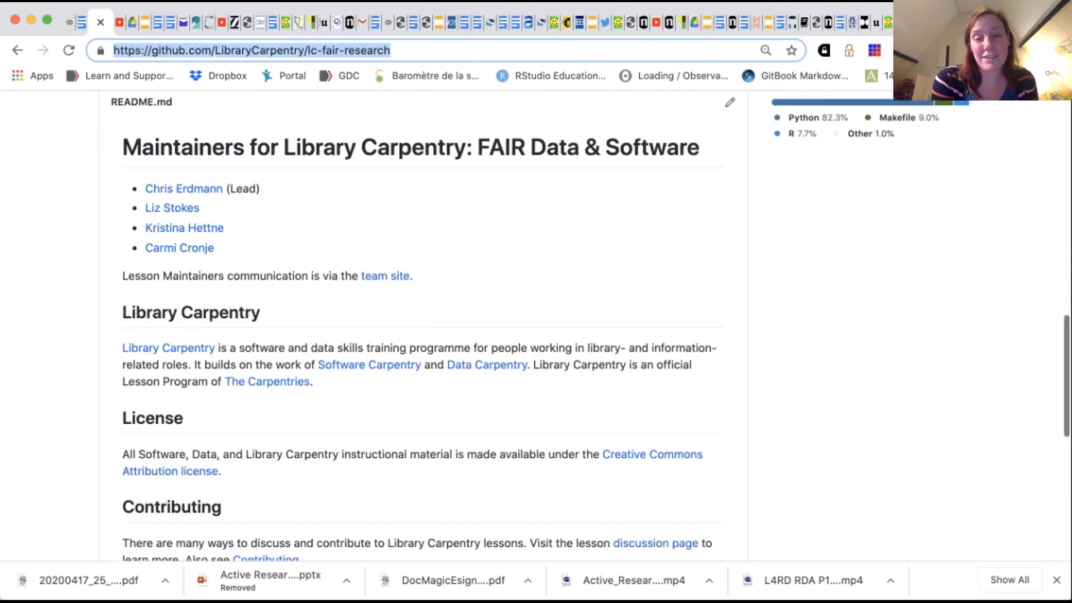
{"action": "scroll", "scroll_direction": "up", "scroll_amount": 3}
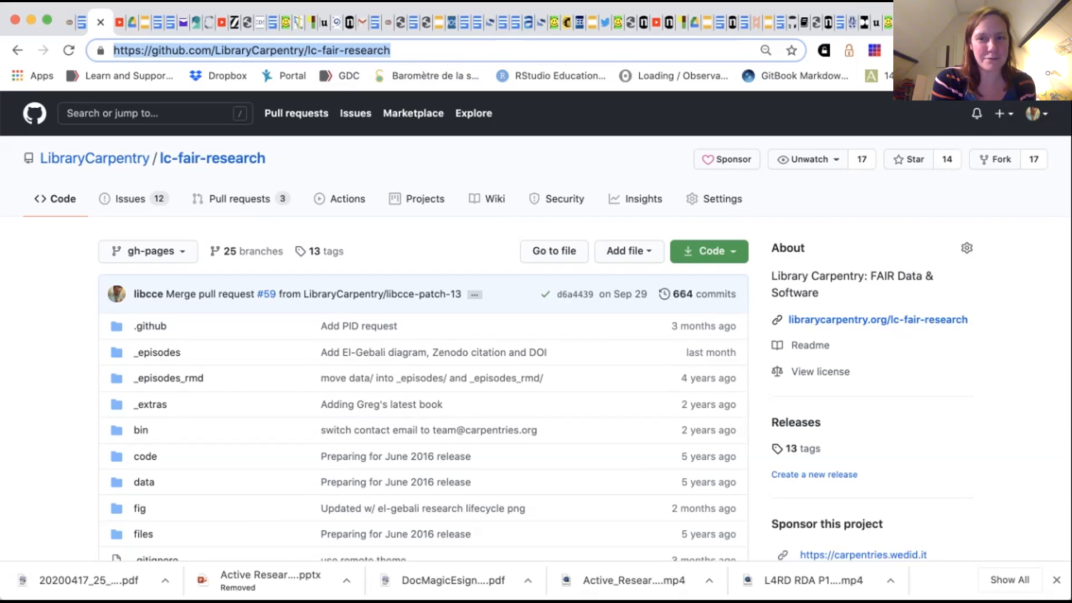
{"action": "scroll", "scroll_direction": "down", "scroll_amount": 3}
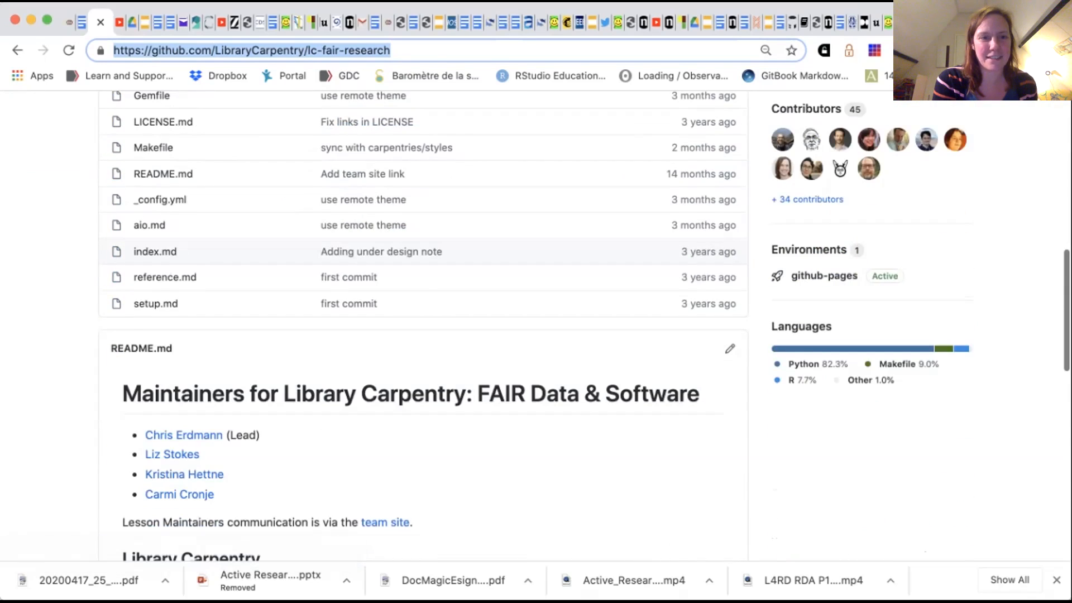
{"action": "scroll", "scroll_direction": "down", "scroll_amount": 3}
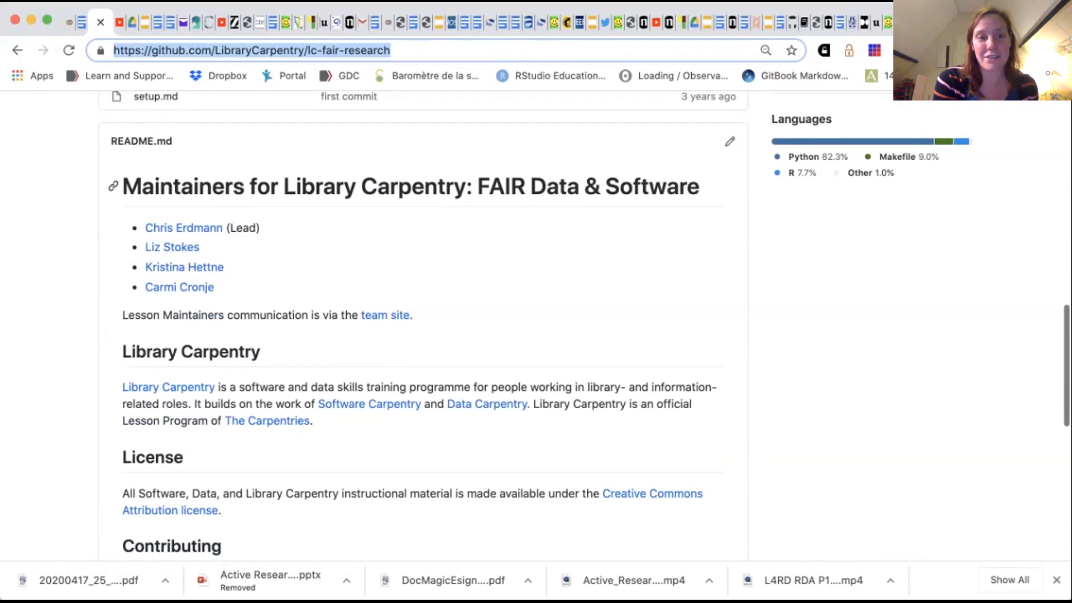
{"action": "scroll", "scroll_direction": "down", "scroll_amount": 3}
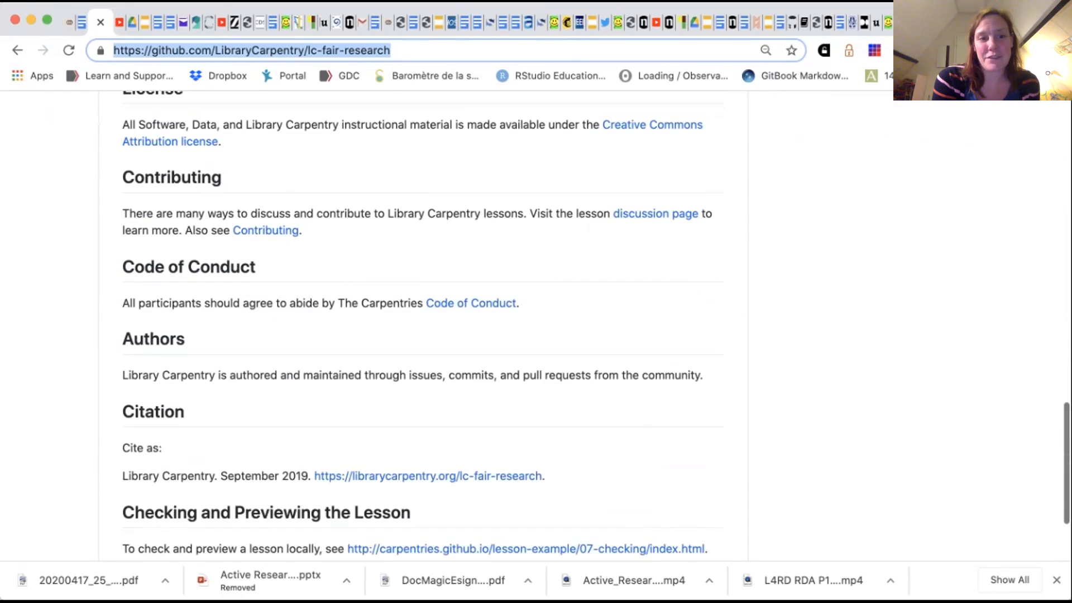
{"action": "mouse_move", "coordinate": [428, 476]}
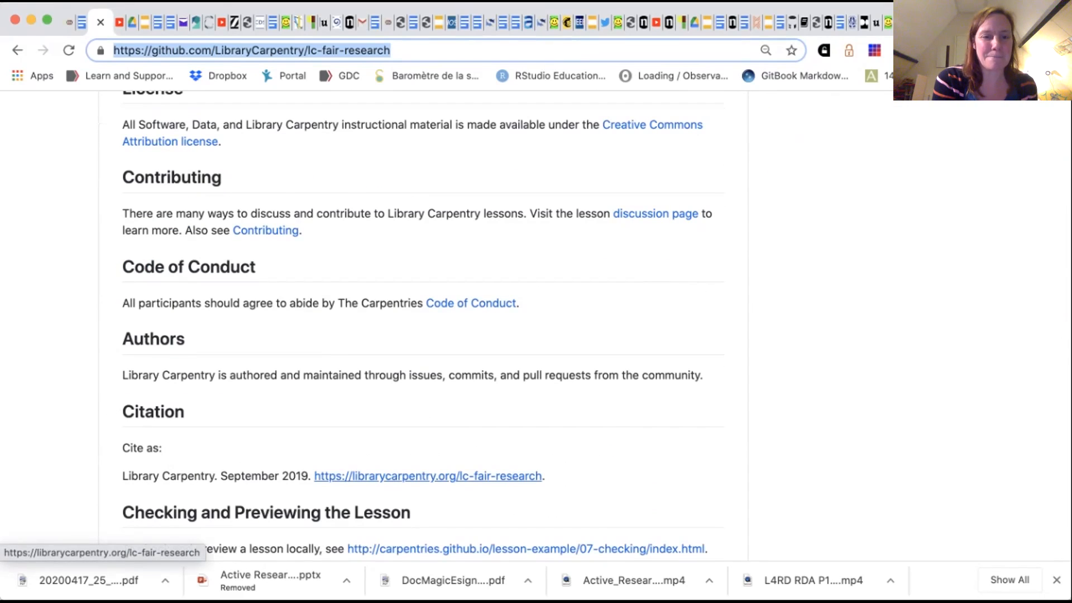
Open librarycarpentry.org/lc-fair-research and scroll to its seven-episode Schedule table.
{"action": "left_click", "coordinate": [429, 477]}
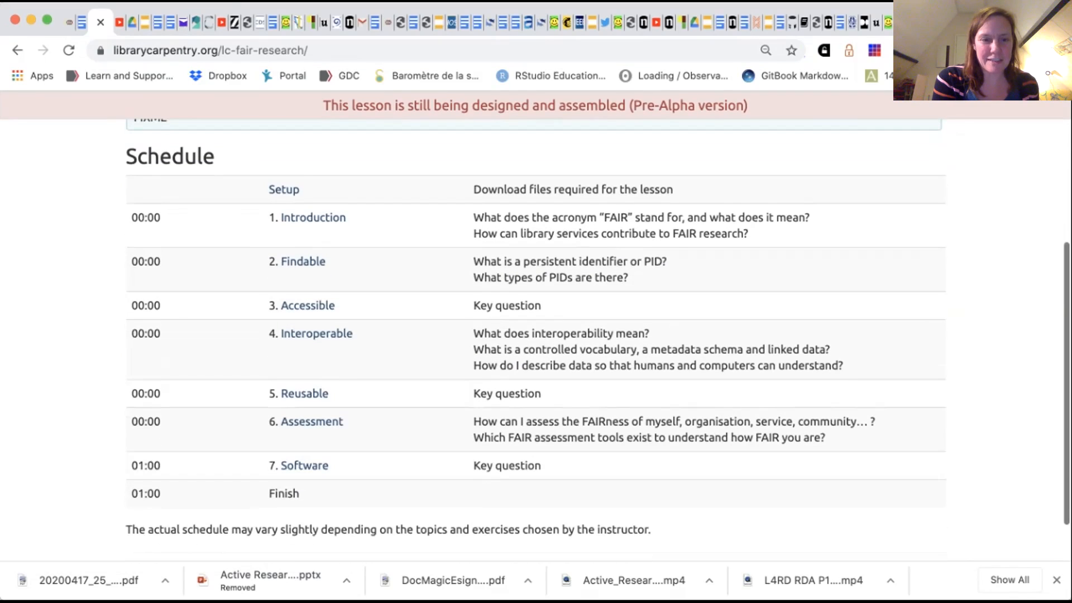
{"action": "scroll", "scroll_direction": "down", "scroll_amount": 3}
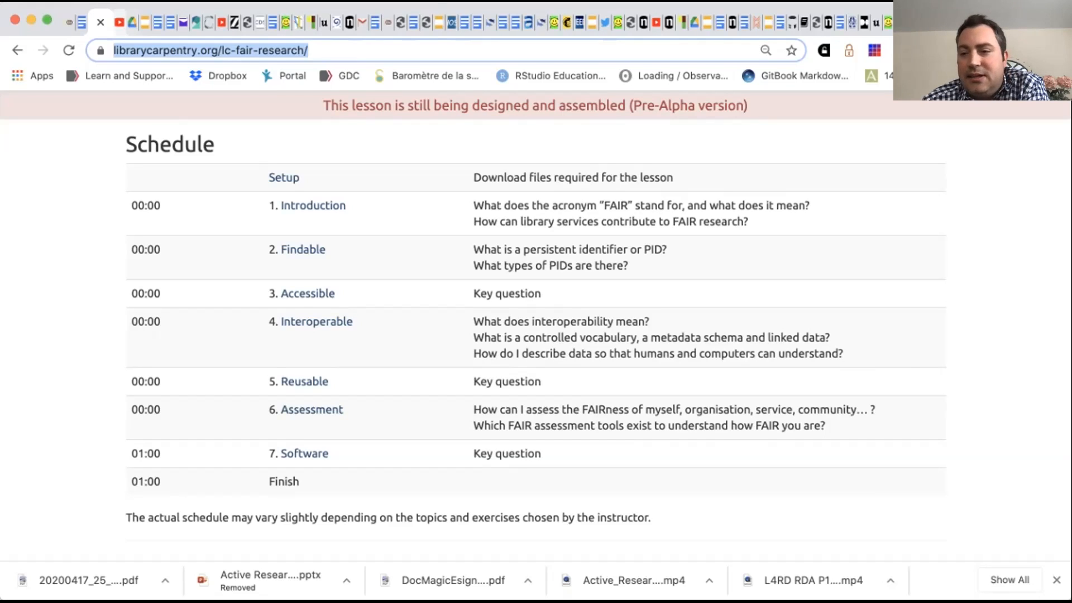
{"action": "mouse_move", "coordinate": [102, 50]}
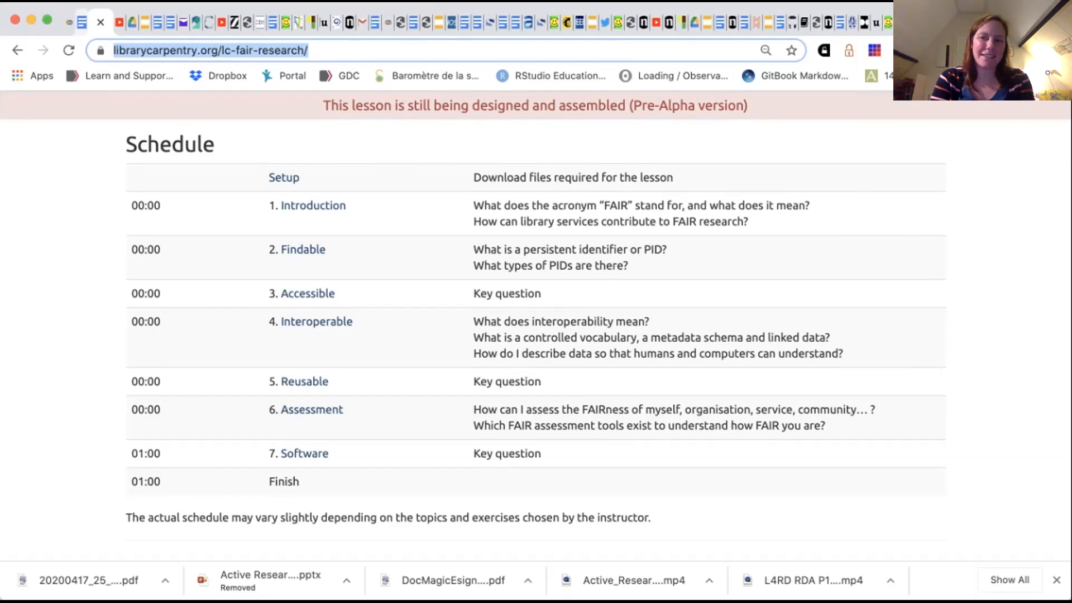
{"action": "mouse_move", "coordinate": [84, 22]}
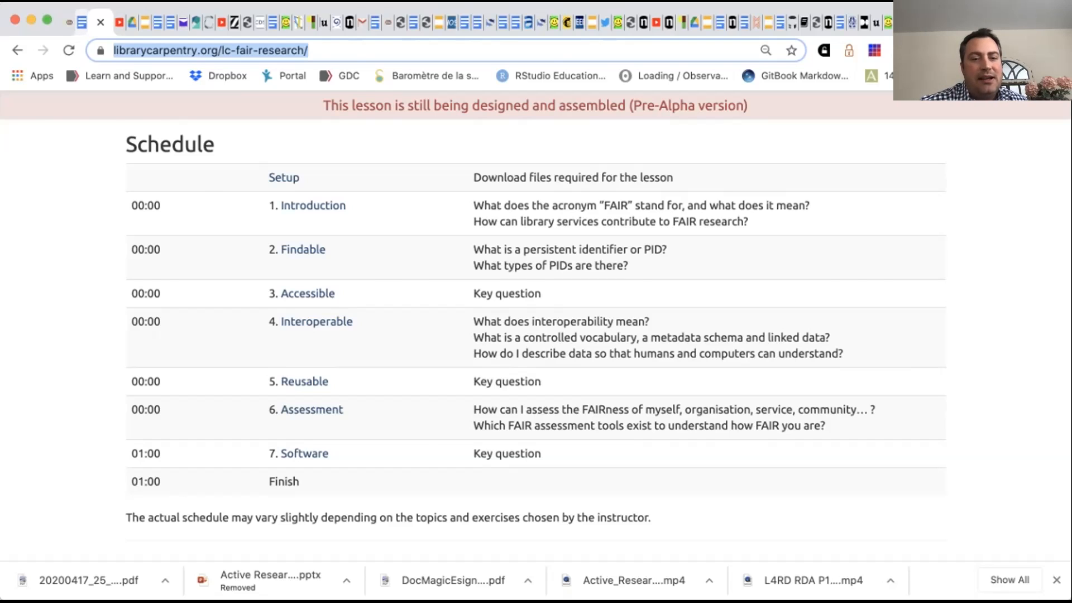
Switch back to the RDA 16th Virtual Plenary agenda tab in Google Docs.
{"action": "left_click", "coordinate": [79, 22]}
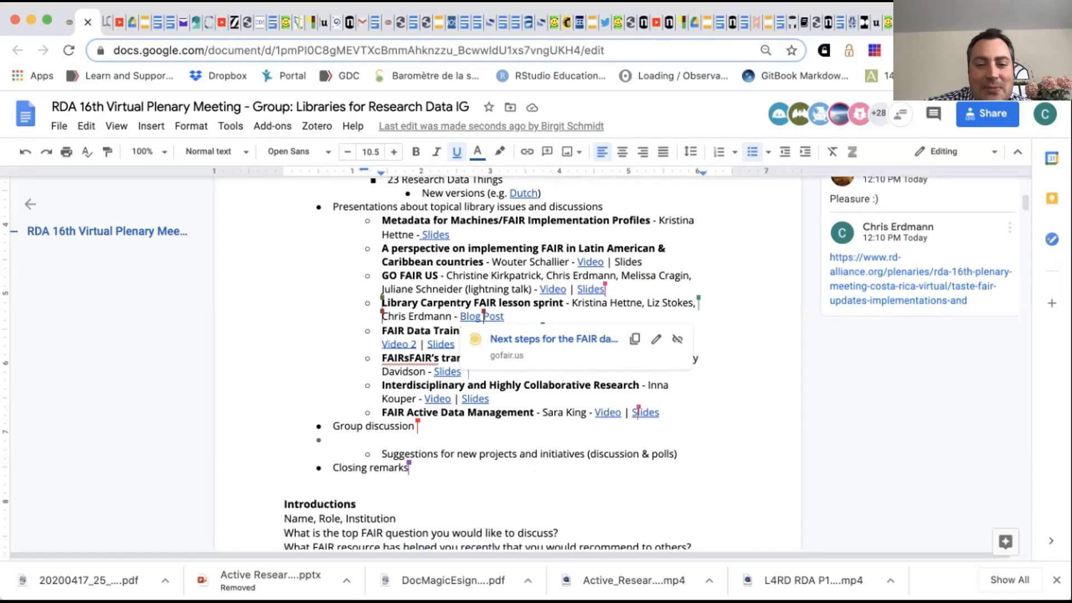
Scroll down the agenda to the L4RD RDA P16 ARDC Simons.mp4 video link.
{"action": "scroll", "scroll_direction": "down", "scroll_amount": 3}
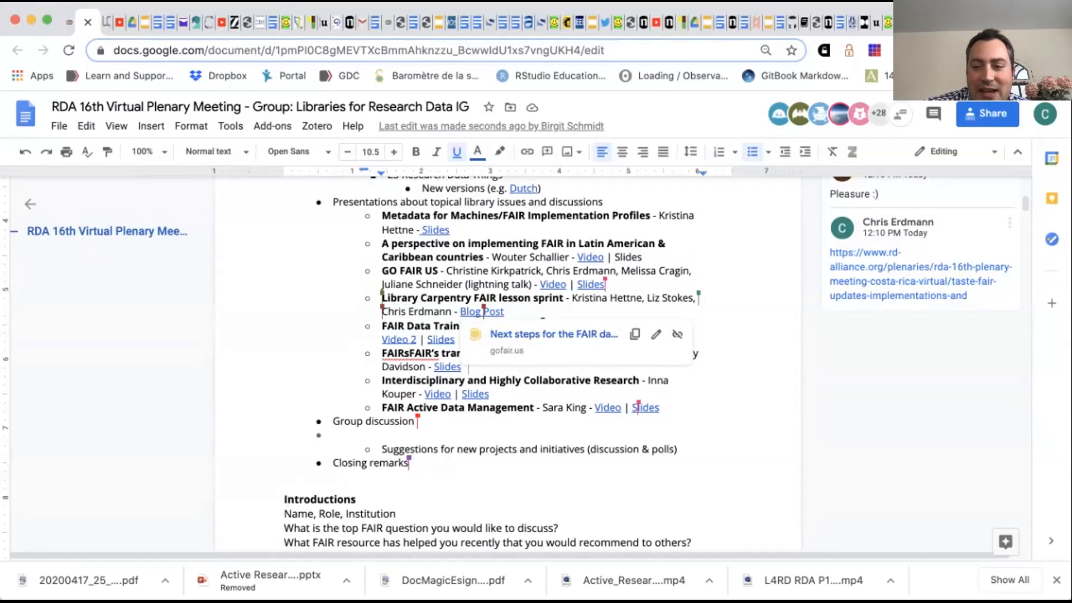
{"action": "scroll", "scroll_direction": "down", "scroll_amount": 3}
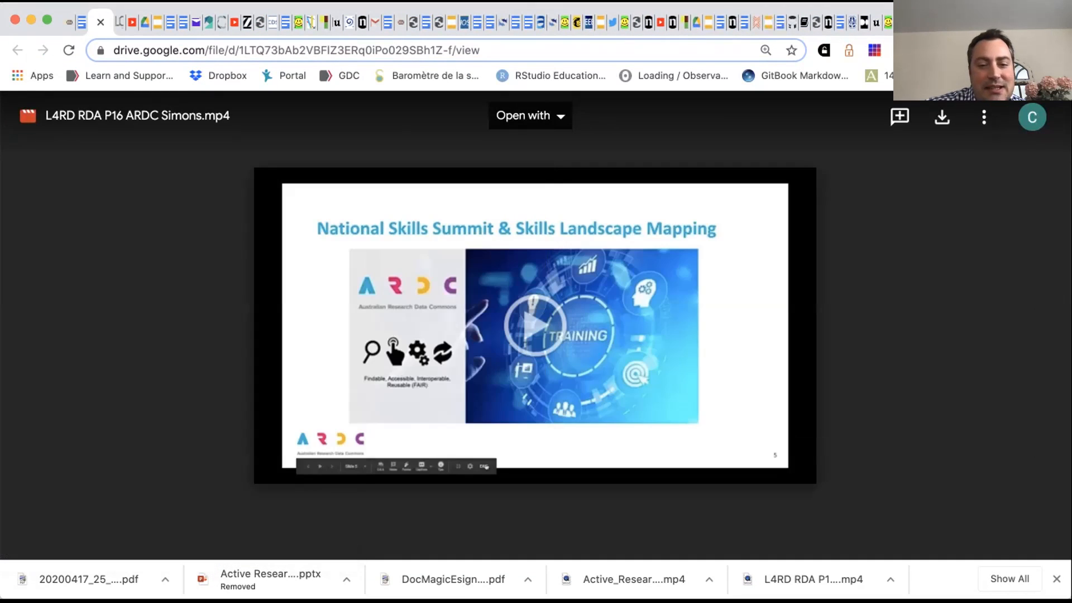
Play the ARDC Simons video in the Drive preview at full screen.
{"action": "left_click", "coordinate": [532, 336]}
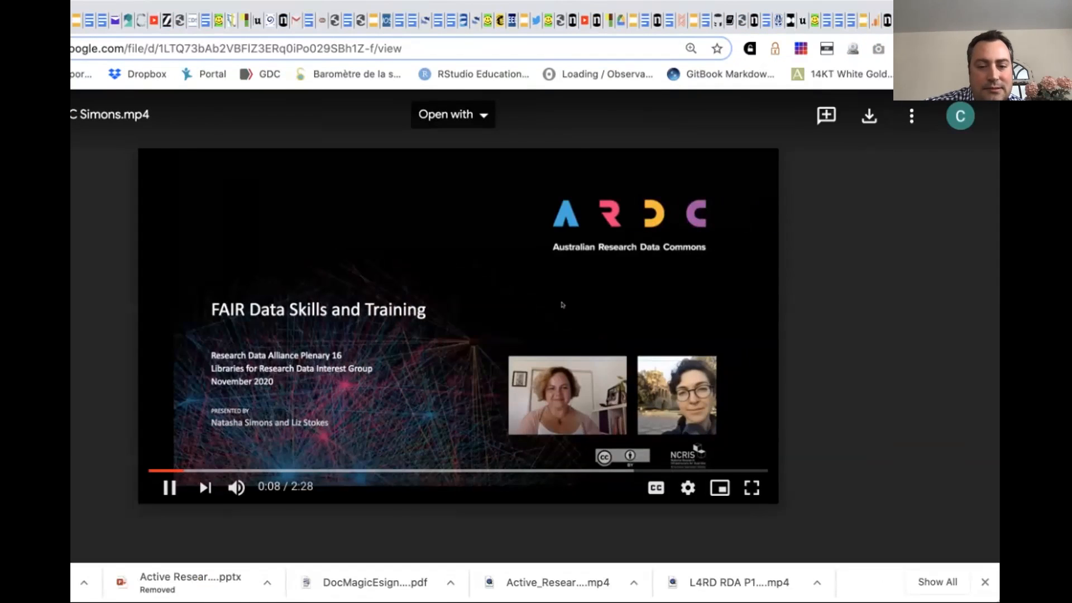
{"action": "left_click", "coordinate": [751, 488]}
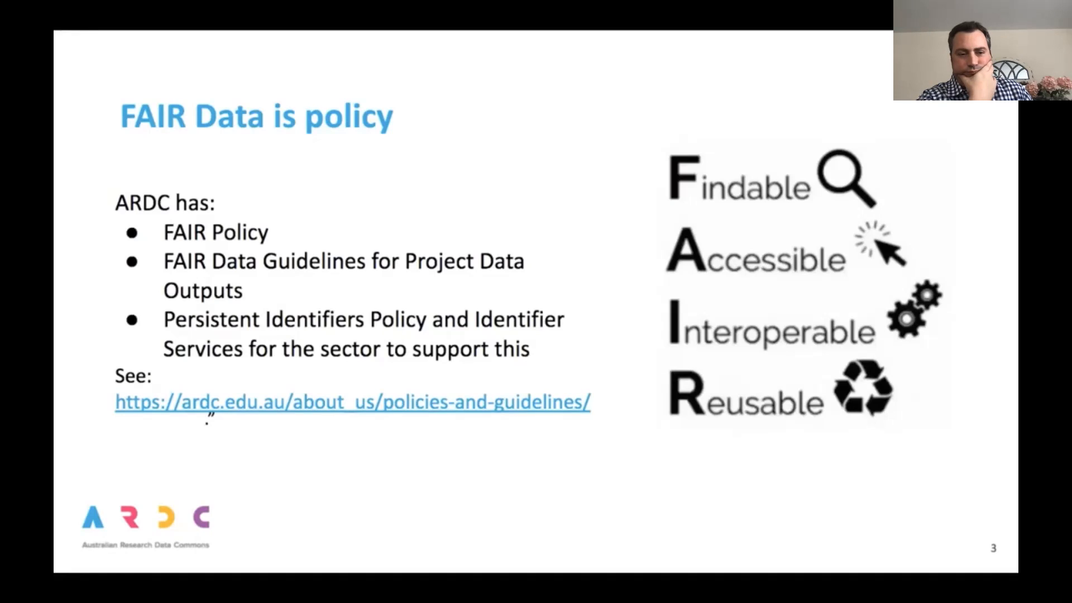
Skip ahead in the Simons video and leave full screen once it ends.
{"action": "key", "text": "Right"}
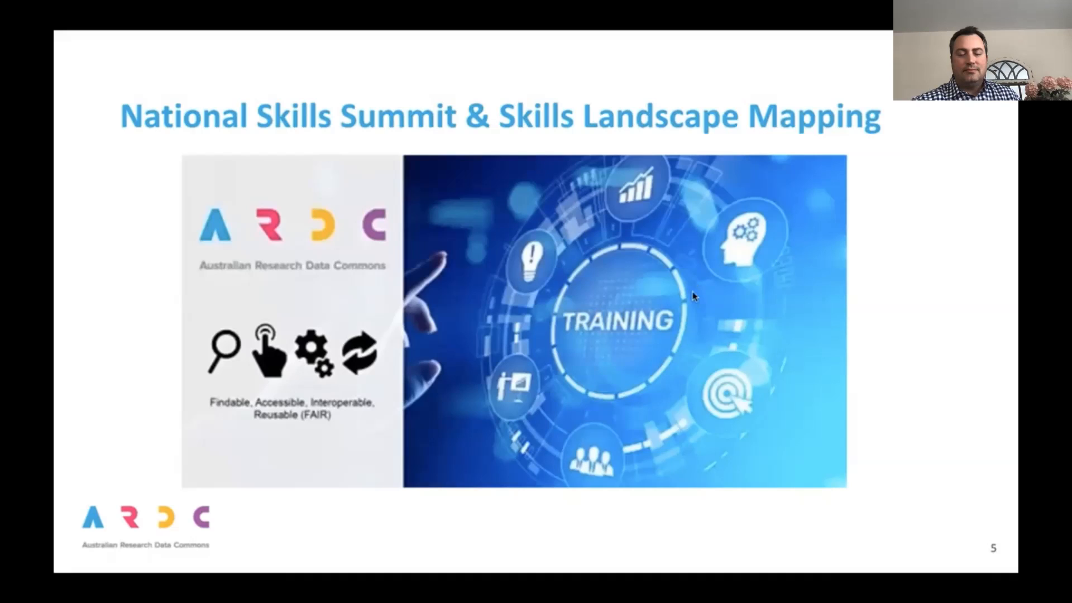
{"action": "mouse_move", "coordinate": [621, 502]}
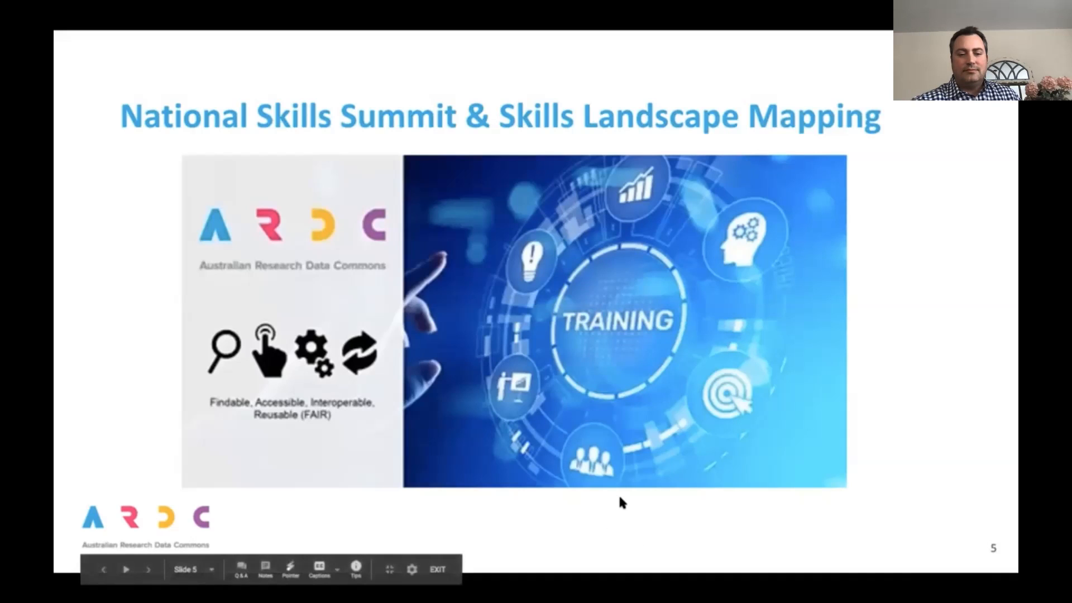
{"action": "mouse_move", "coordinate": [642, 514]}
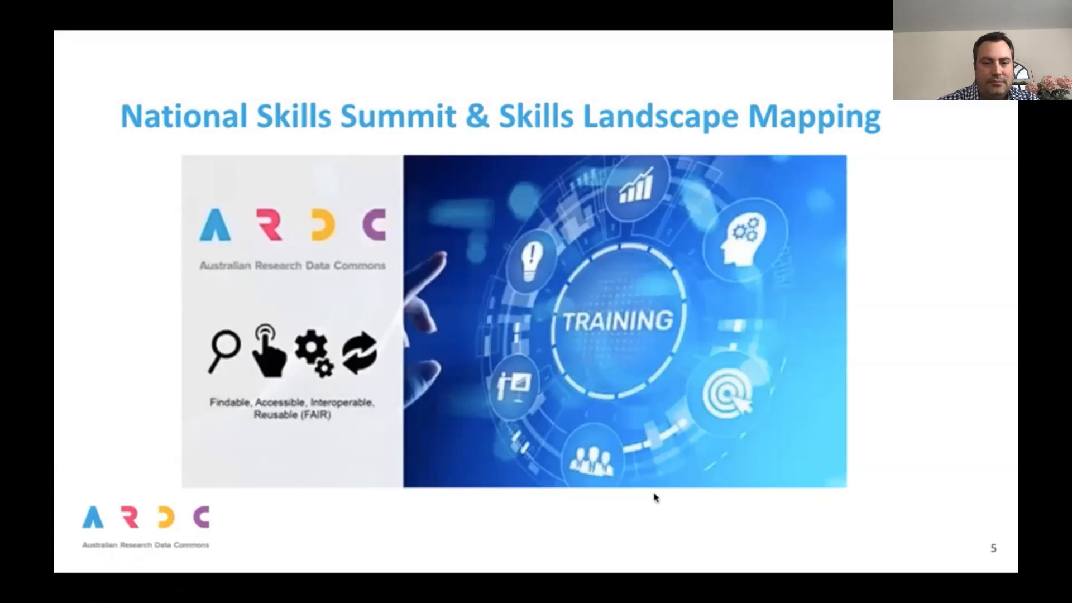
{"action": "mouse_move", "coordinate": [476, 556]}
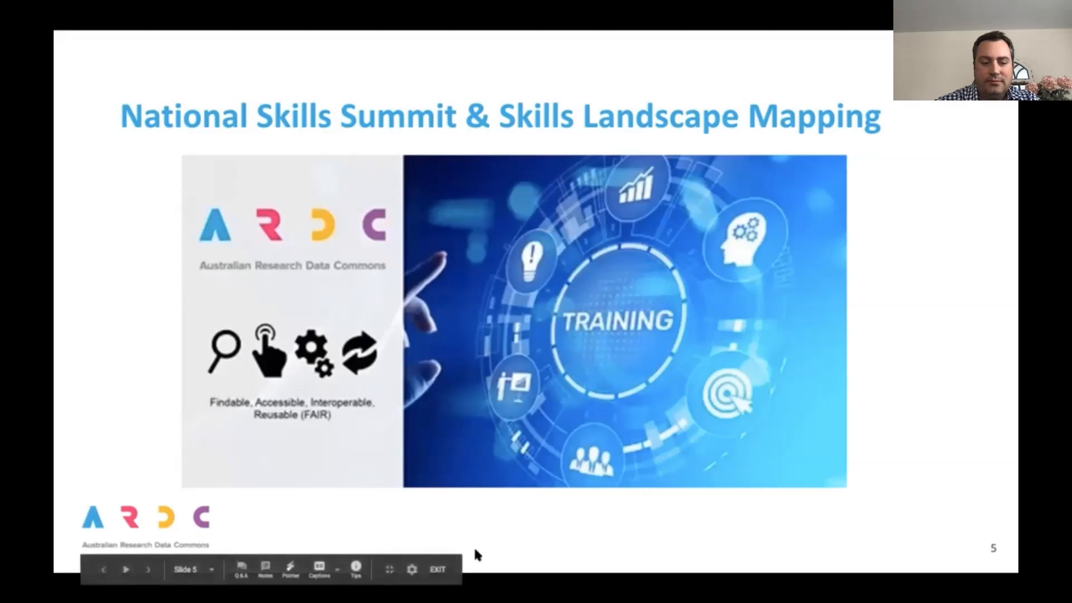
{"action": "left_click", "coordinate": [437, 570]}
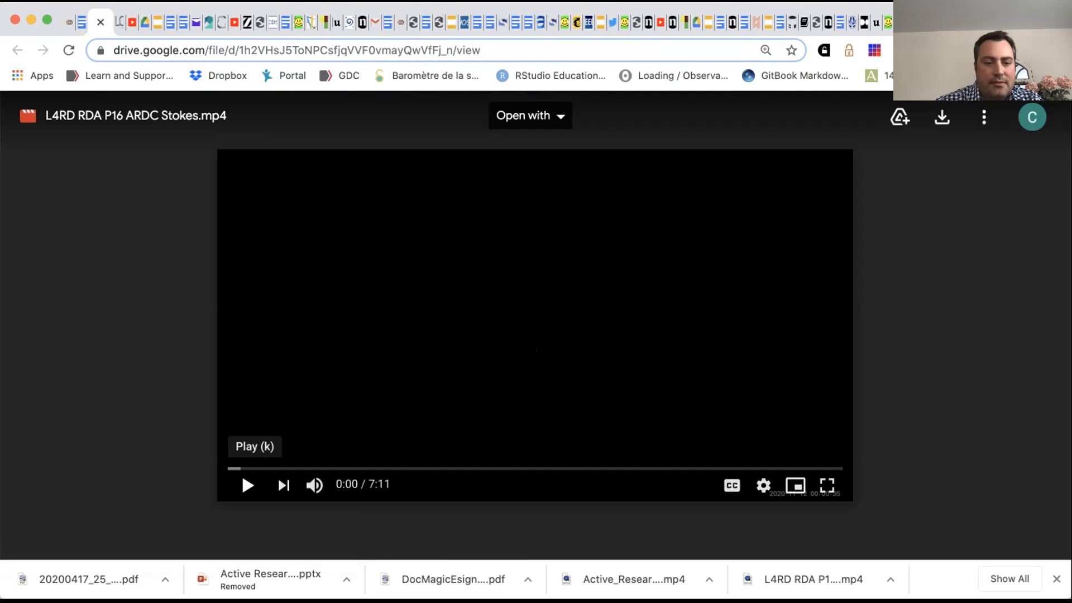
Play the ARDC Stokes video in the Drive viewer at full screen.
{"action": "left_click", "coordinate": [247, 485]}
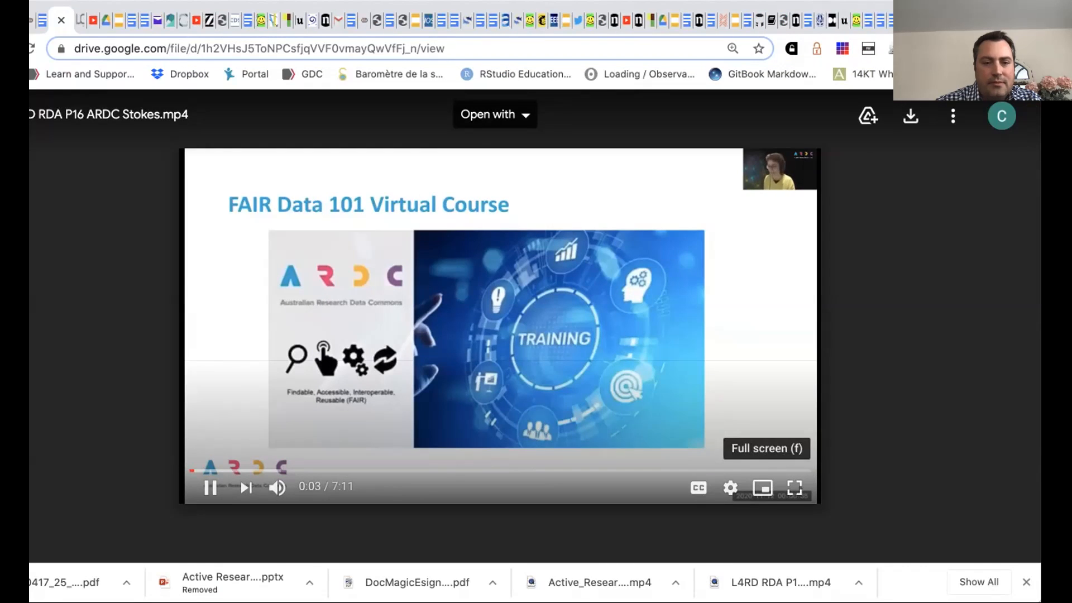
{"action": "left_click", "coordinate": [794, 488]}
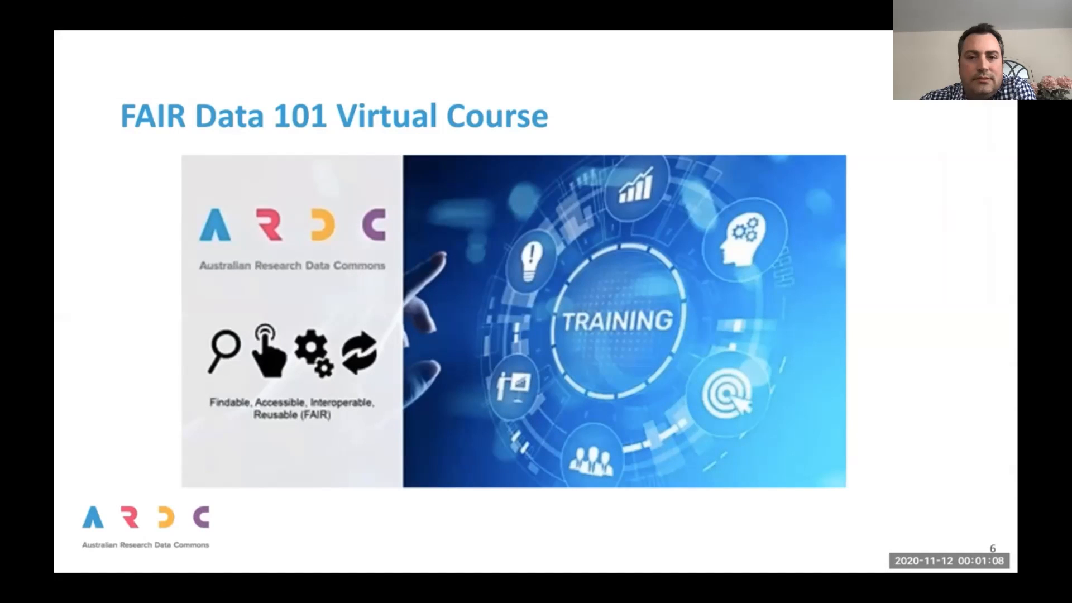
{"action": "mouse_move", "coordinate": [533, 301]}
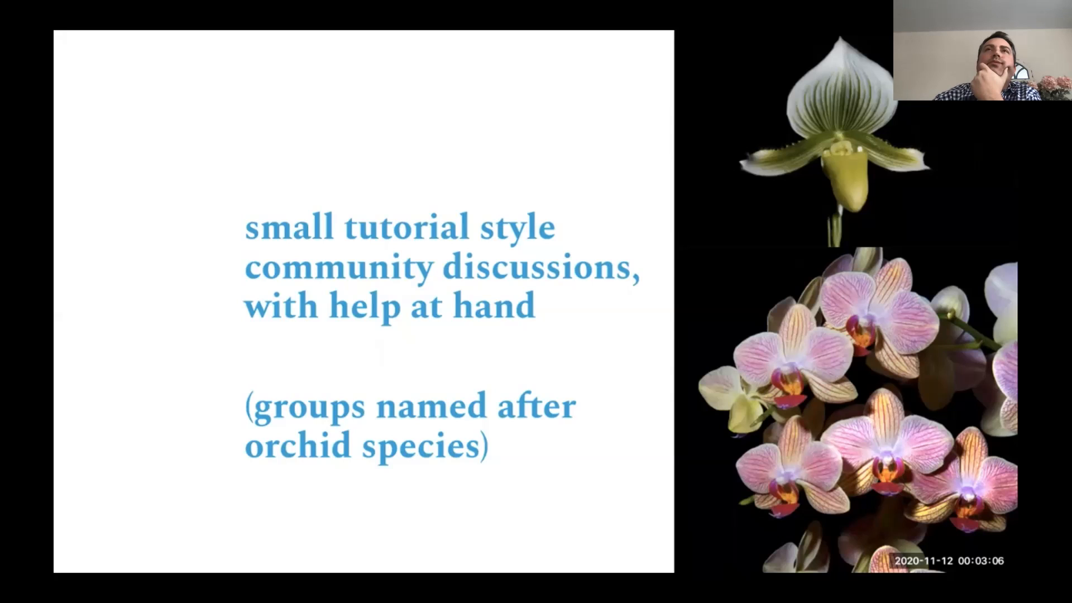
{"action": "mouse_move", "coordinate": [95, 386]}
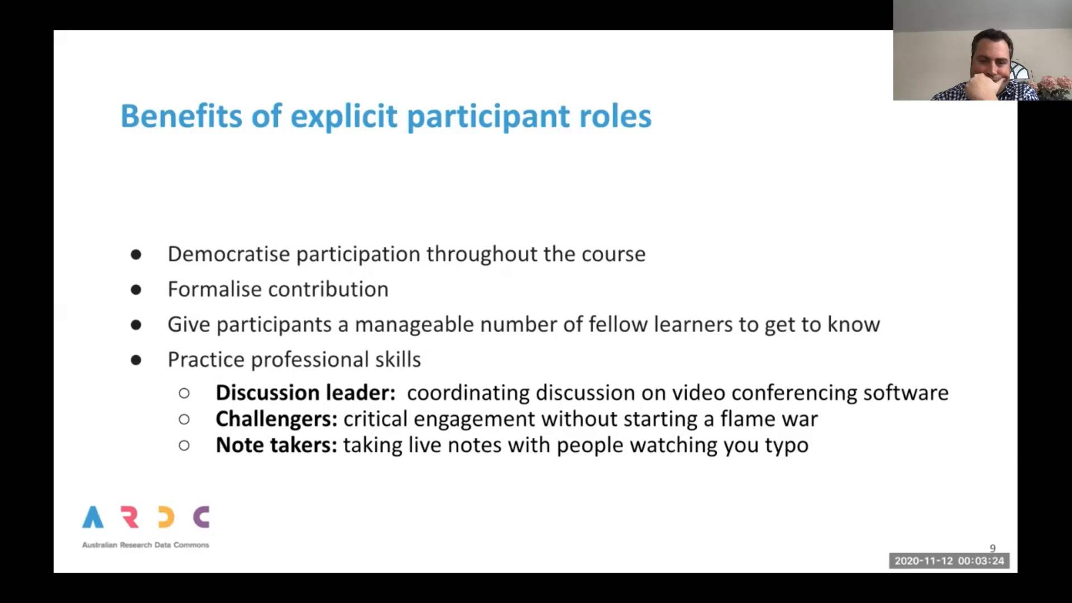
{"action": "mouse_move", "coordinate": [76, 385]}
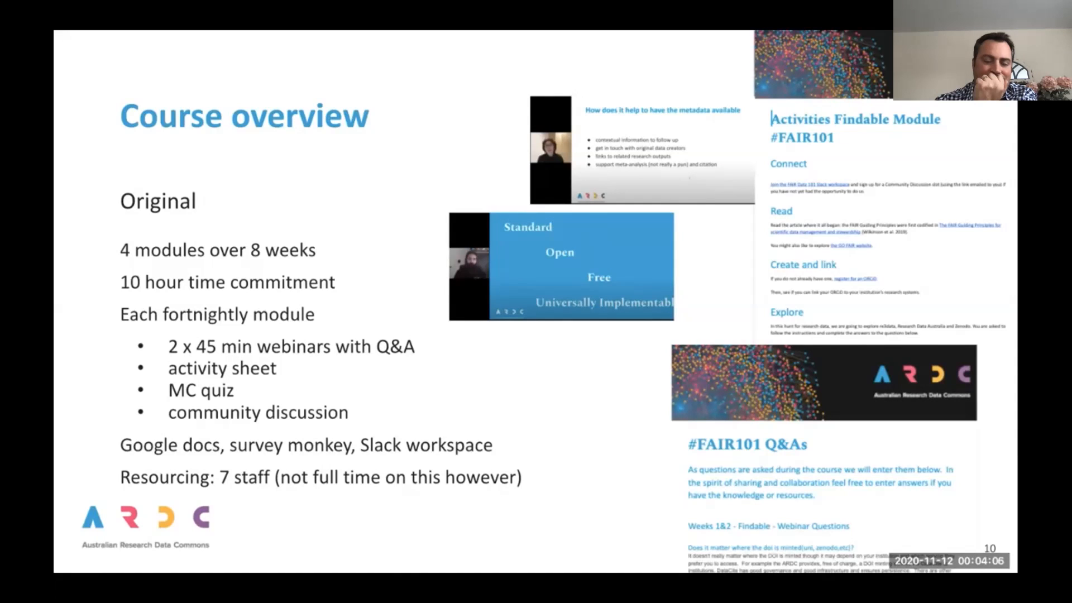
{"action": "mouse_move", "coordinate": [109, 361]}
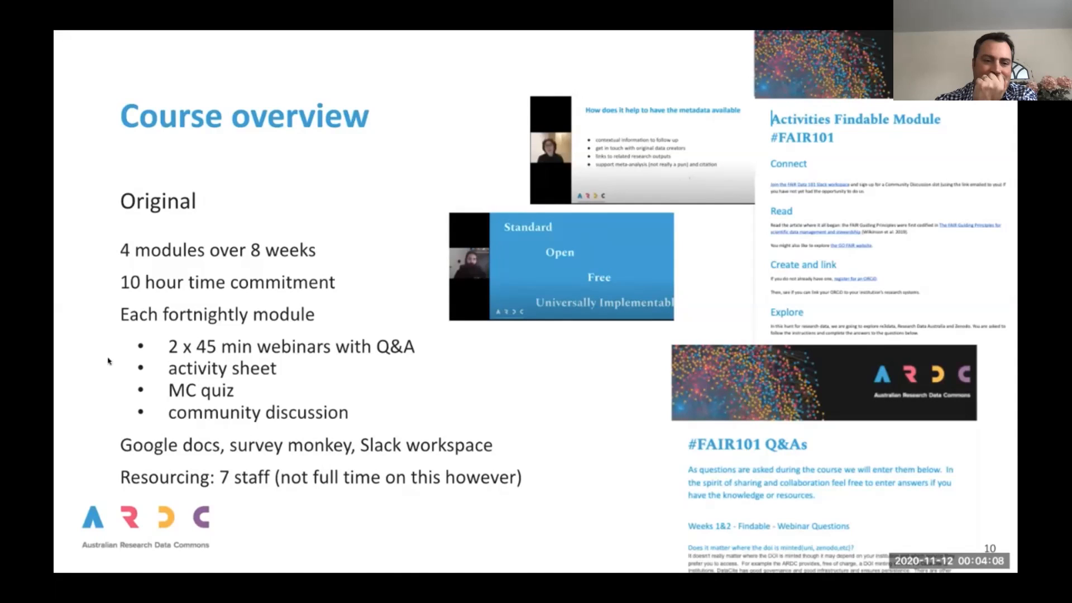
{"action": "key", "text": "Right"}
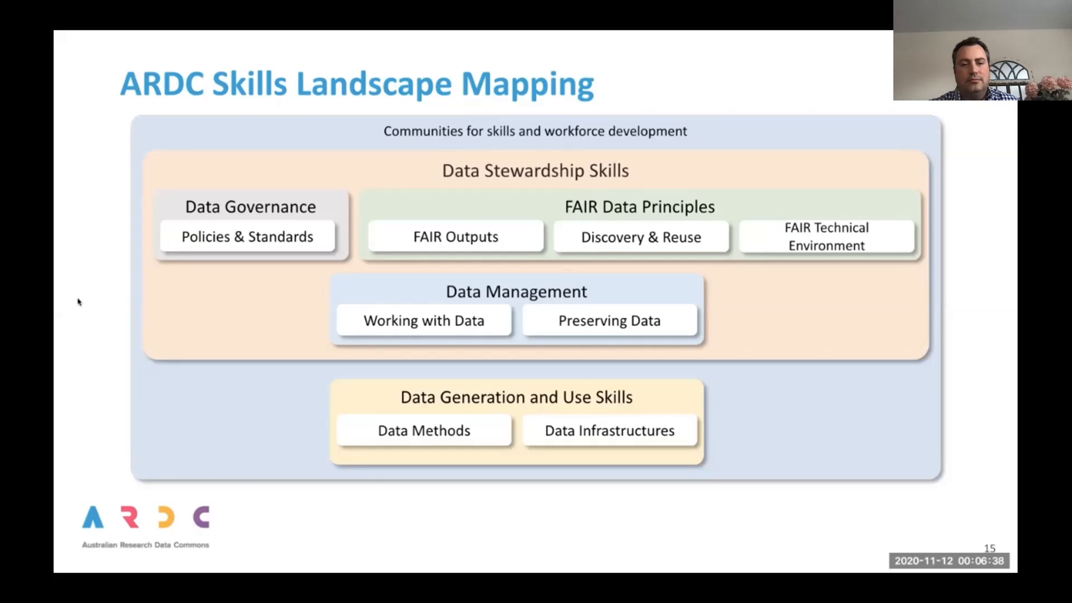
Skip the Stokes video forward to its final seconds, 7:09 of 7:11.
{"action": "key", "text": "Right"}
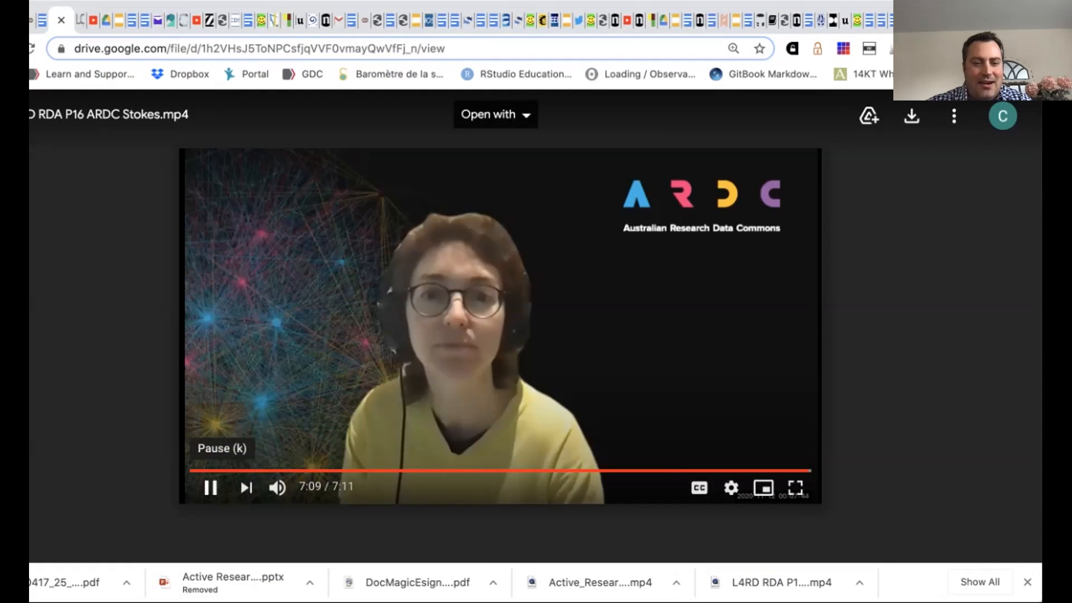
Switch to the PowerPoint window showing the FAIRsFAIR Repository Support deck.
{"action": "left_click", "coordinate": [212, 487]}
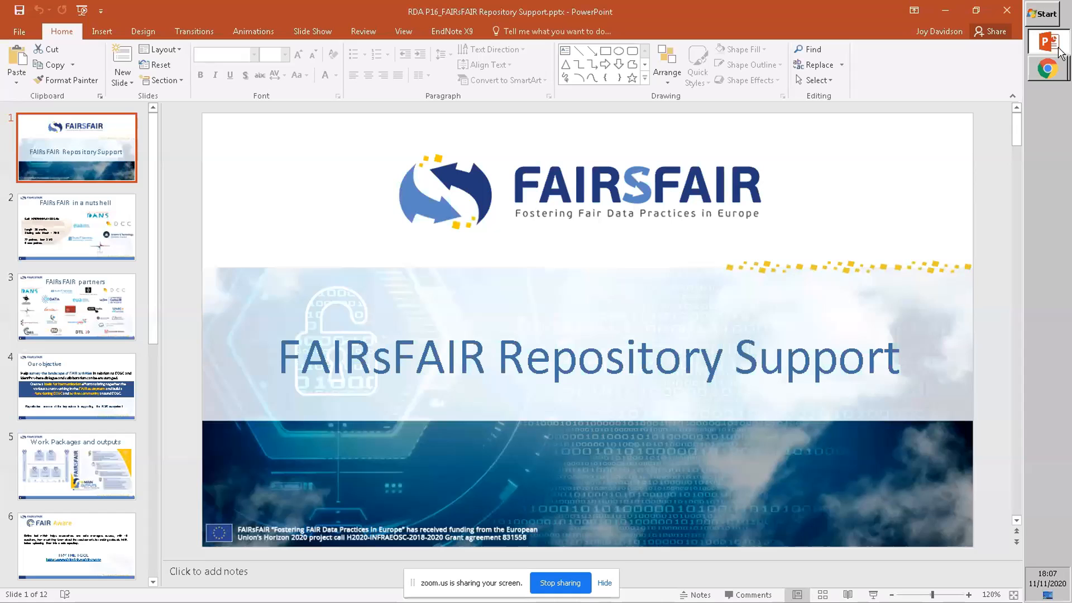
{"action": "mouse_move", "coordinate": [366, 473]}
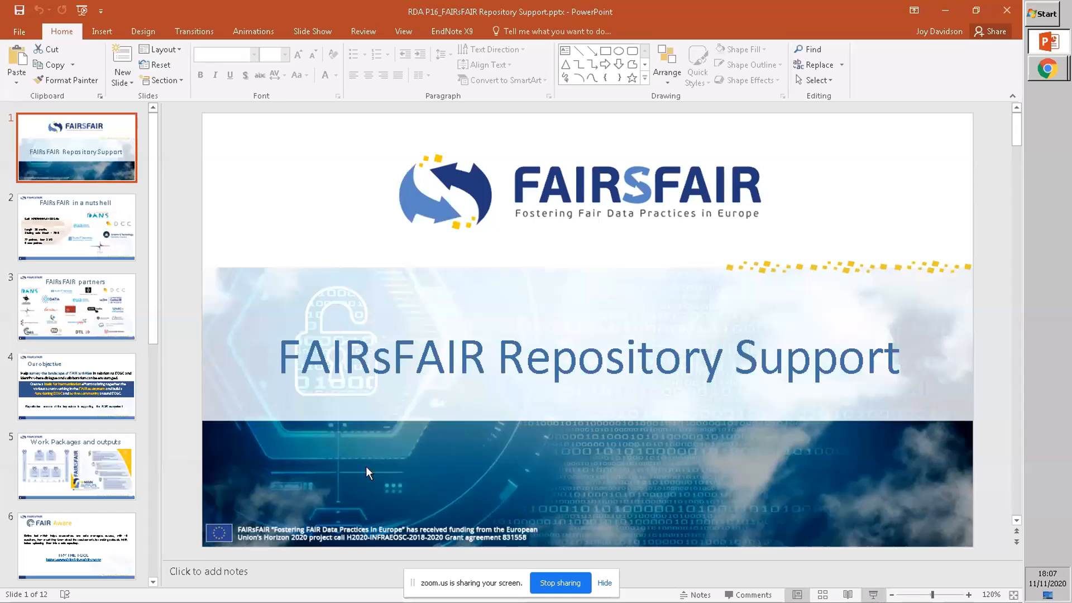